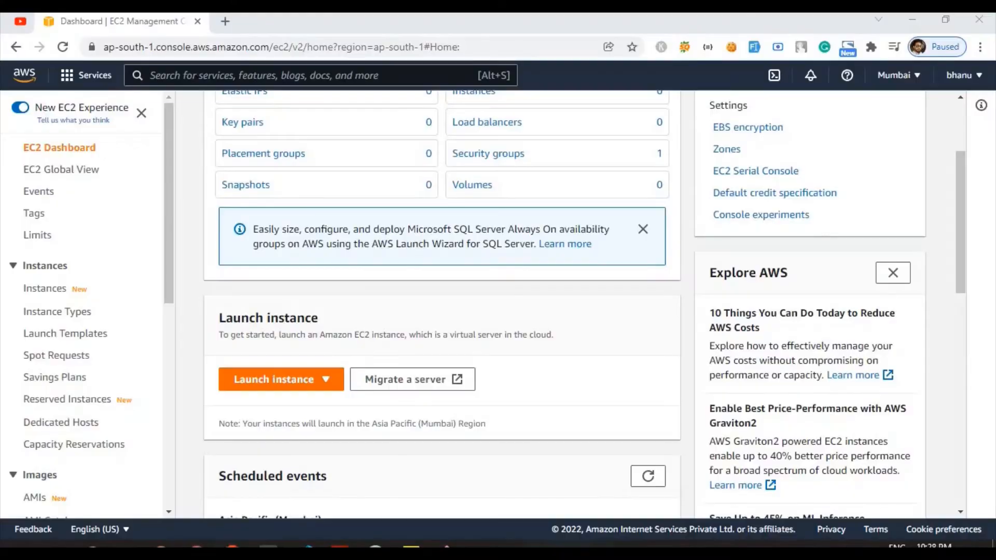
mouse_move(328, 381)
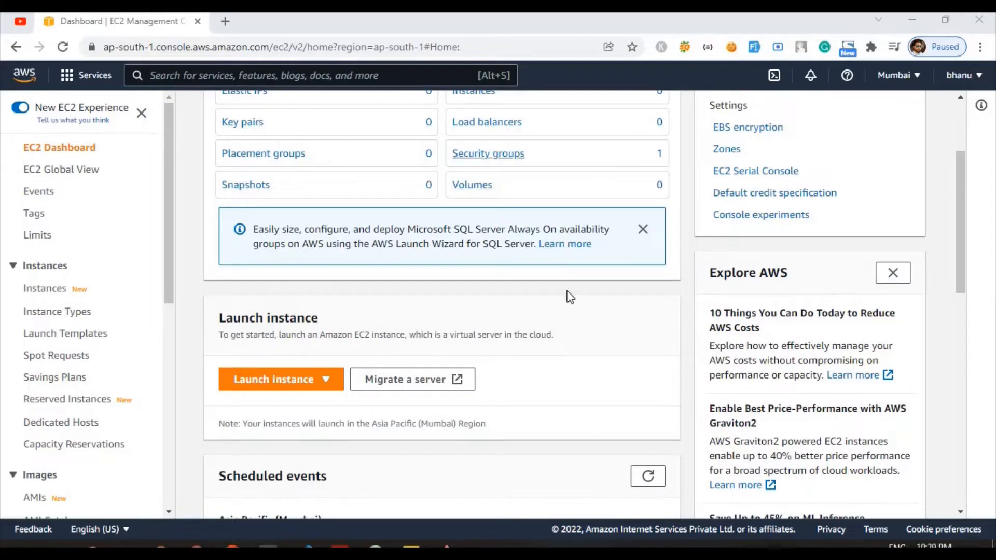
mouse_move(326, 380)
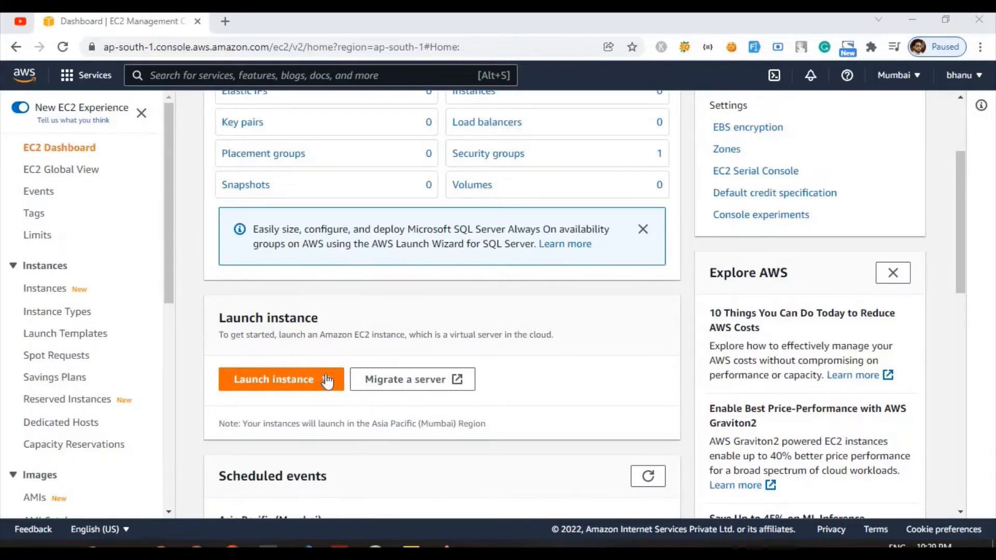
Launch a new instance from the EC2 Dashboard, reaching Step 1: Choose an AMI.
click(280, 380)
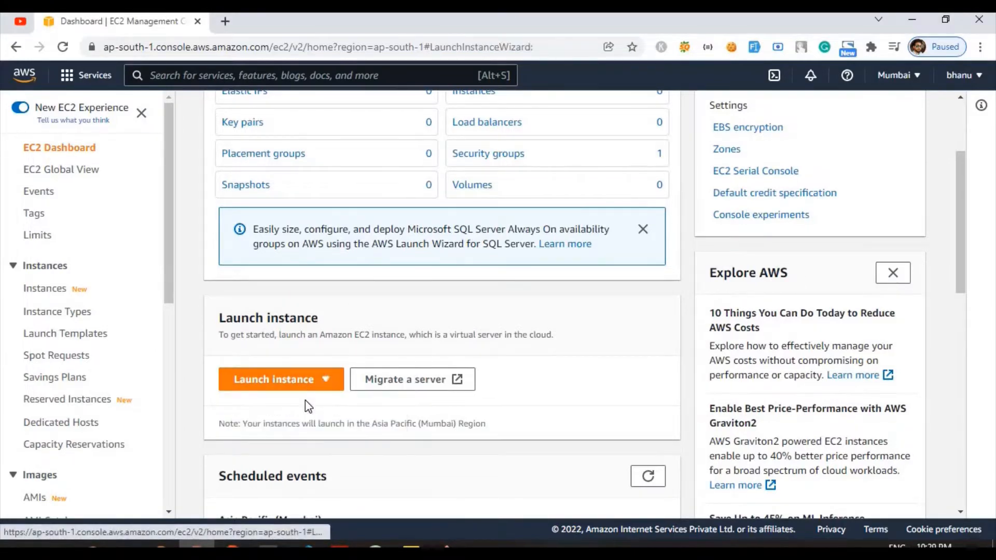
click(274, 379)
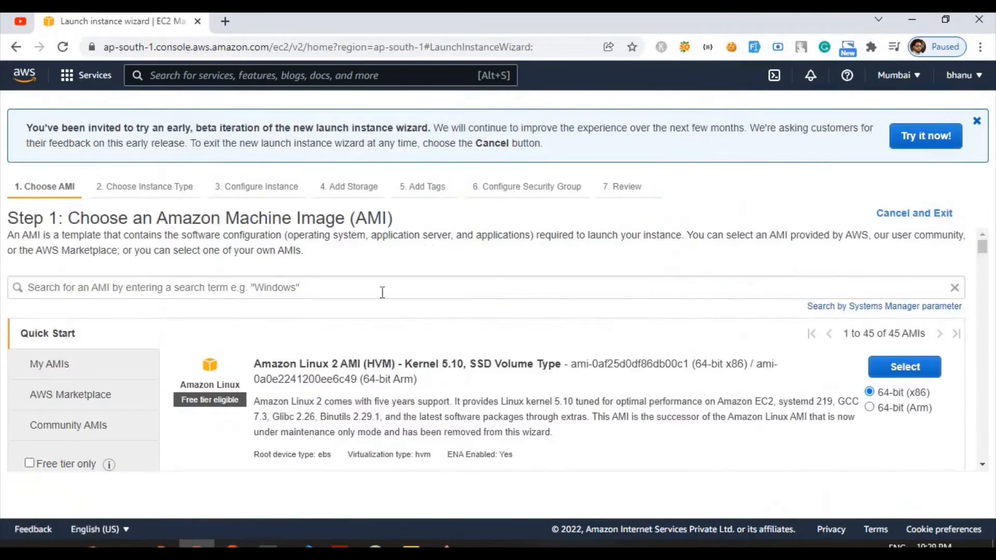
scroll(down, 3)
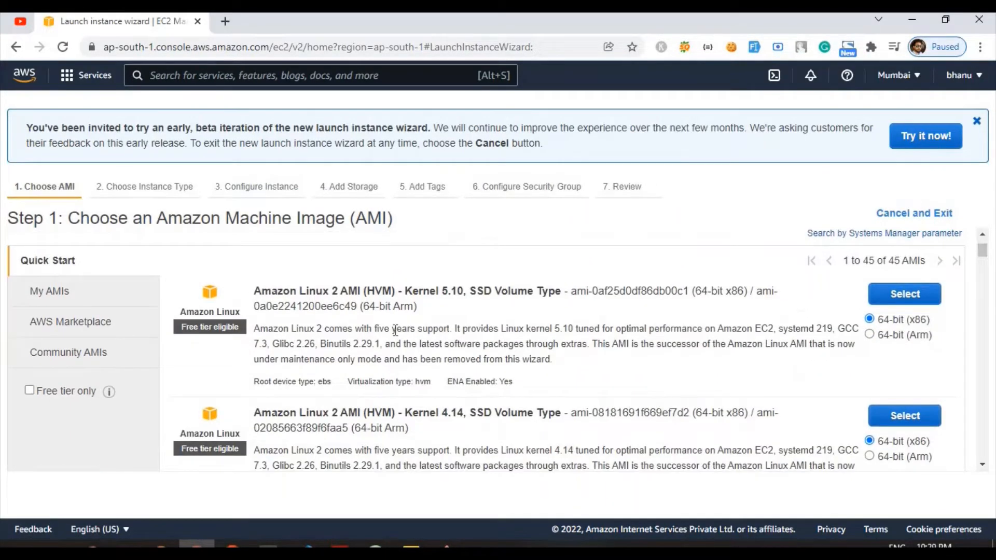
scroll(down, 3)
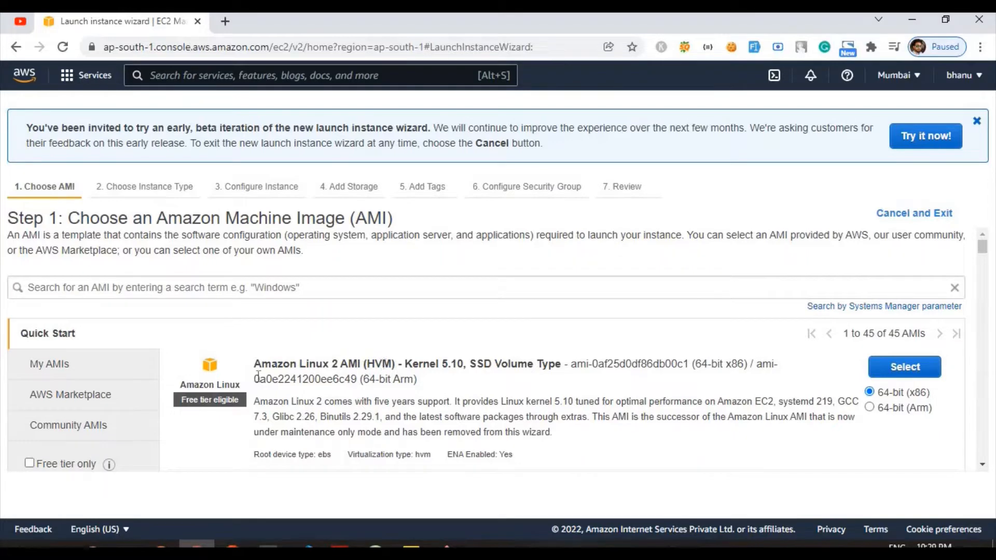
mouse_move(127, 405)
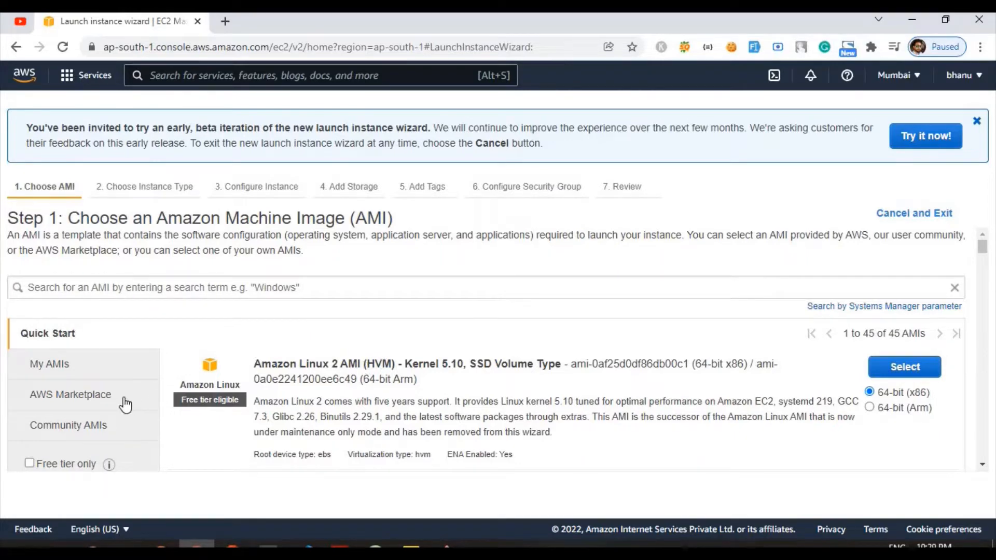
Search the AWS Marketplace images for 'openvpn' to list OpenVPN Access Server.
click(70, 394)
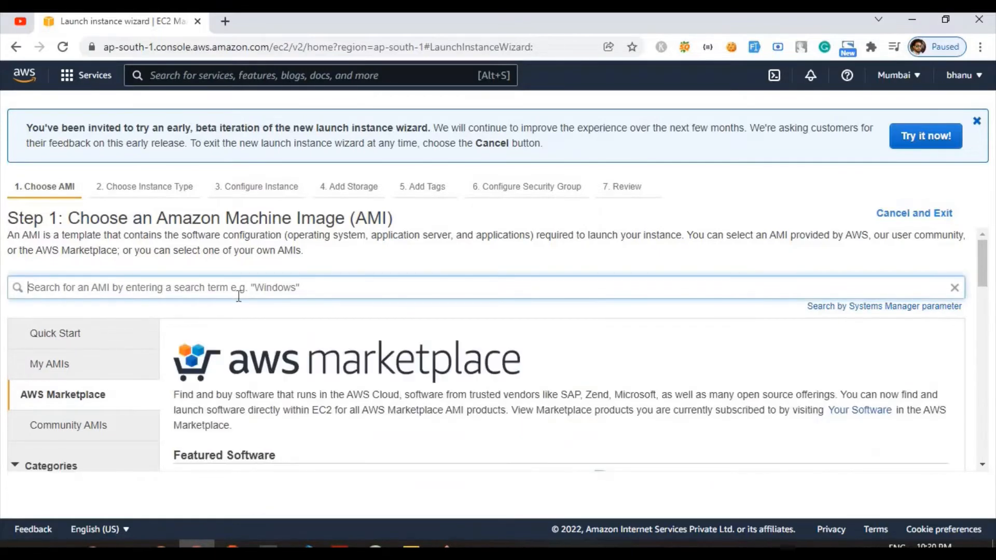
text(open)
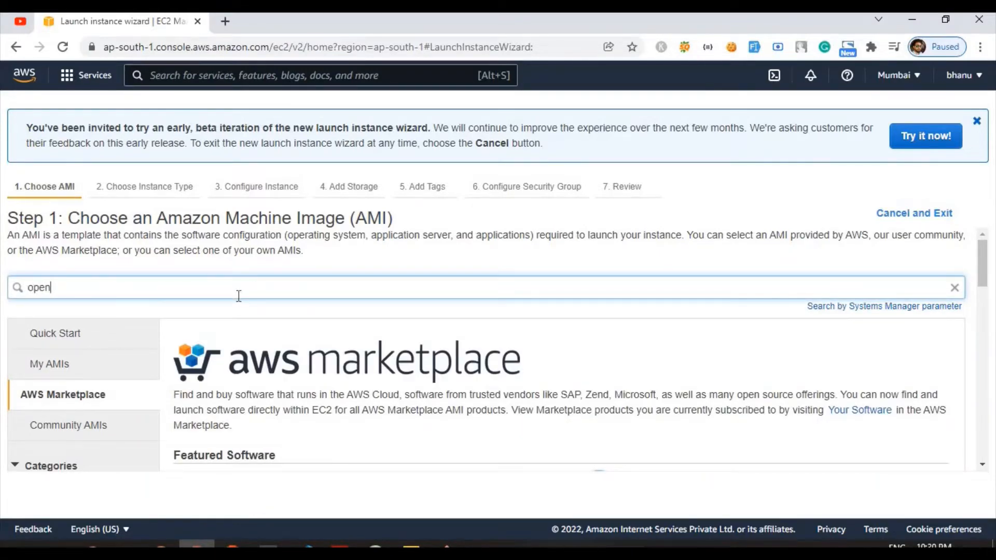
text(vpn)
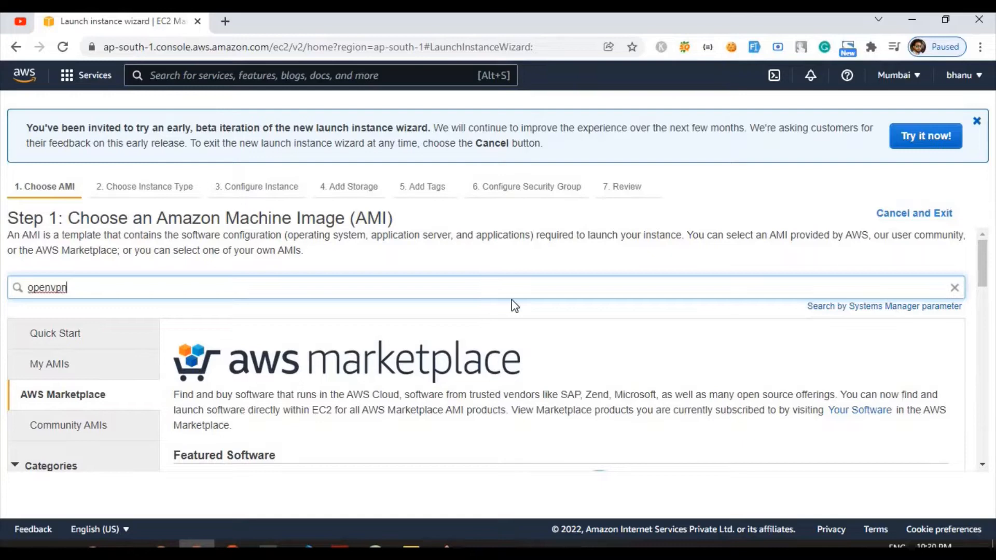
key(Enter)
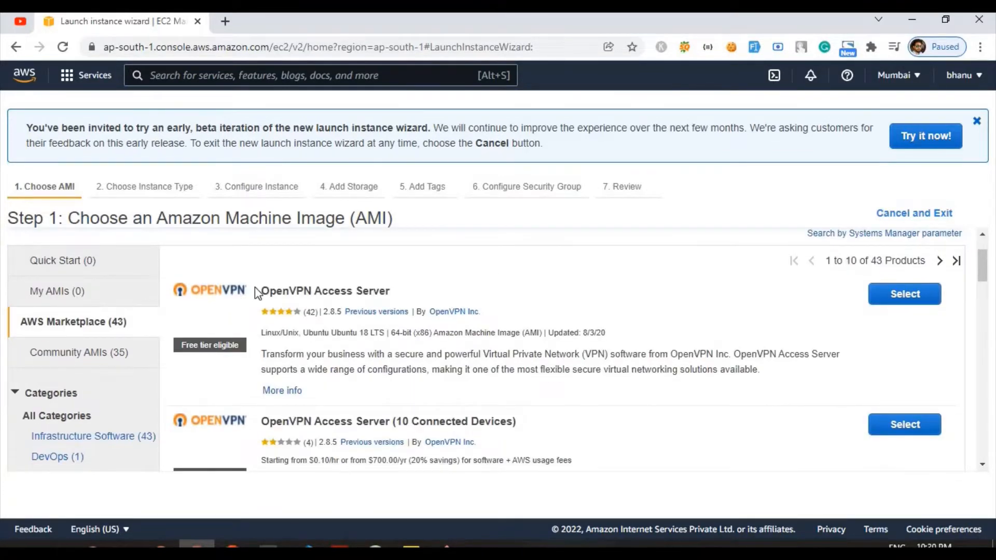
mouse_move(396, 303)
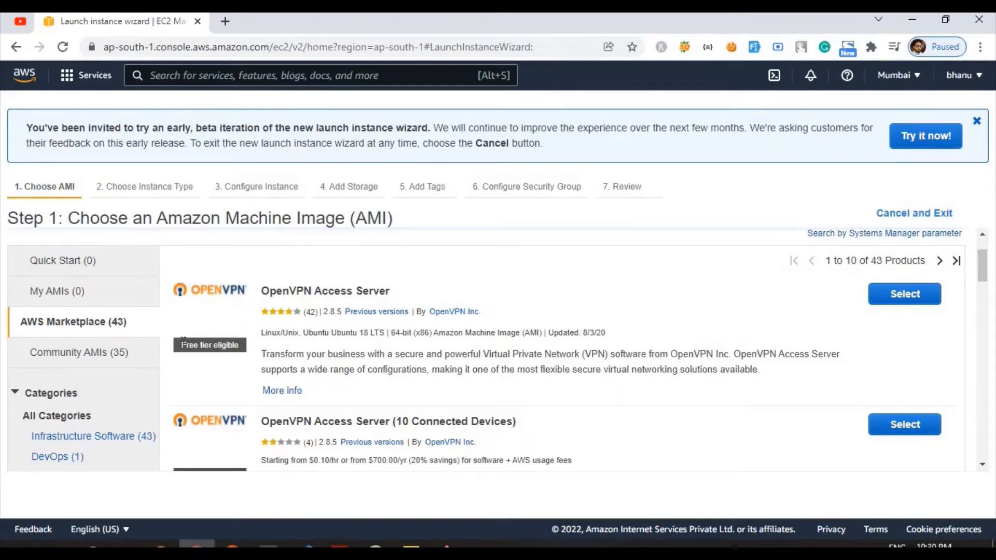
mouse_move(237, 361)
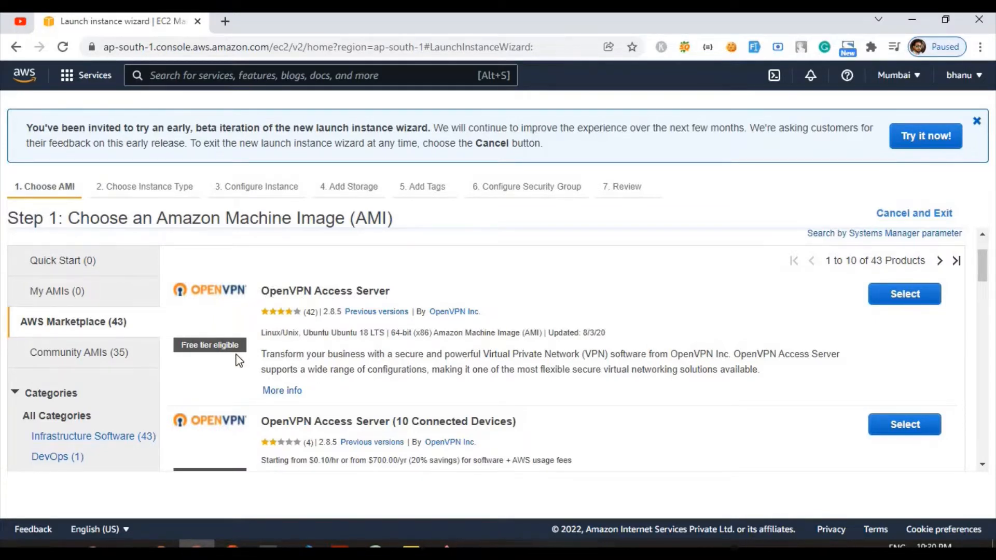
mouse_move(928, 314)
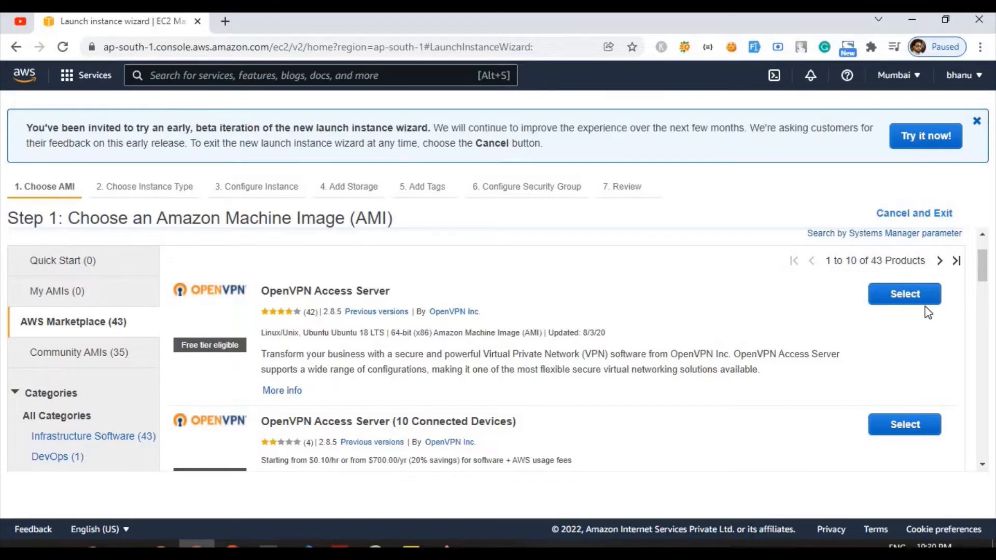
Select the free-tier OpenVPN Access Server AMI and review its details and pricing.
click(905, 295)
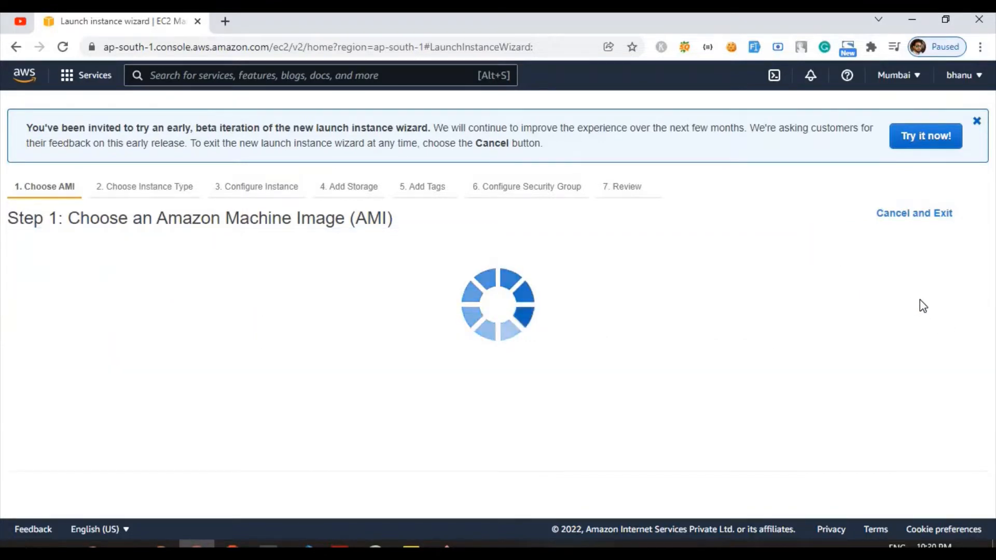
mouse_move(881, 290)
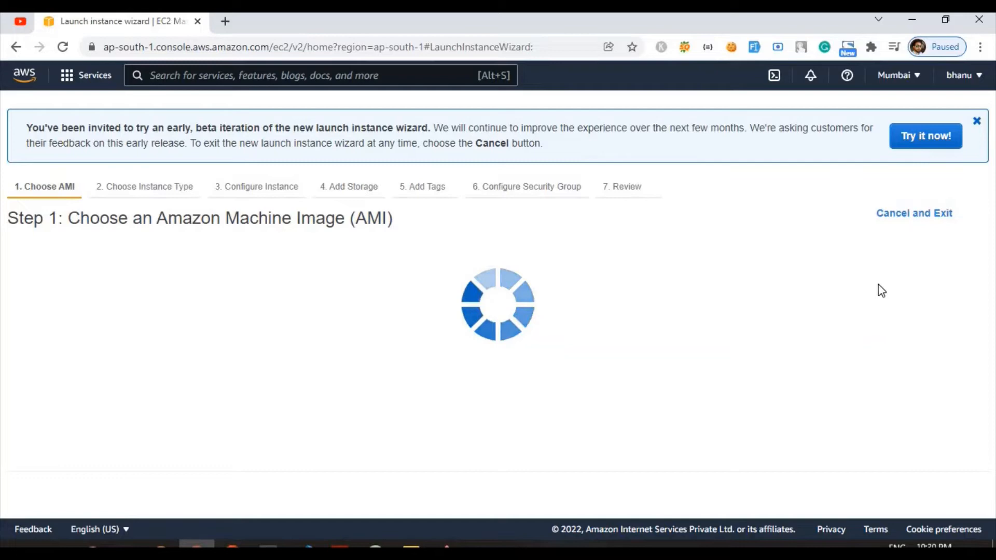
mouse_move(871, 293)
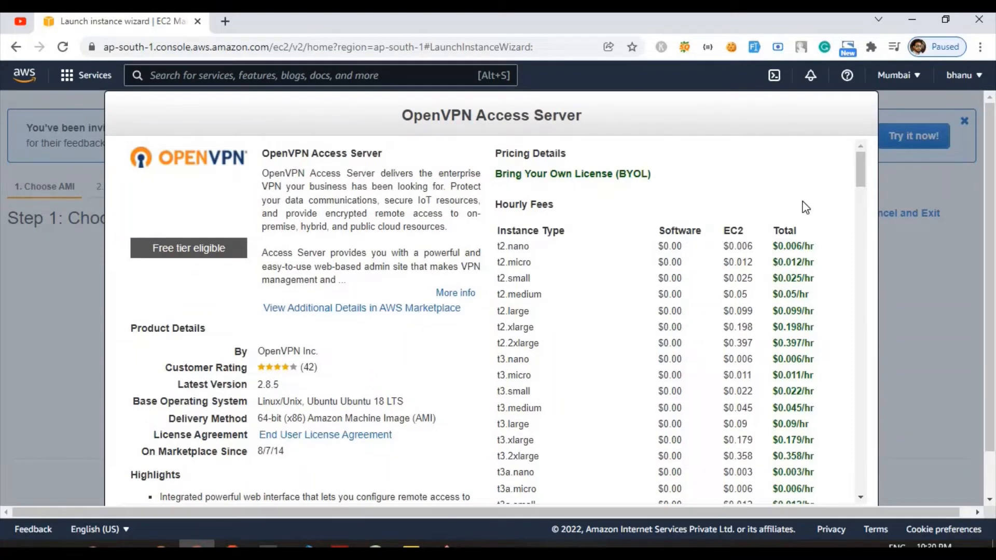
mouse_move(784, 214)
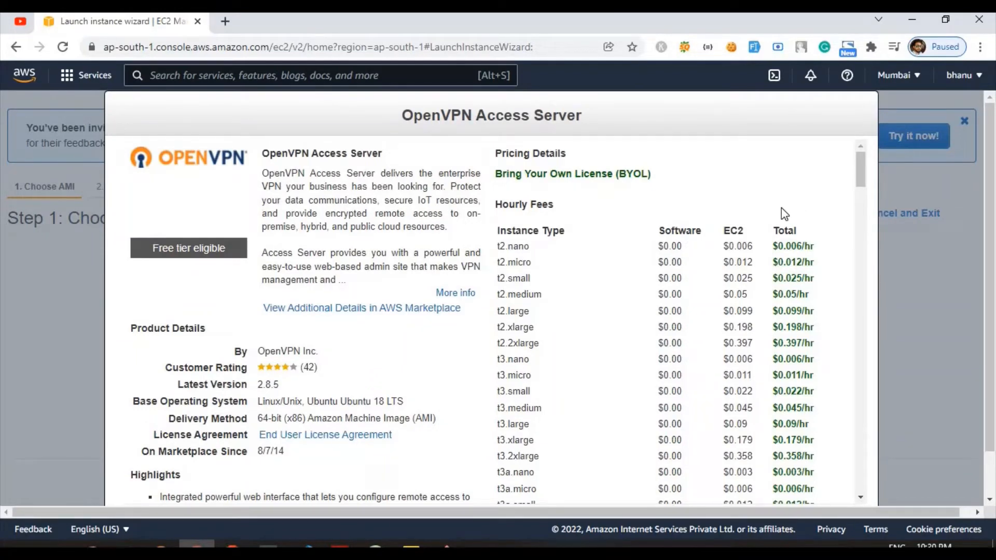
mouse_move(723, 303)
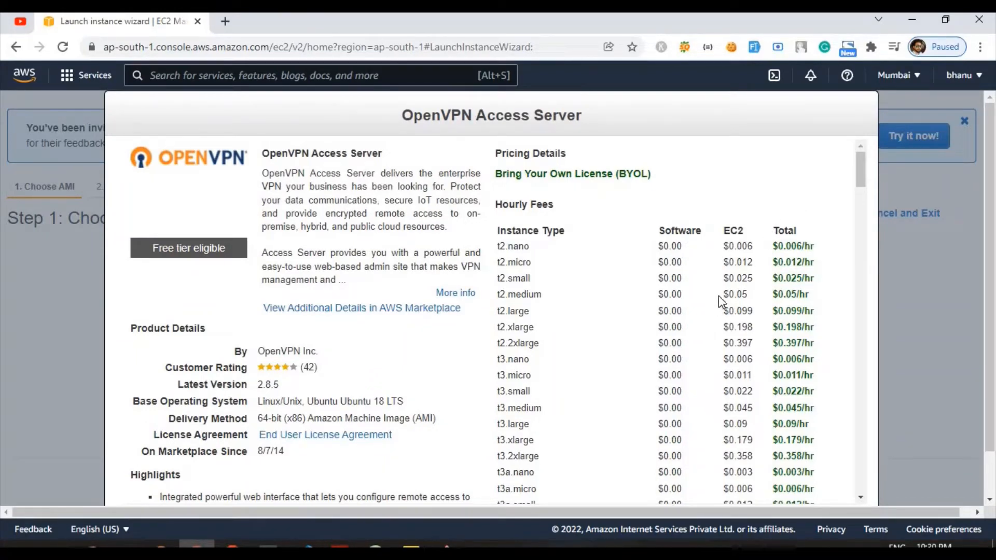
mouse_move(760, 315)
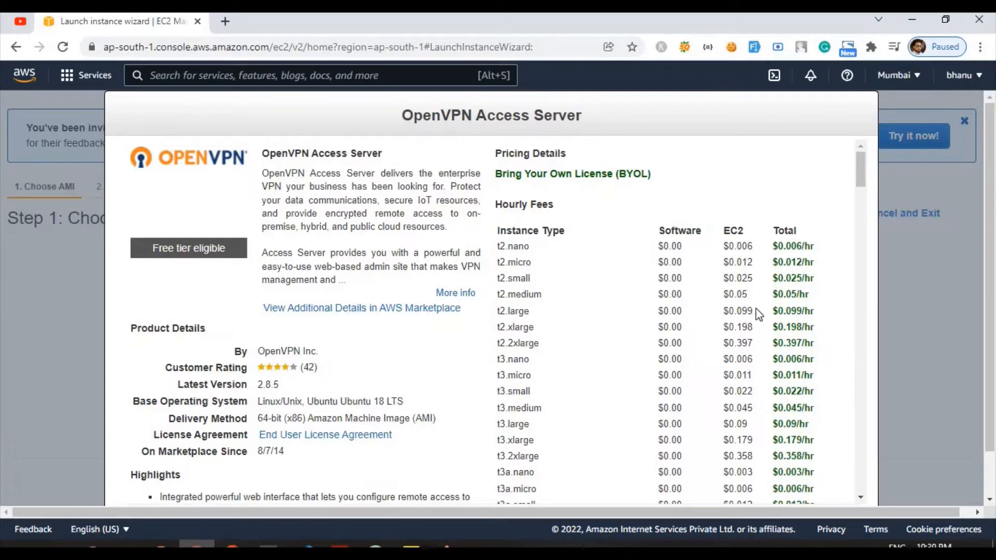
mouse_move(568, 224)
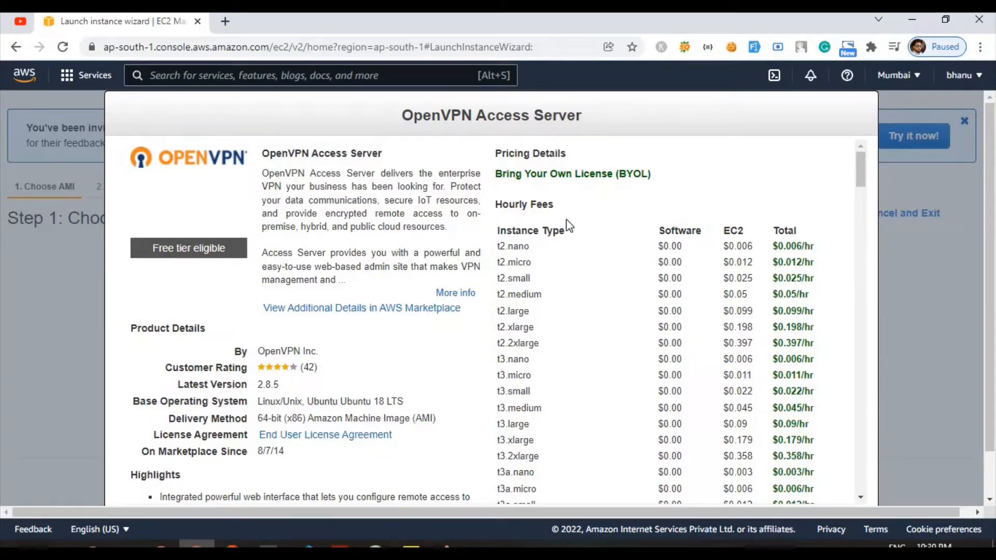
mouse_move(565, 206)
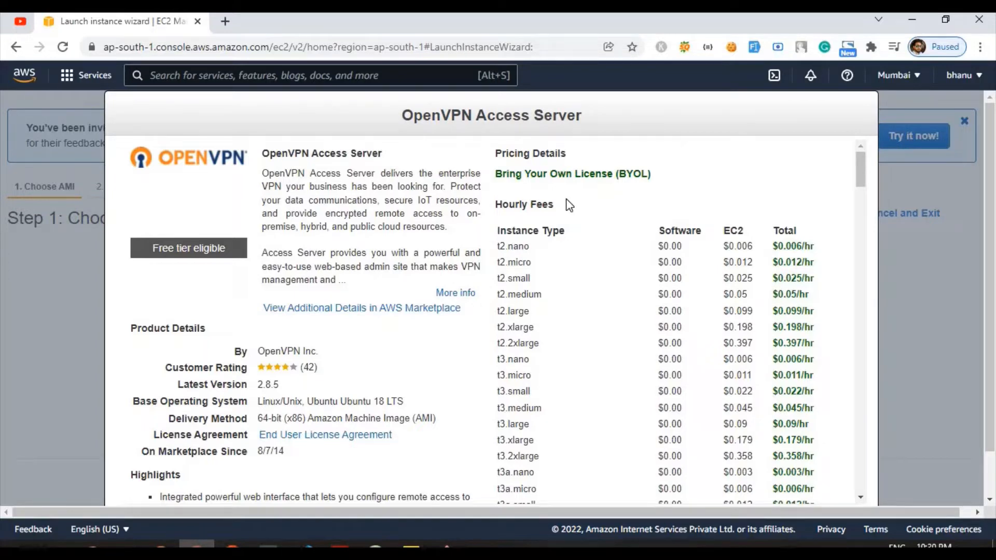
mouse_move(579, 282)
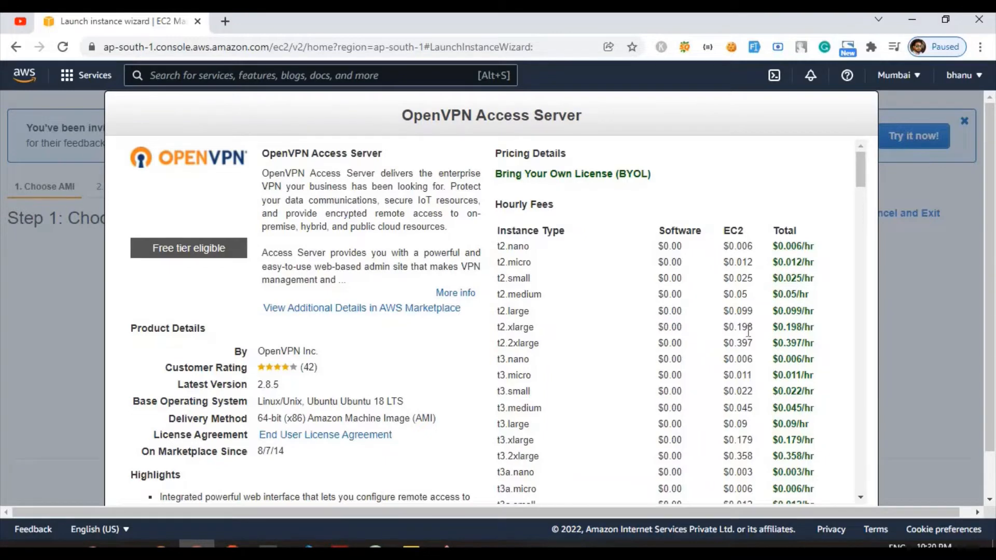
mouse_move(745, 244)
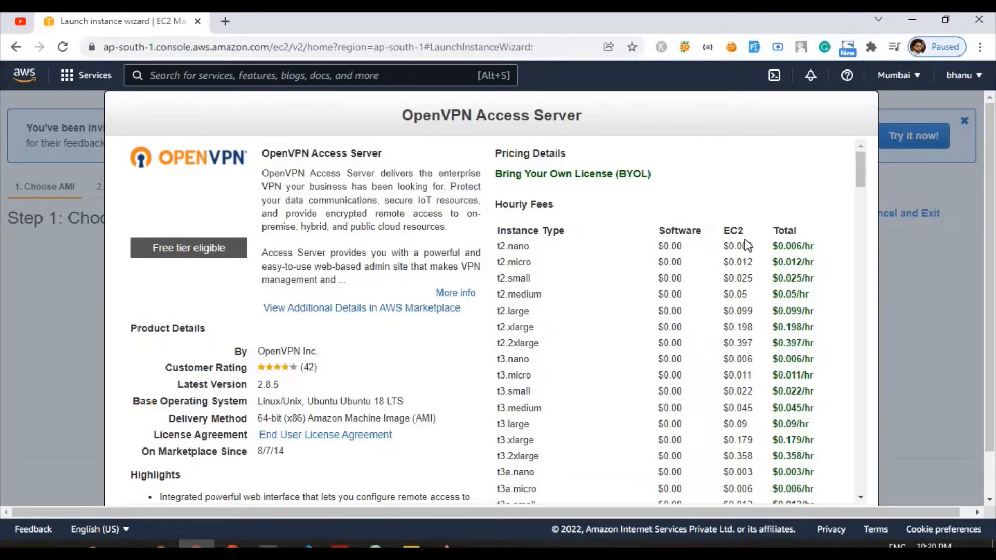
mouse_move(622, 288)
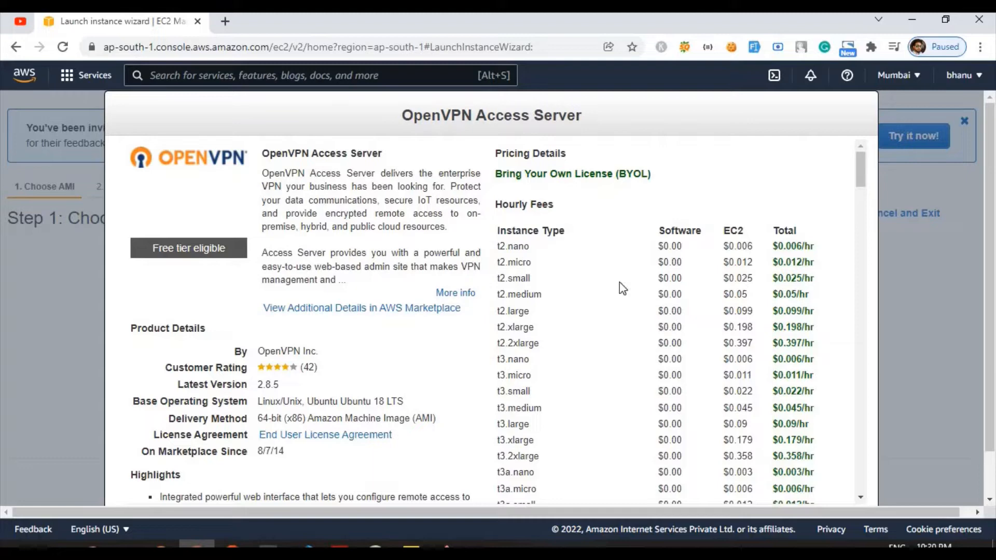
mouse_move(612, 287)
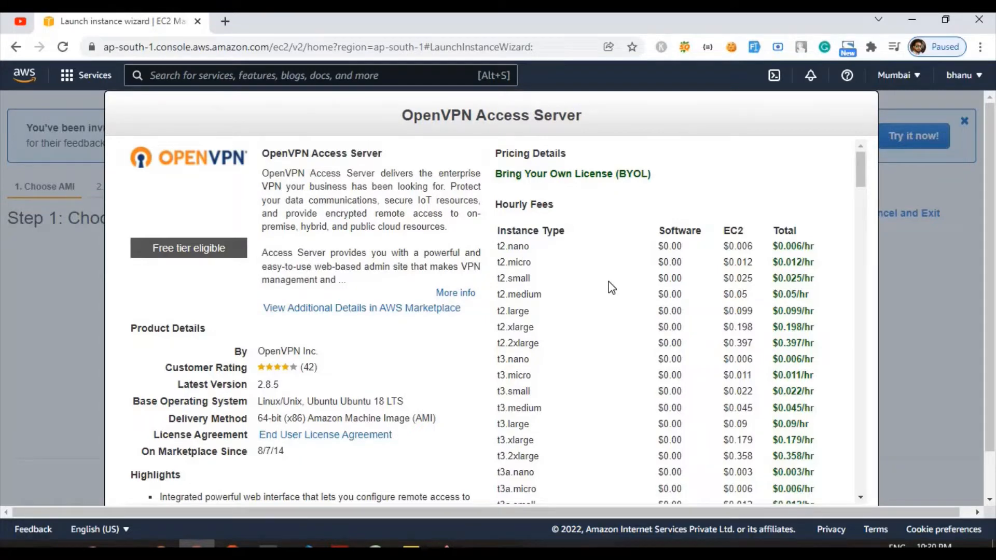
scroll(down, 3)
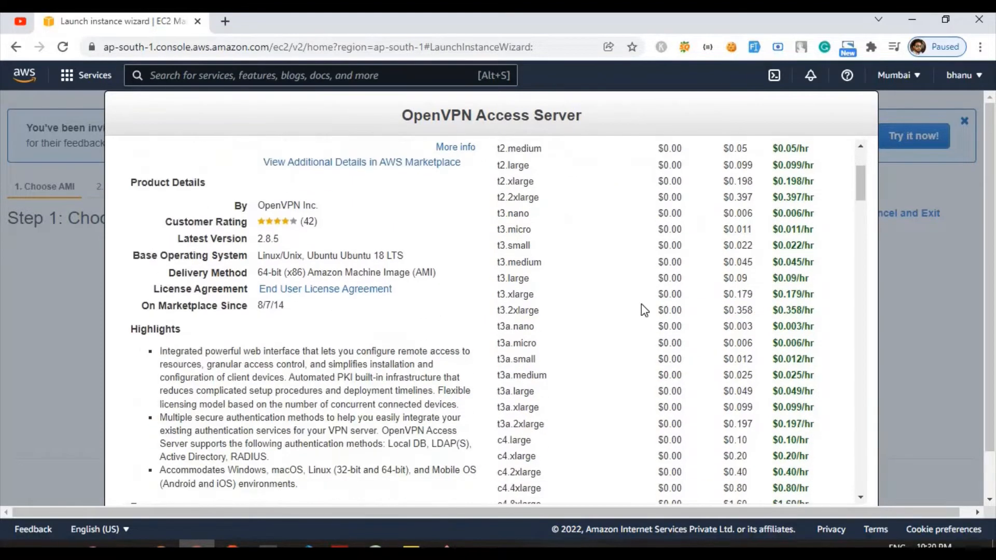
scroll(down, 3)
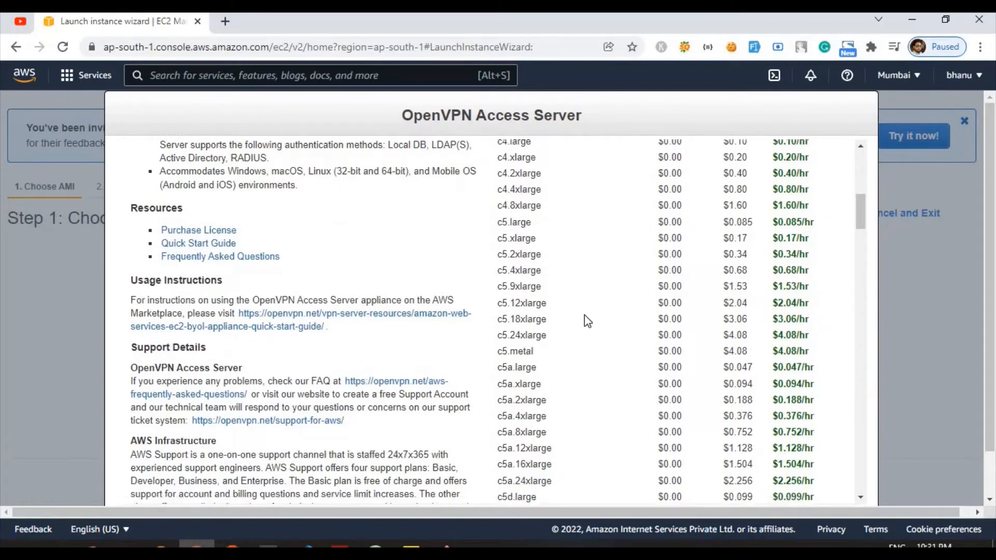
scroll(down, 3)
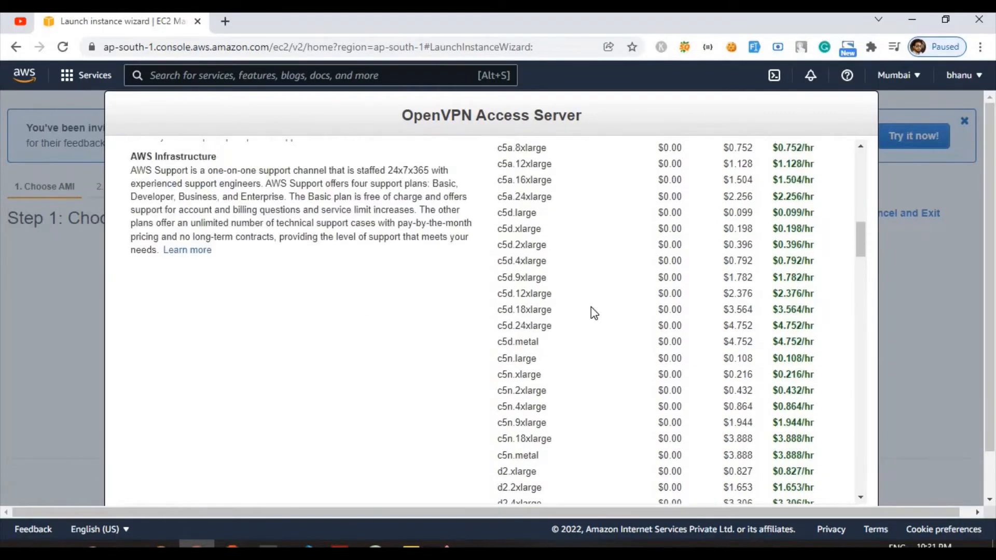
mouse_move(861, 239)
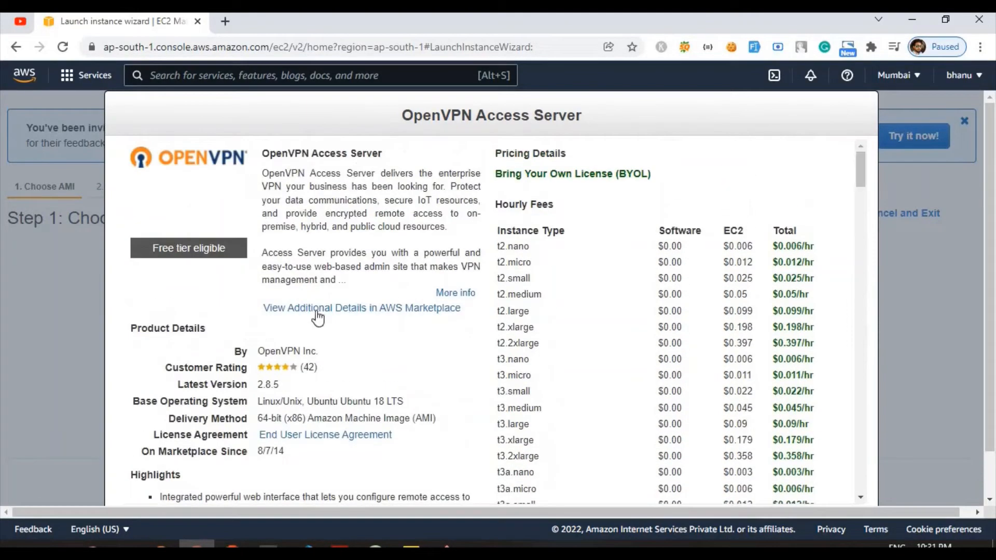
scroll(down, 3)
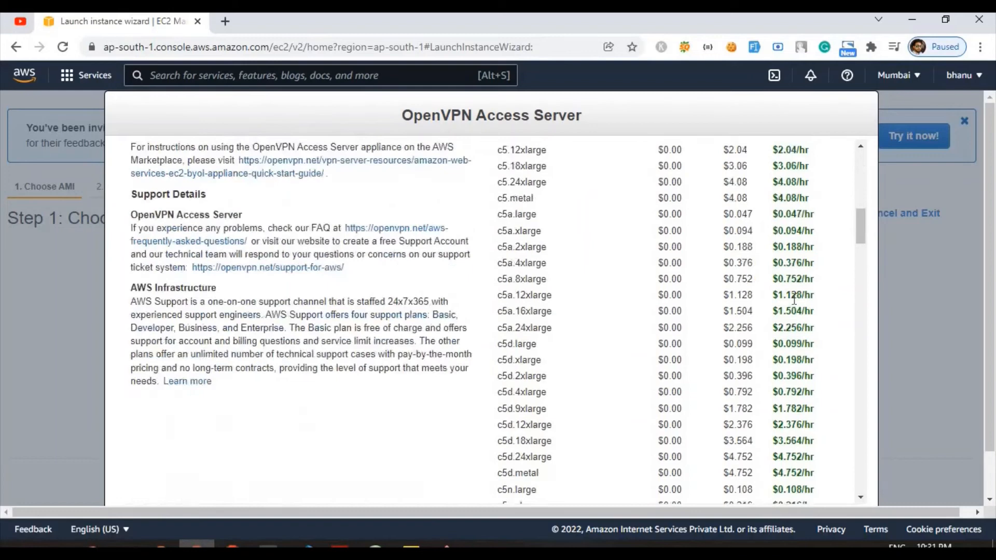
scroll(down, 3)
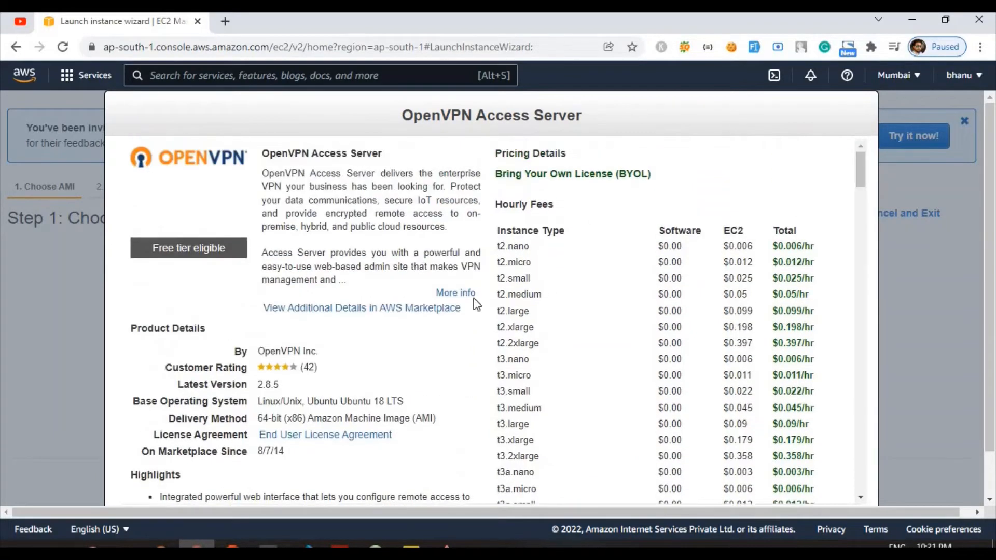
mouse_move(517, 217)
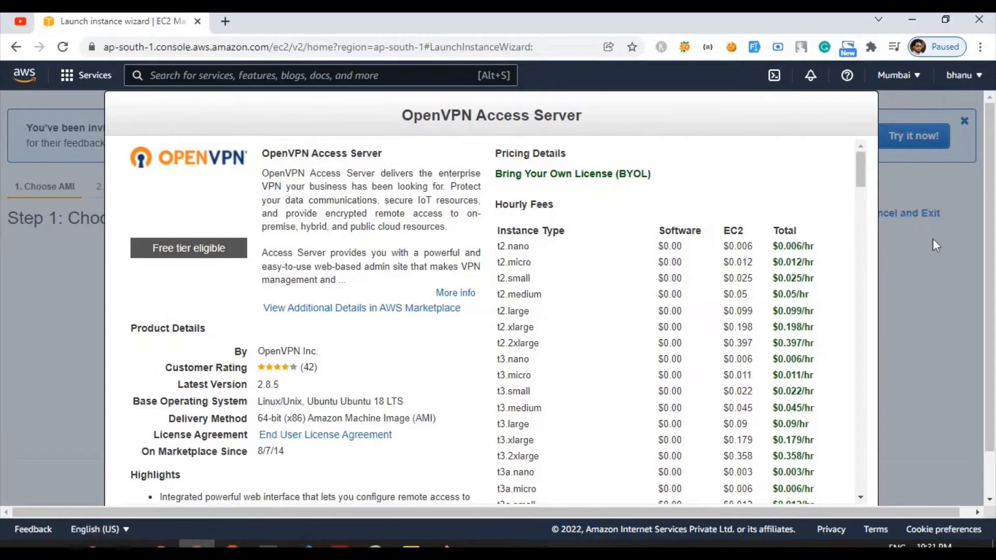
scroll(down, 3)
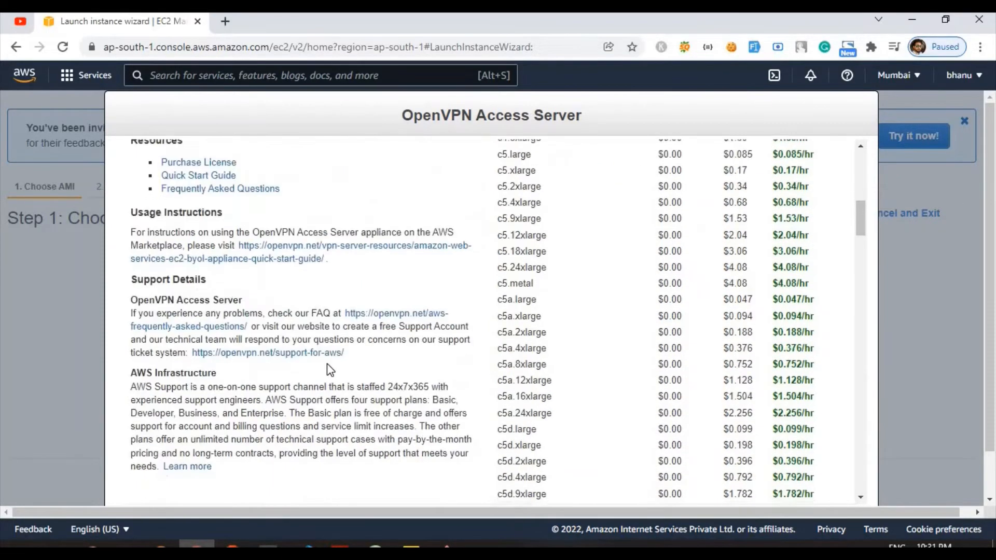
scroll(down, 3)
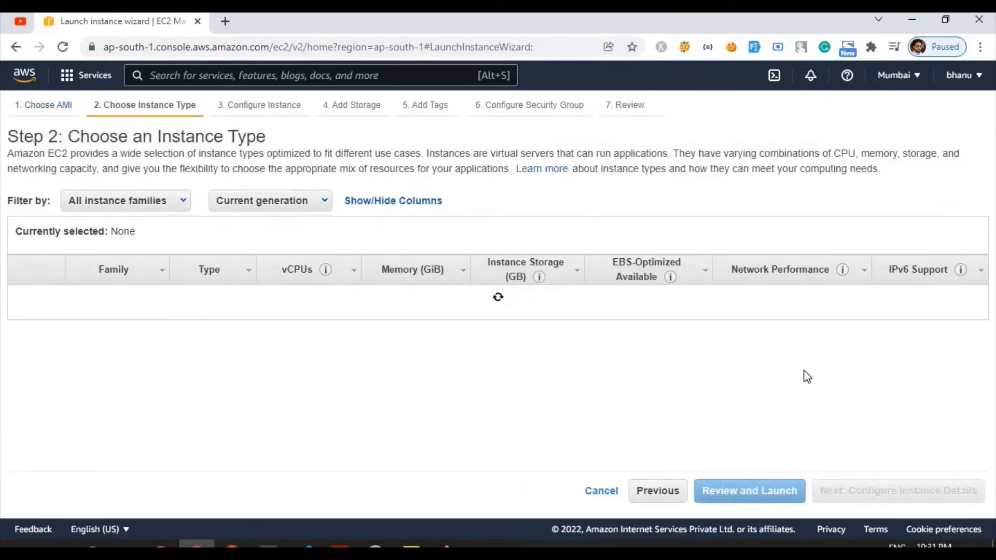
mouse_move(790, 370)
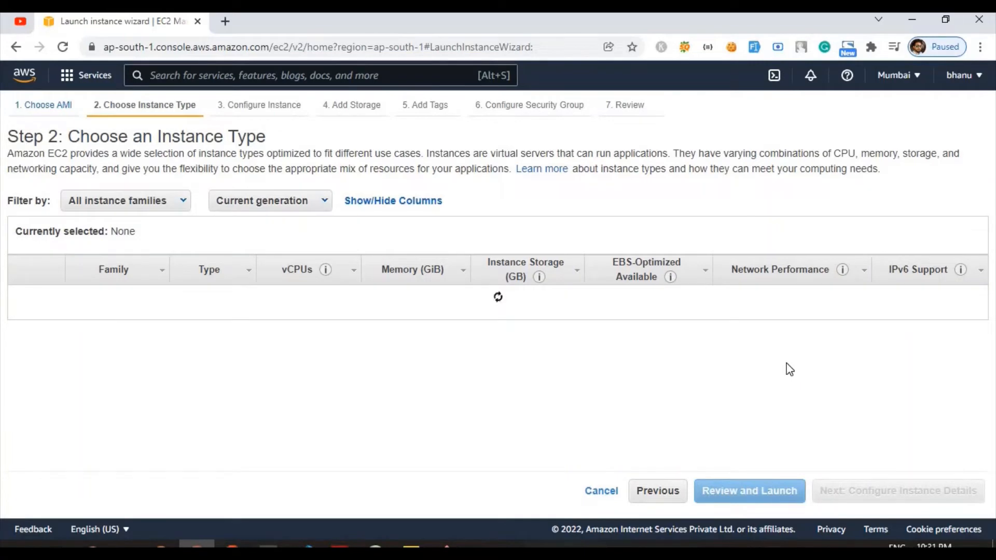
Choose t2.micro instead of t2.small and continue to Review and Launch.
click(22, 399)
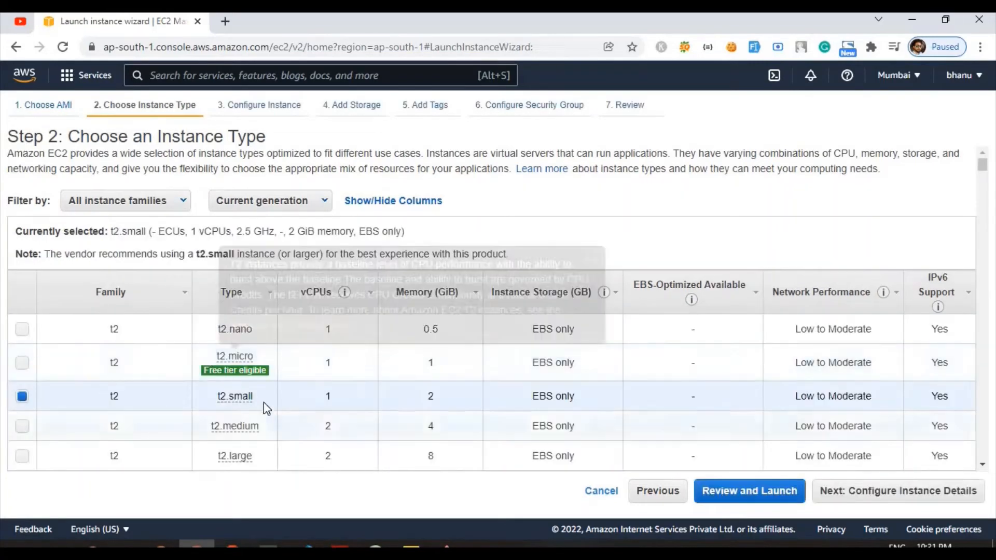
mouse_move(216, 378)
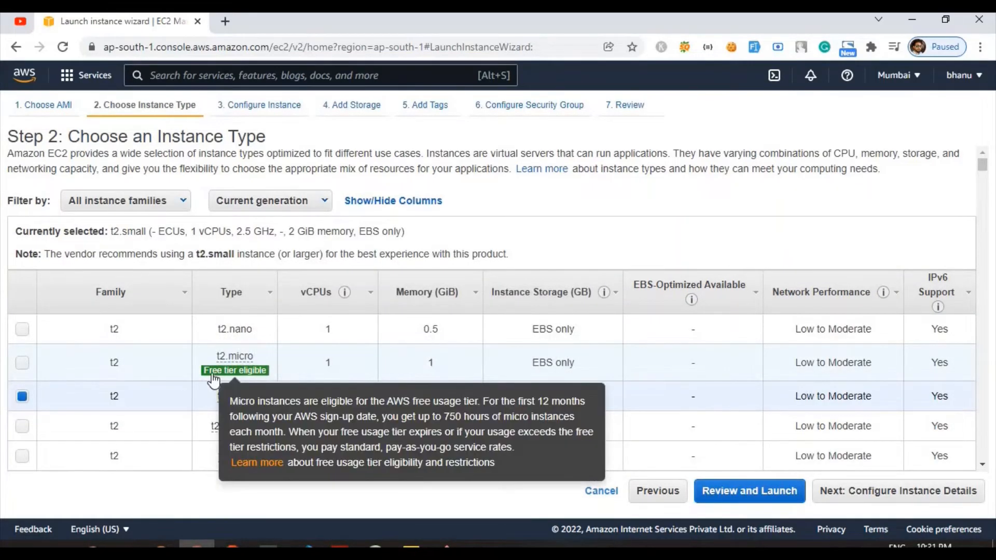
mouse_move(258, 381)
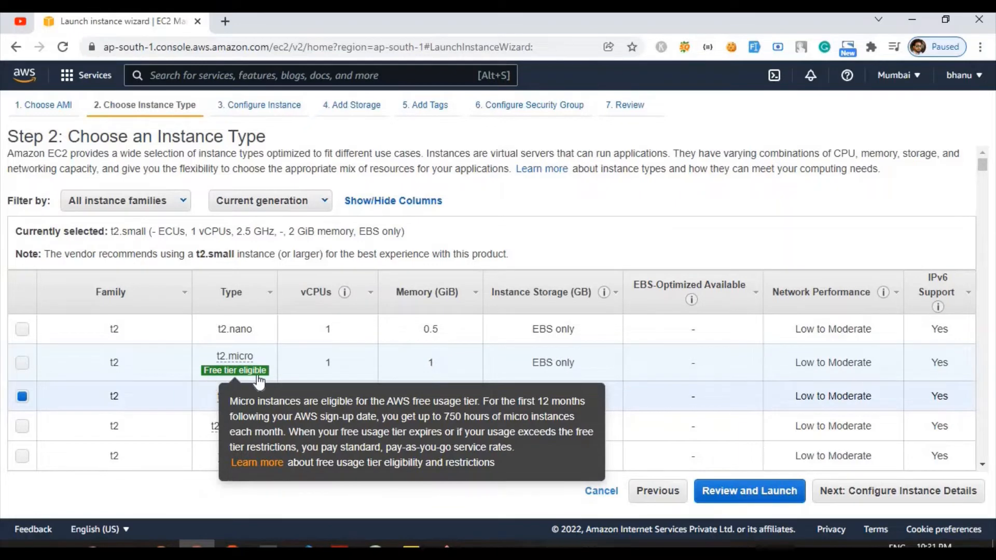
click(20, 363)
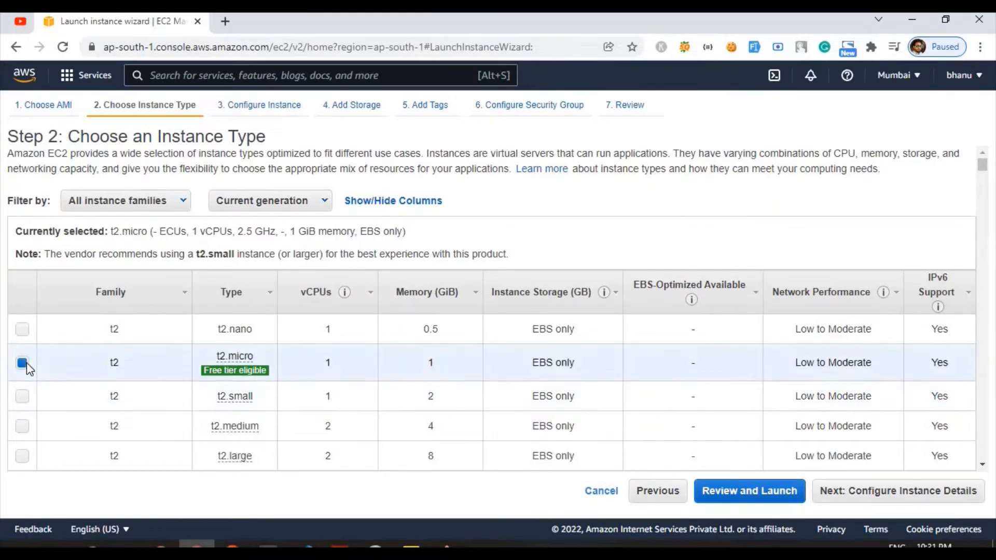
mouse_move(744, 495)
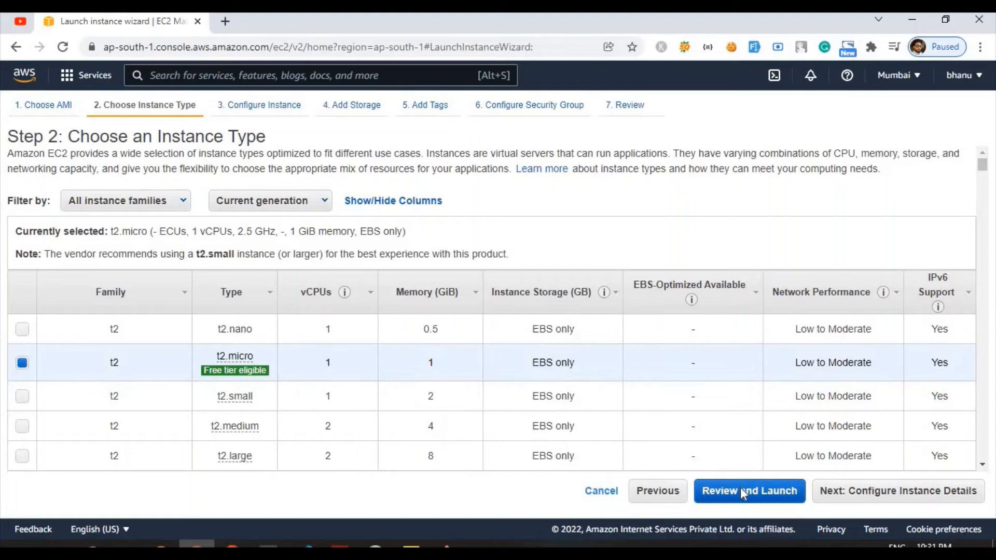
click(750, 492)
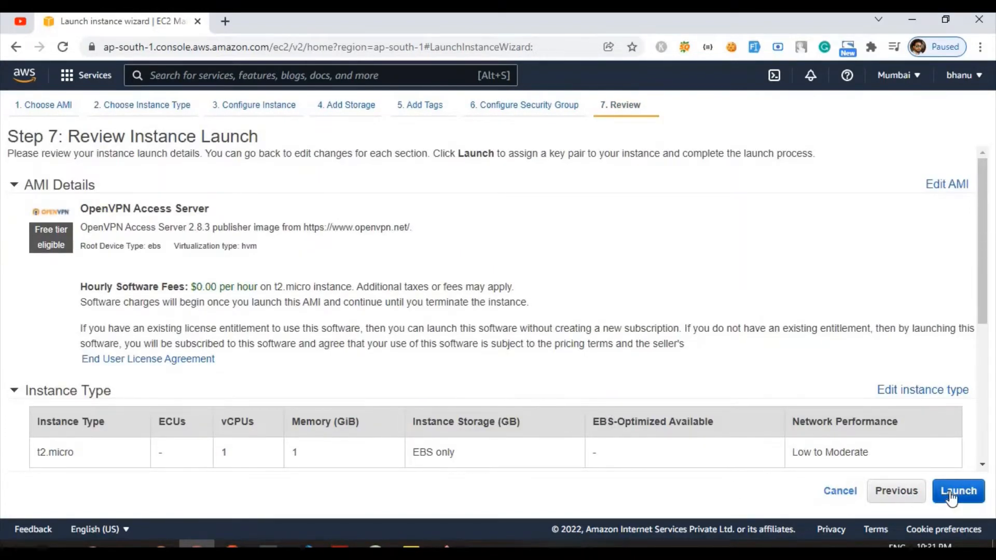
Create a new key pair named openvpnkey, download it, and launch the instance.
click(959, 491)
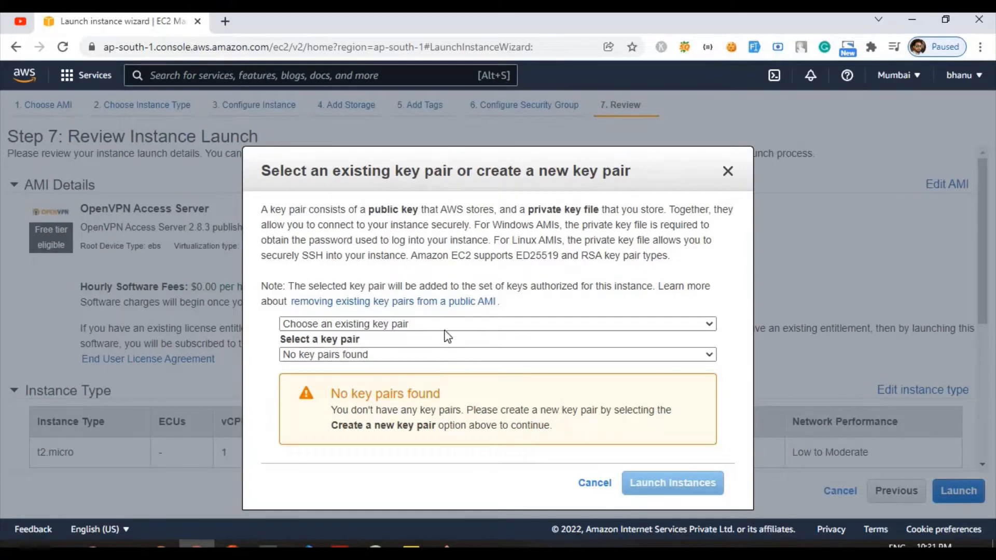
mouse_move(517, 346)
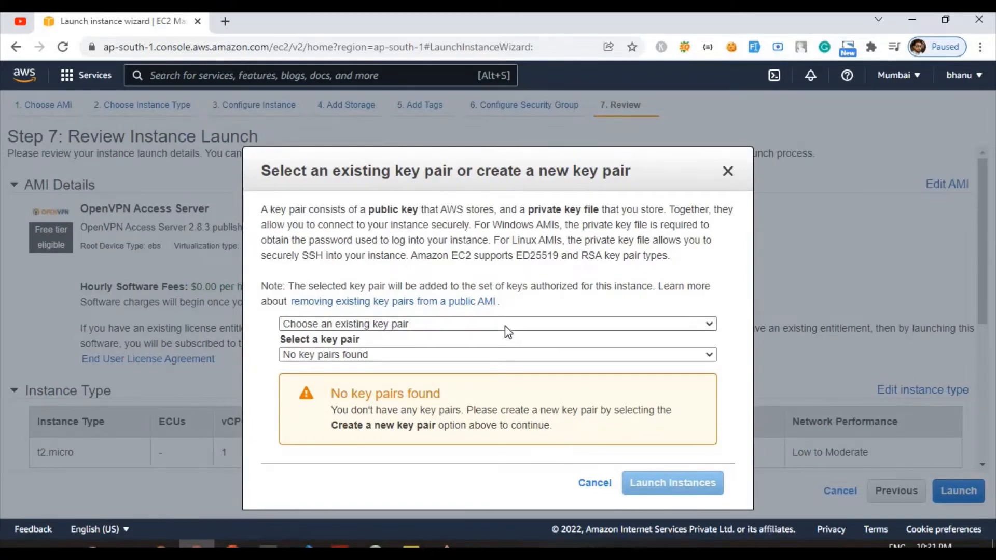
click(508, 324)
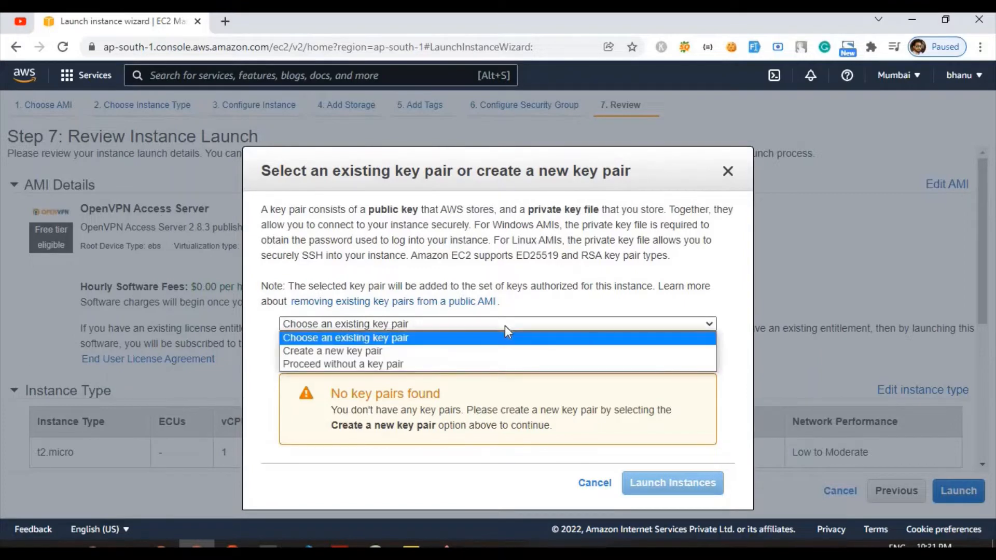
mouse_move(463, 350)
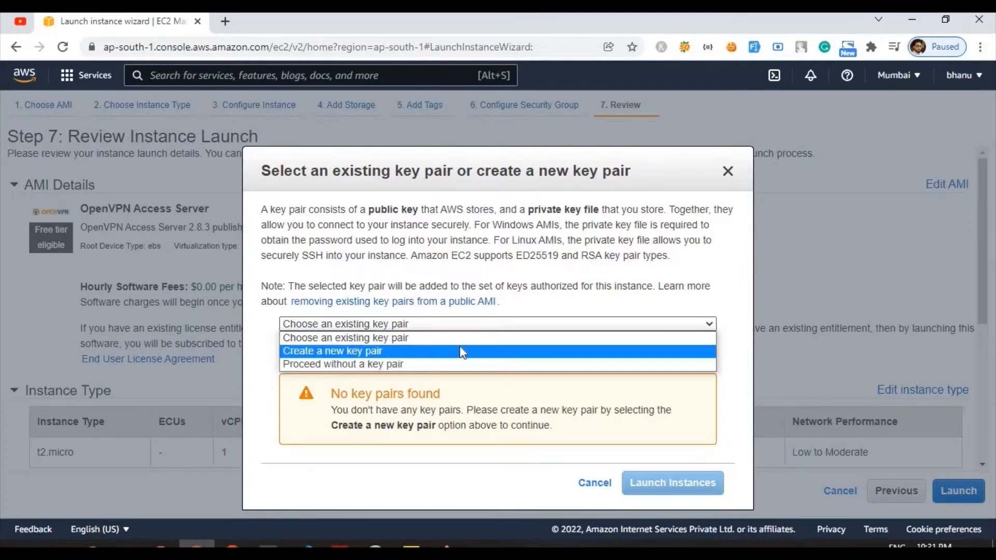
click(332, 351)
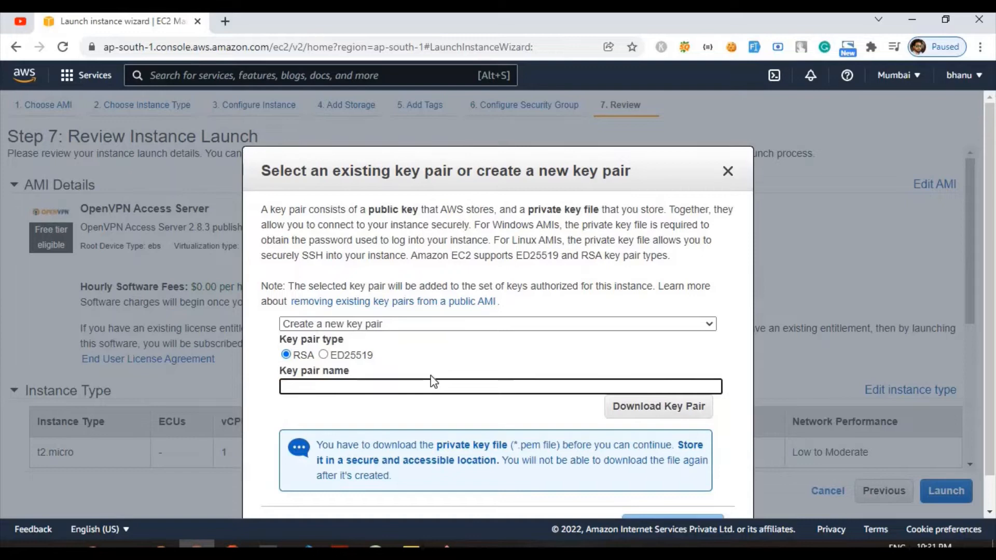
text(openvpnkey)
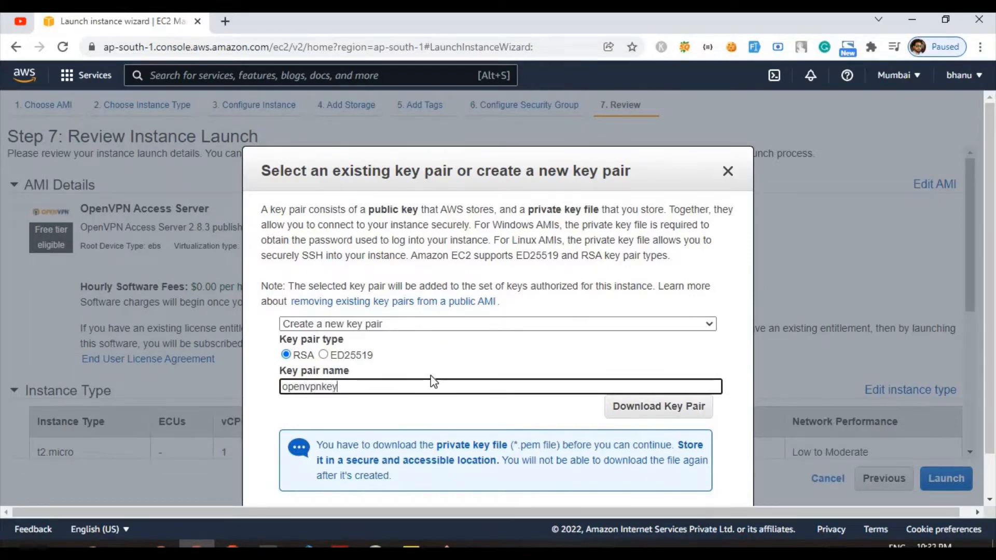
click(658, 406)
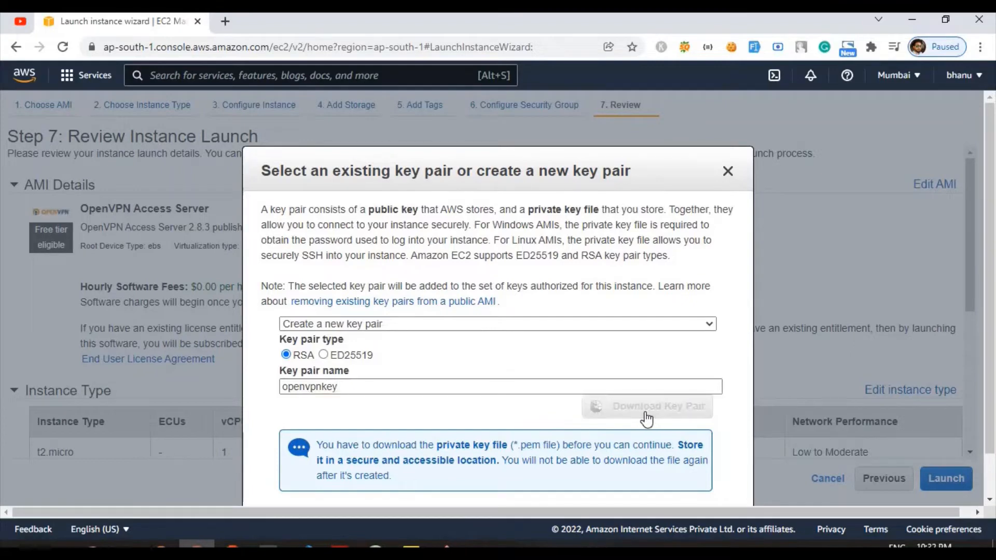
click(658, 406)
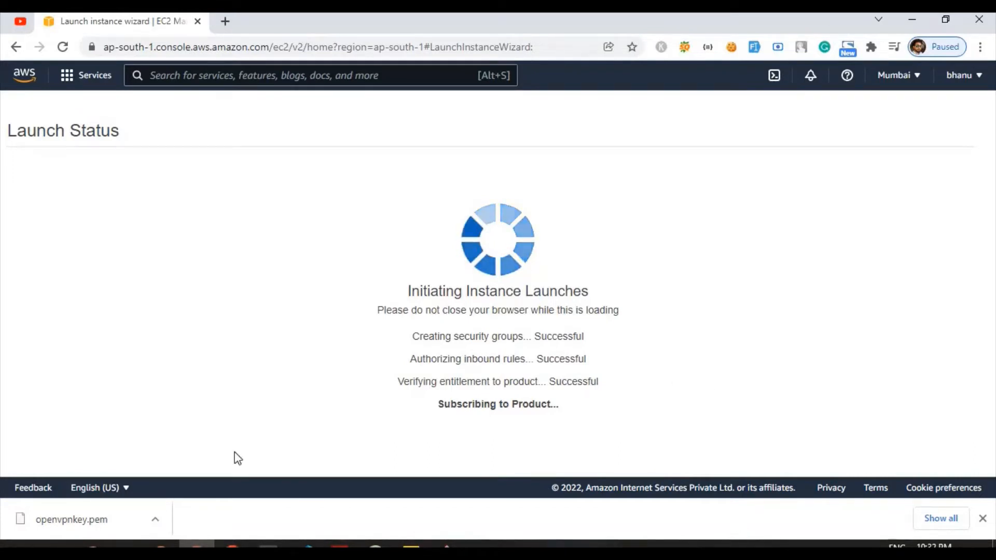
Reveal openvpnkey.pem in Downloads and move it into the aws-vpn-key desktop folder.
click(154, 520)
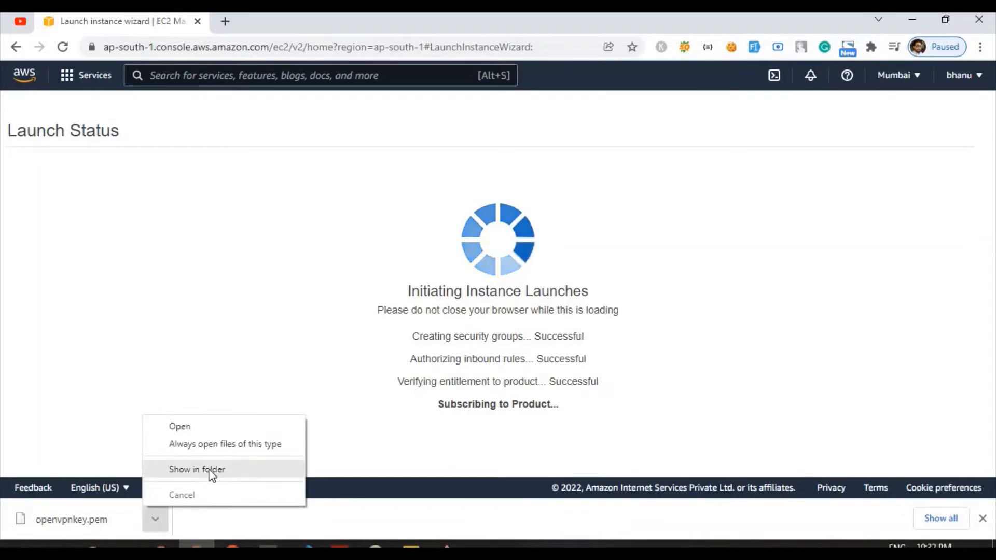
click(197, 470)
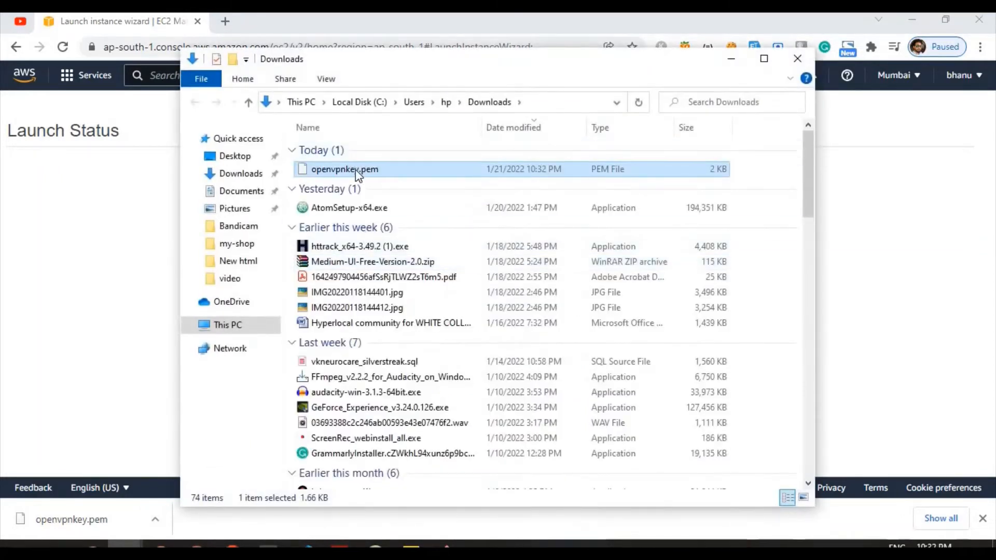
right_click(357, 170)
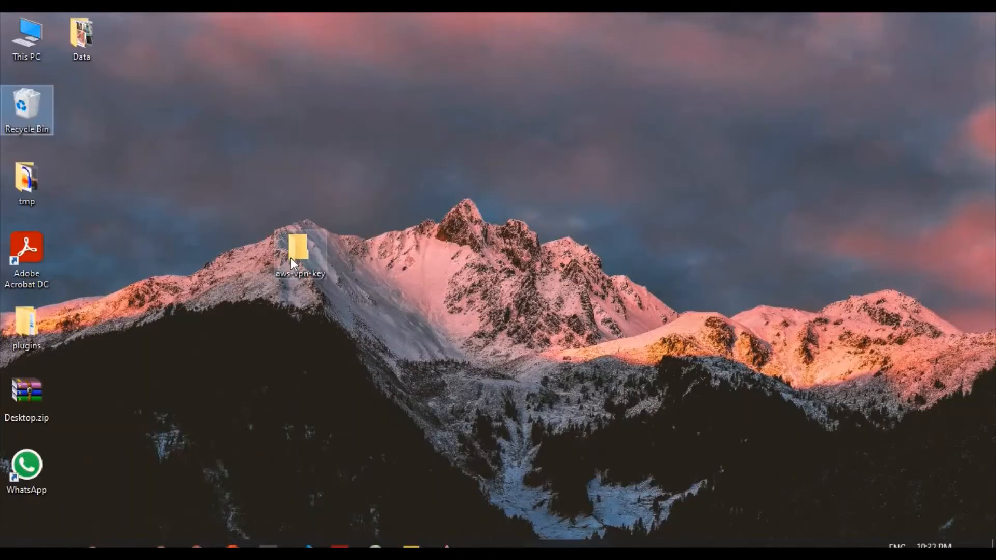
double_click(301, 250)
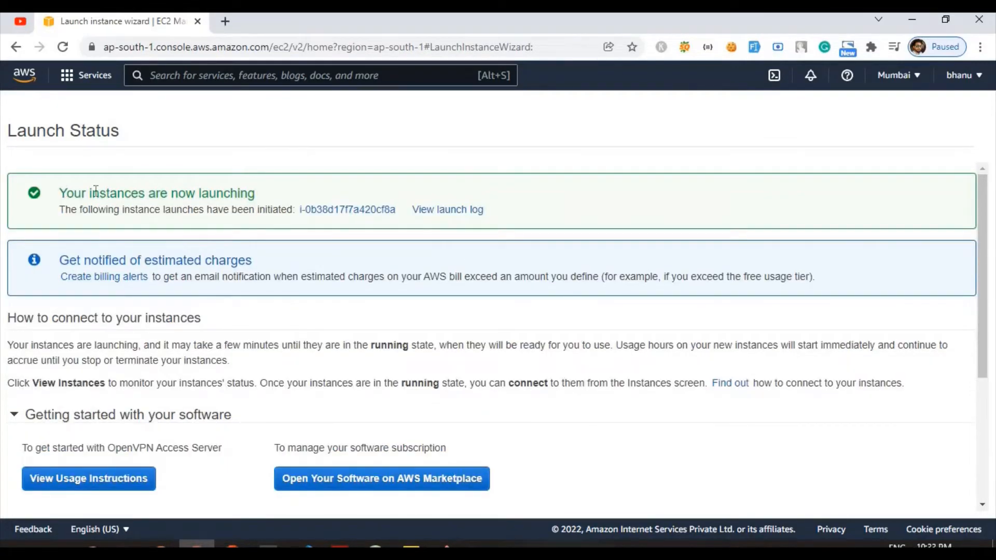
Open the new instance in the Instances list and refresh until it shows Running.
double_click(149, 193)
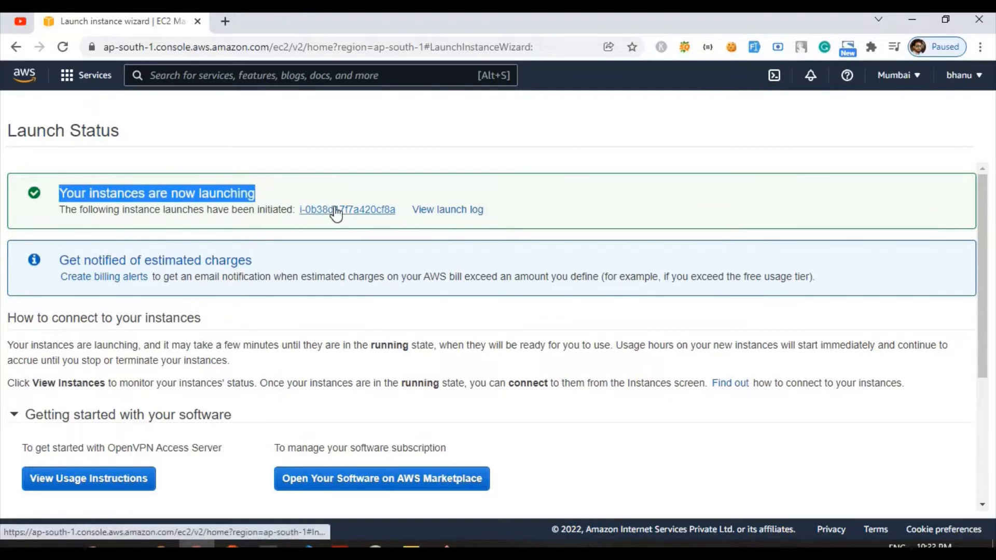
click(347, 210)
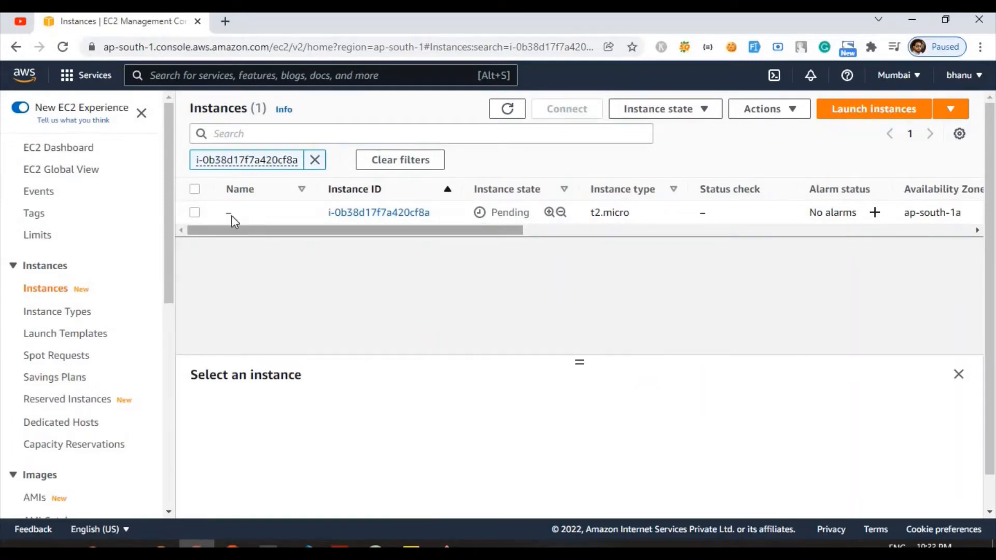
click(194, 211)
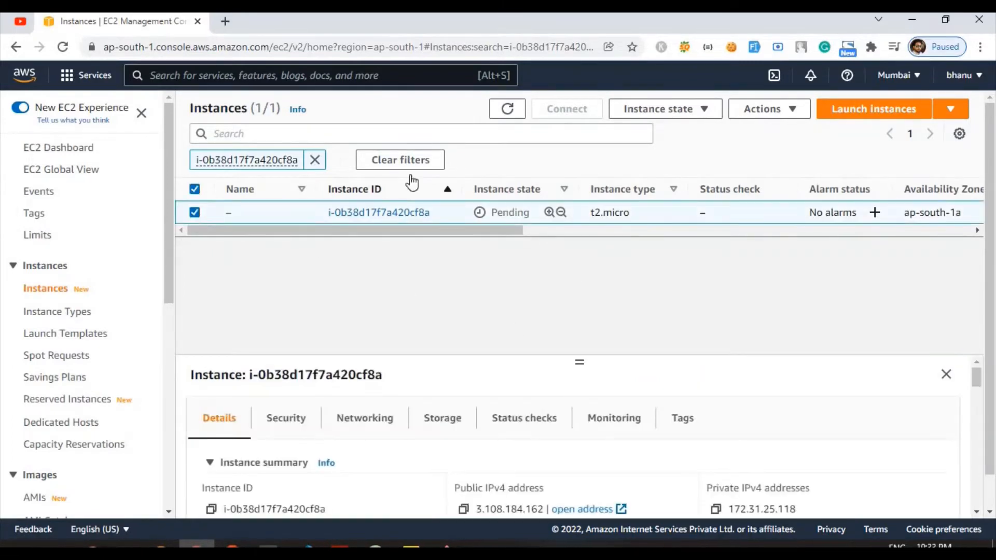
click(507, 109)
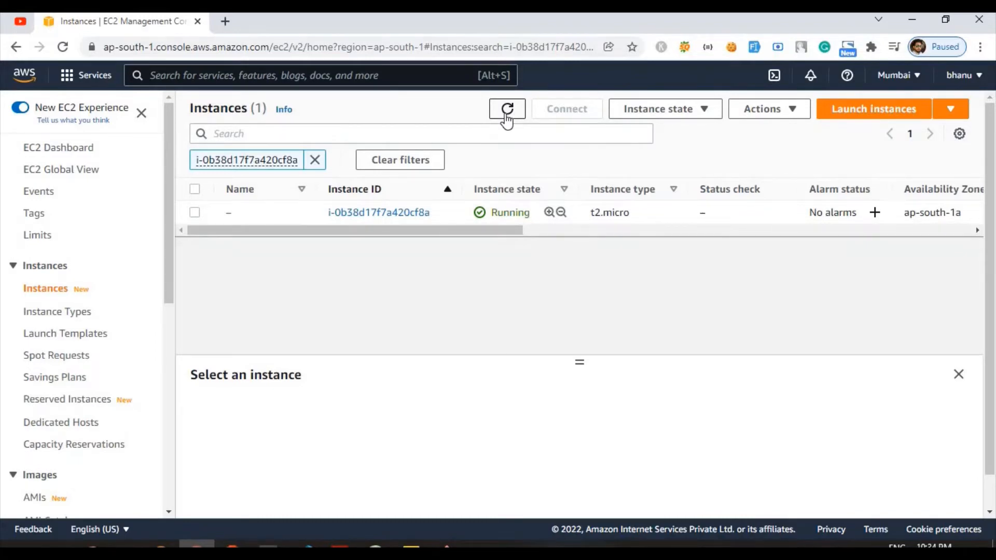
mouse_move(283, 204)
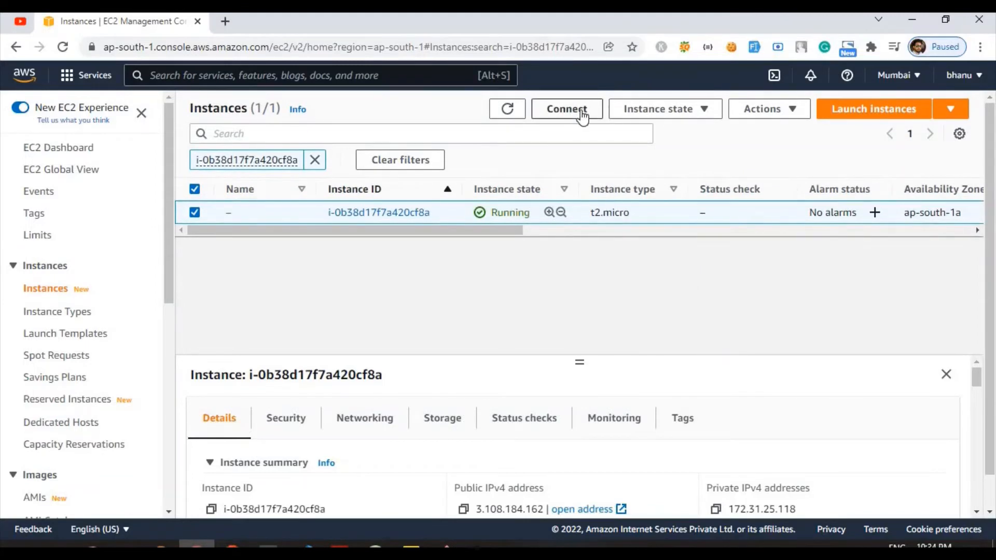
Copy the example ssh command from the instance's SSH client connection instructions.
click(567, 109)
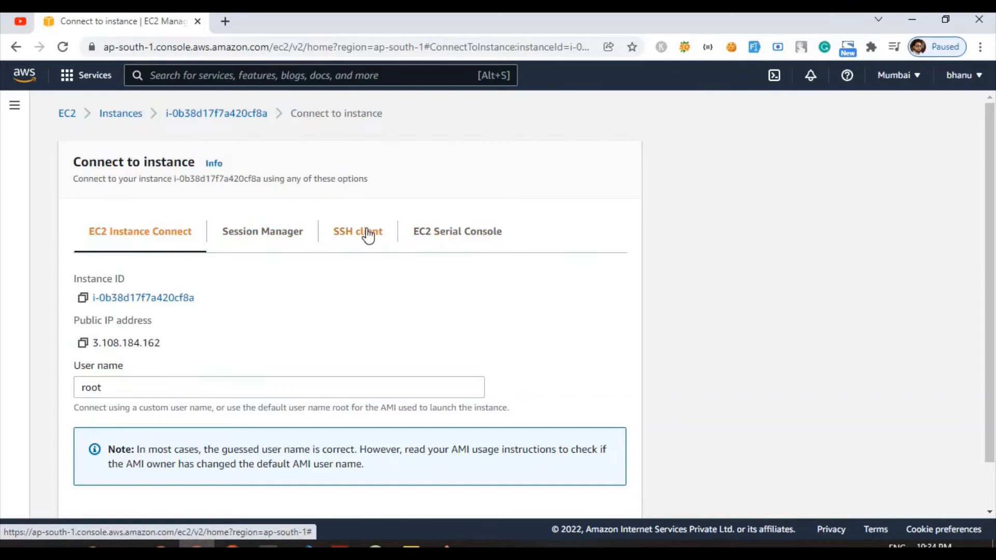
click(357, 231)
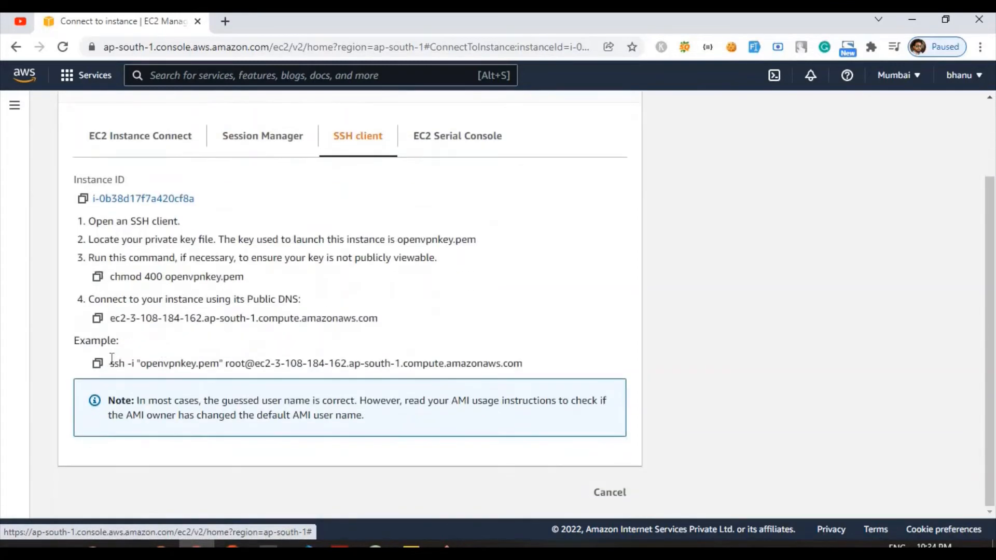
click(98, 363)
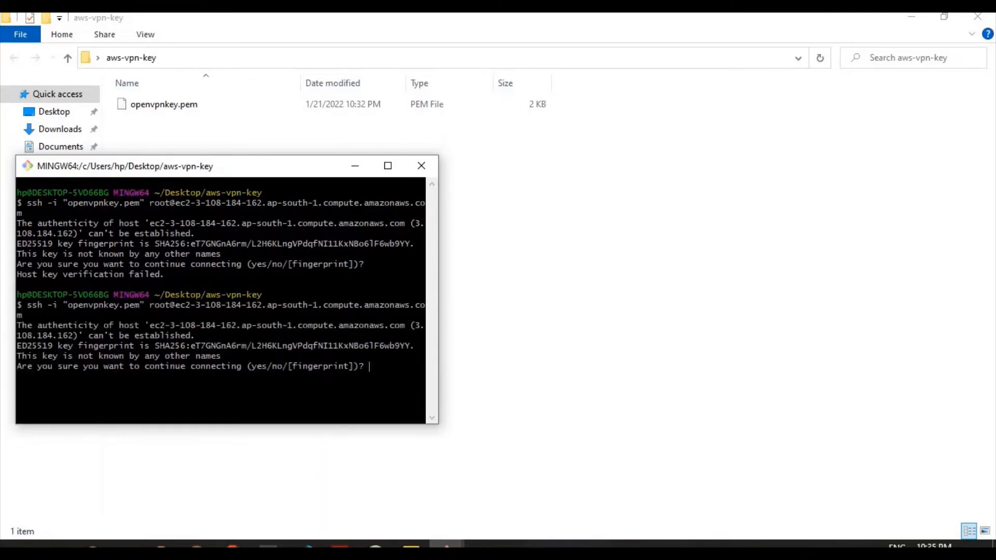
Answer yes to the licence and accept defaults through primary node, web UI interface, routing, local auth and blank activation key.
text(yes)
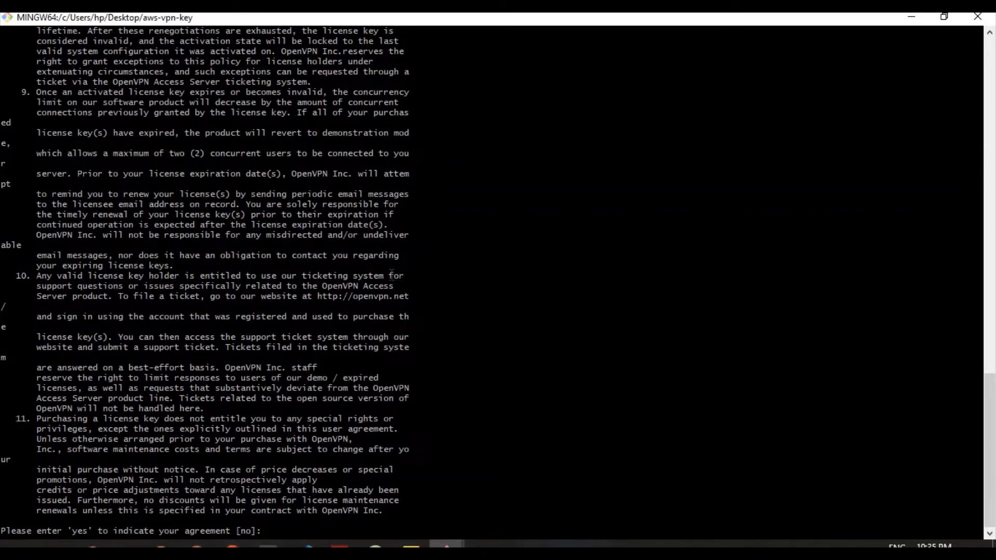
text(yes)
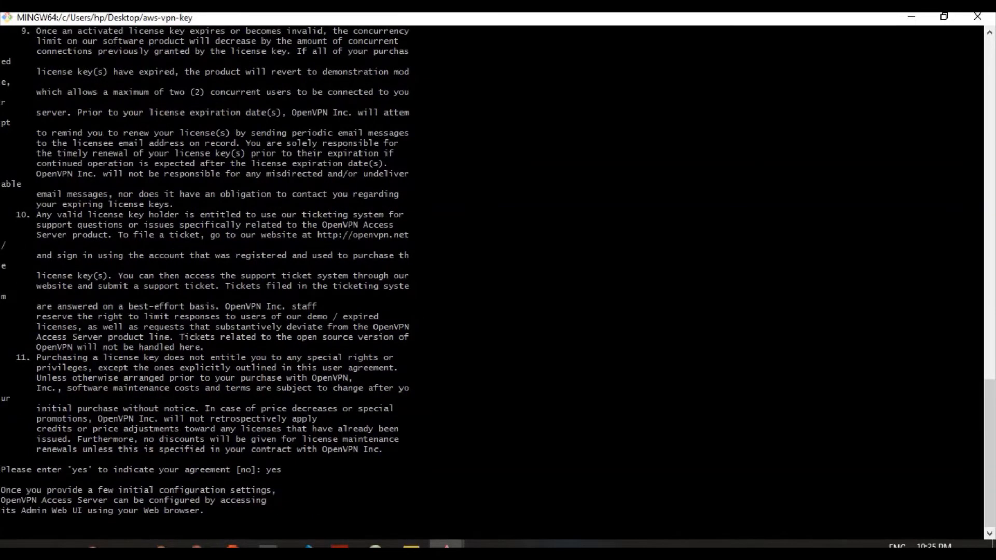
key(enter)
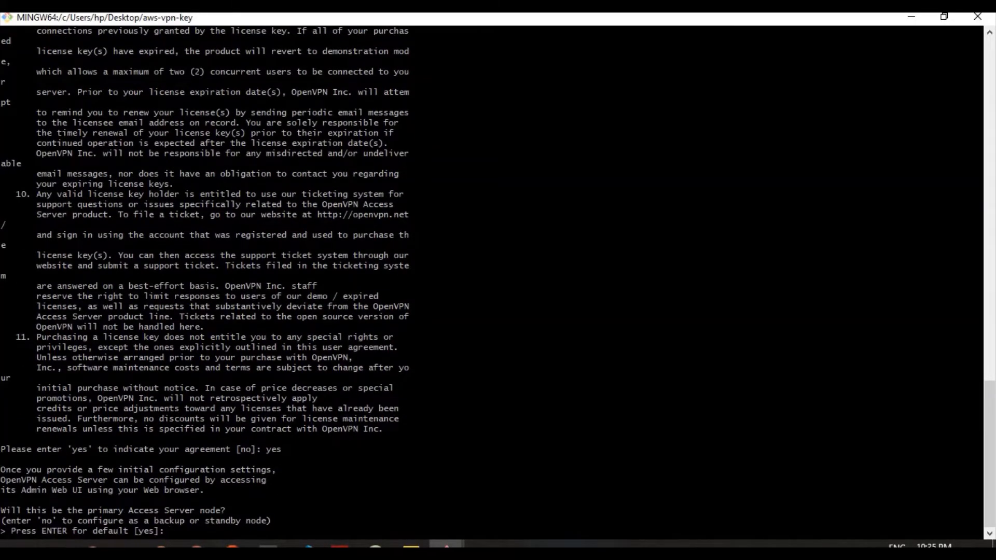
key(Enter)
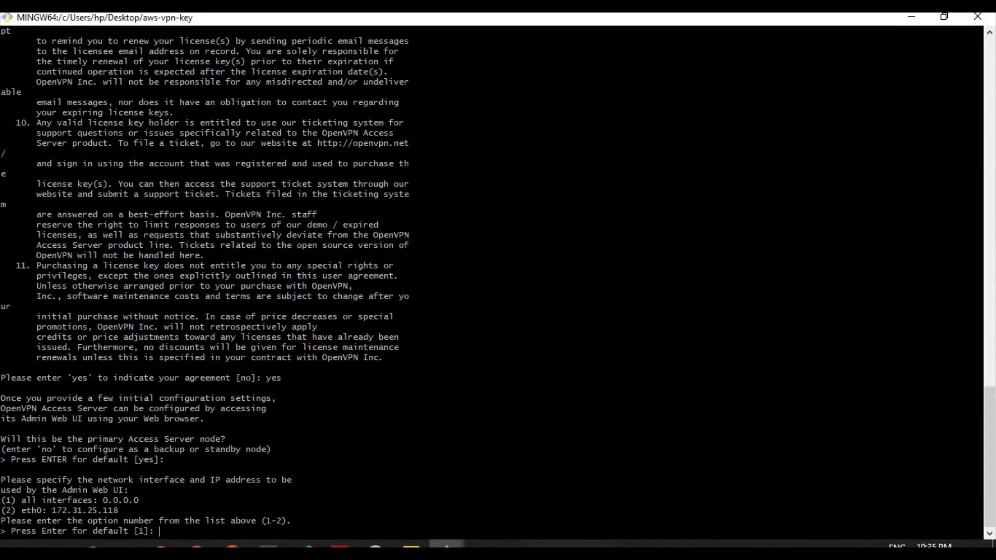
key(Enter)
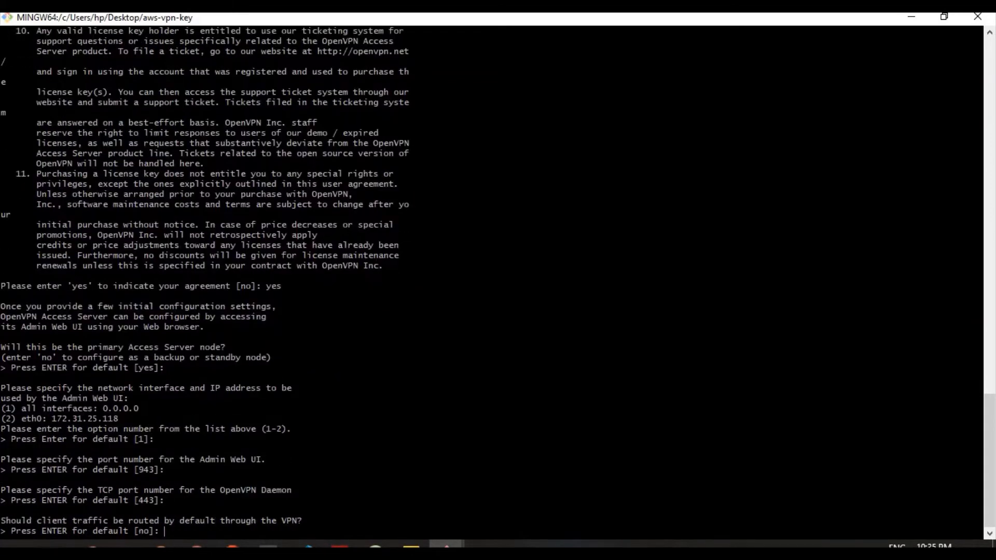
key(Enter)
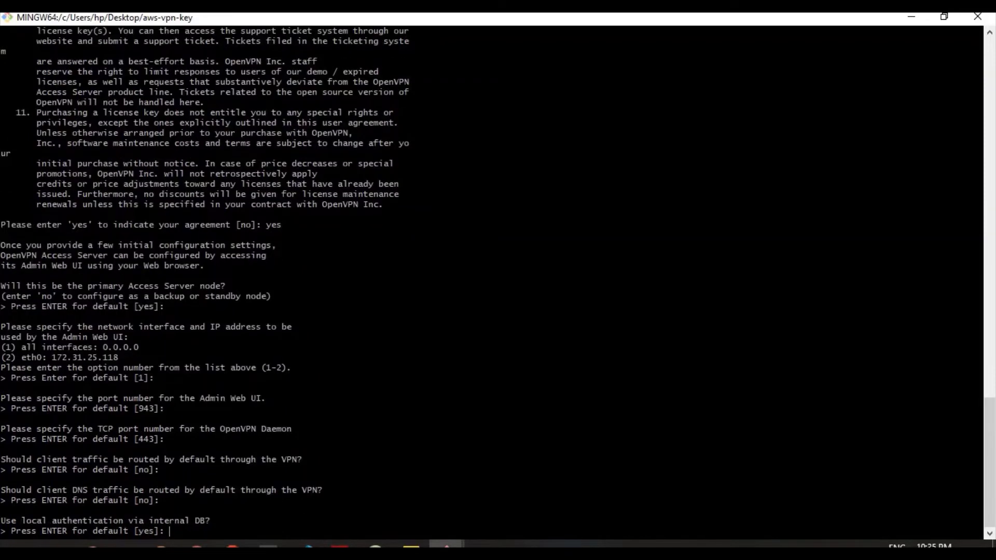
key(Enter)
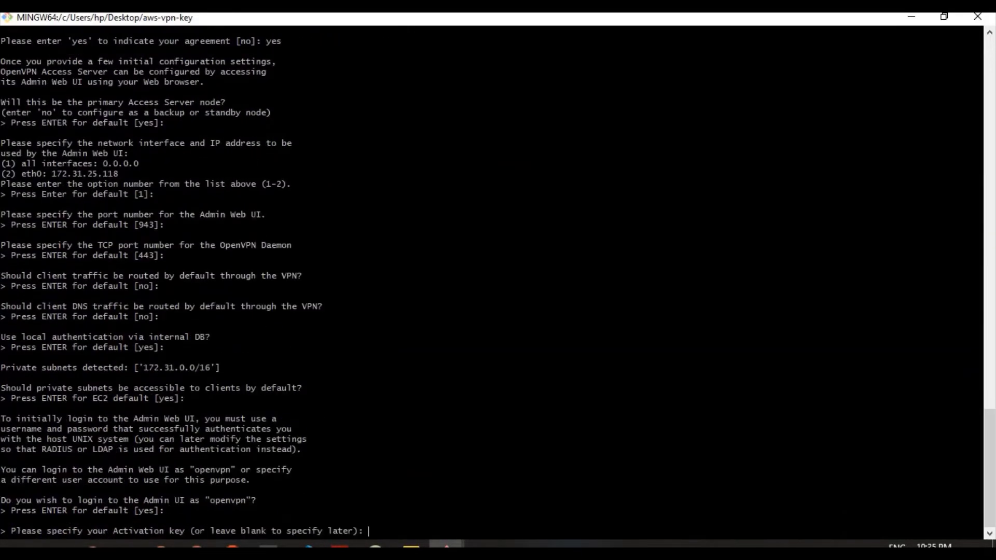
key(Enter)
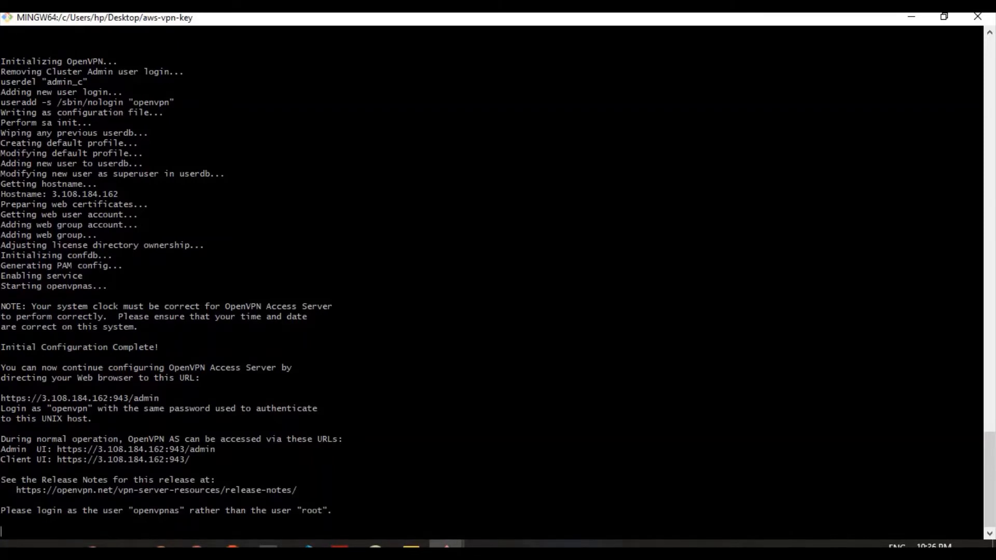
End the SSH session and copy the Client UI address from the output.
key(Enter)
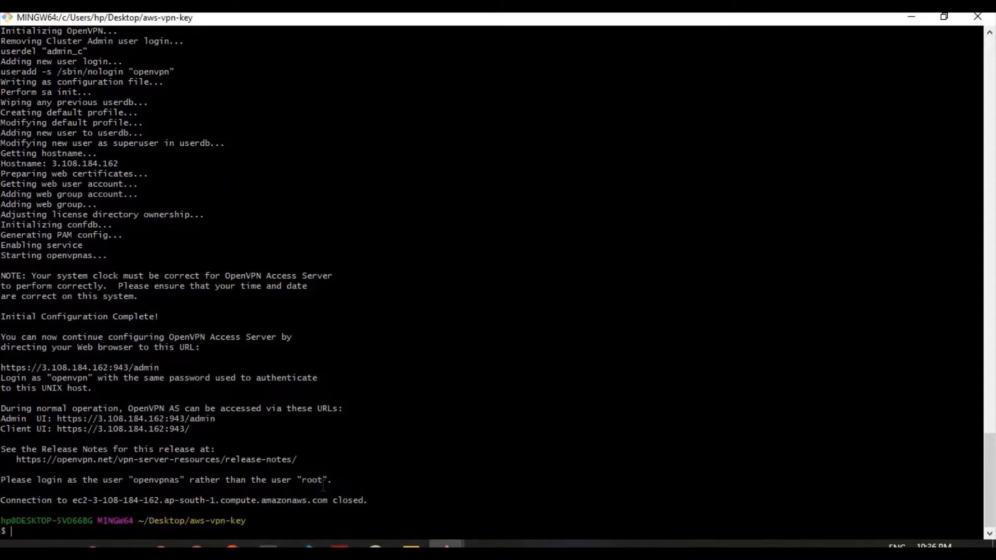
mouse_move(311, 438)
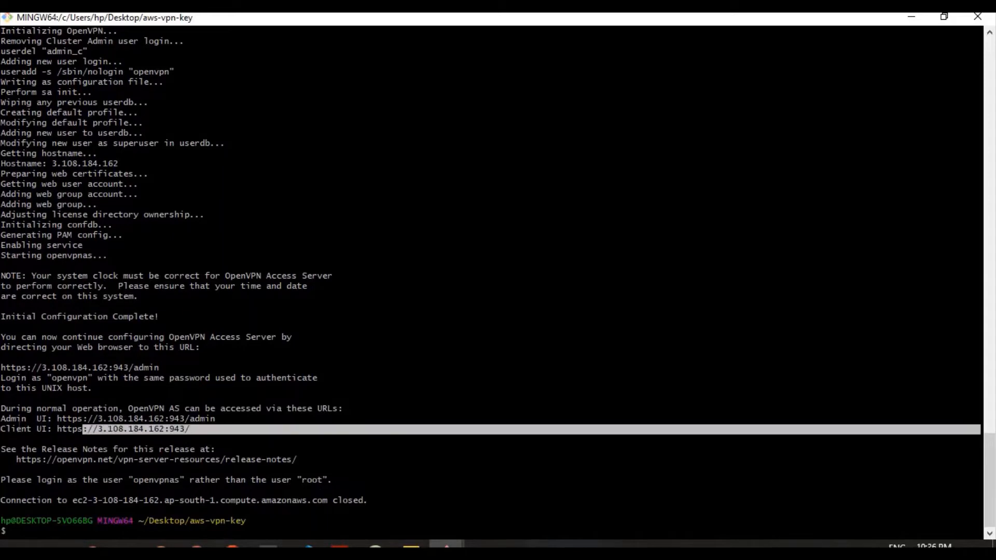
key(ctrl+c)
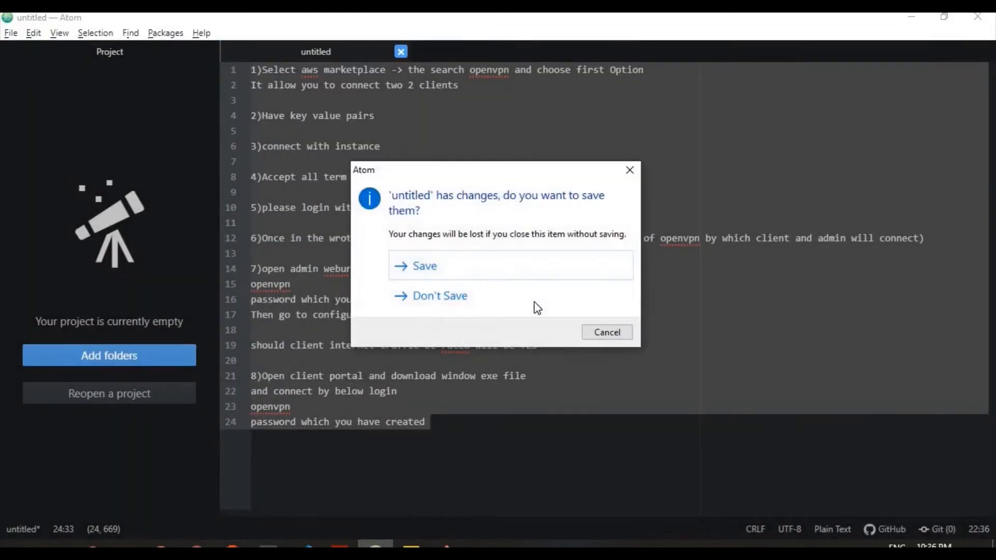
Run ssh as root with openvpnkey.pem, see it refused in favour of openvpnas, cancel and close the window.
click(440, 296)
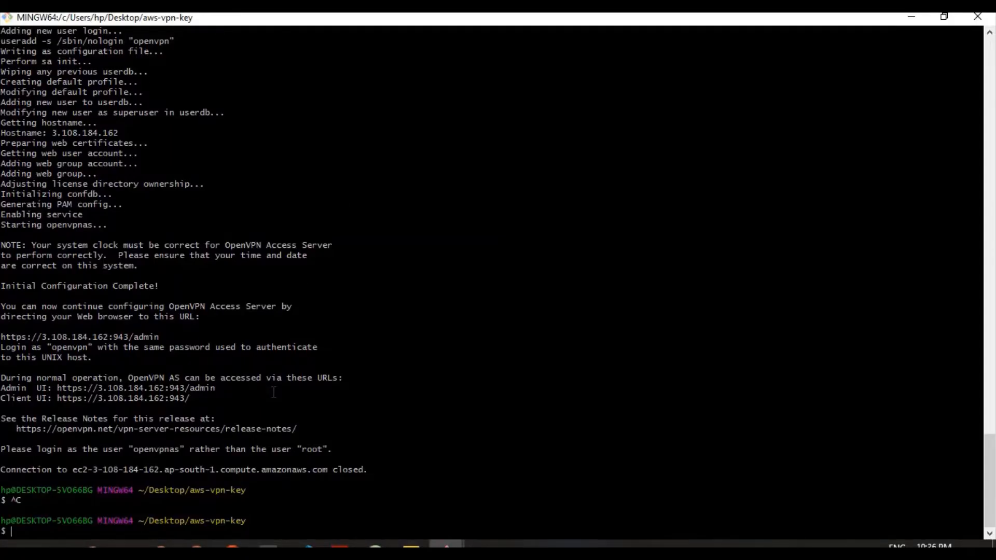
text(ssh -i "openvpnkey.pem" root@ec2-3-108-184-162.ap-south-1.compute.amazonaws.com)
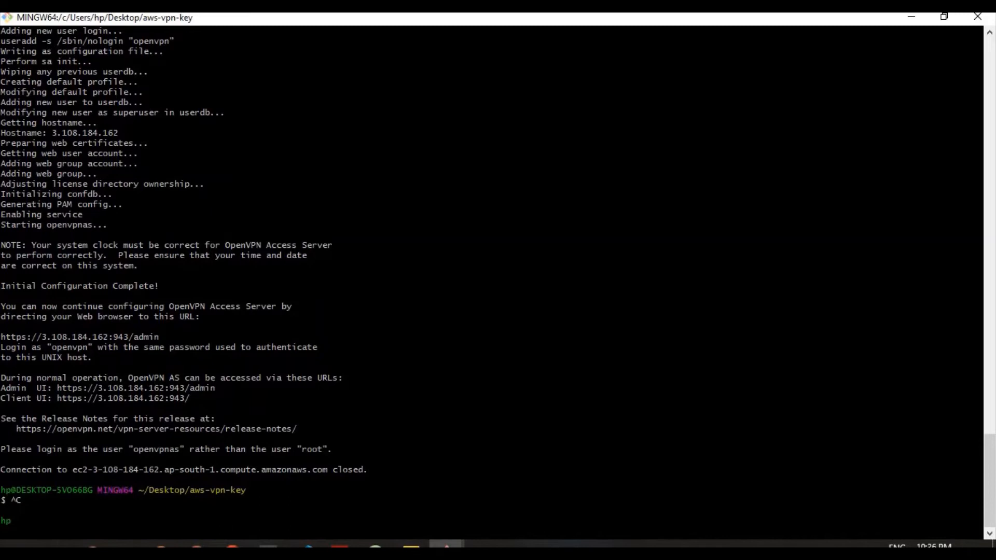
text(pssh -i "openvpnkey.pem" root@ec2-3-108-184-162.ap-south-1.compute.amazonaws.com)
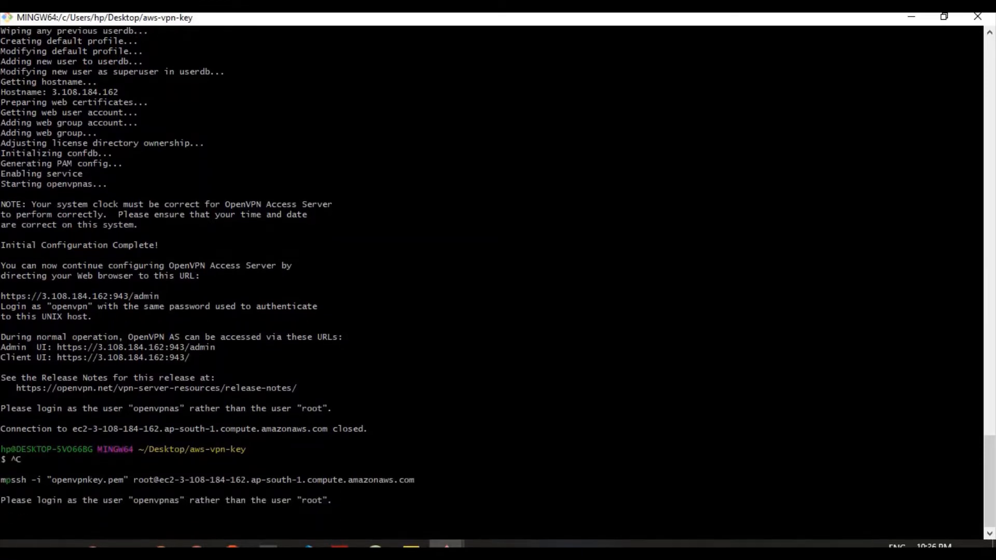
key(ctrl+c)
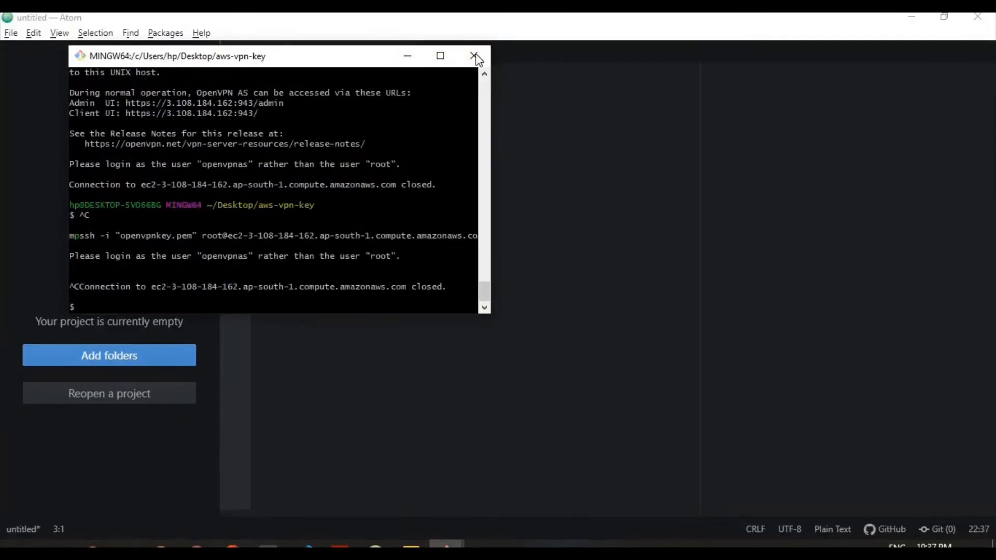
click(473, 56)
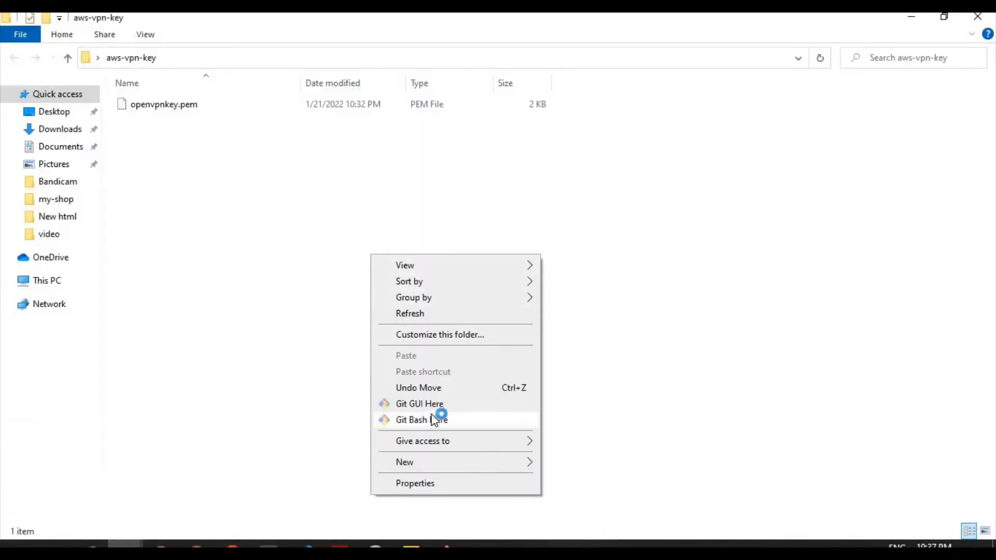
click(412, 419)
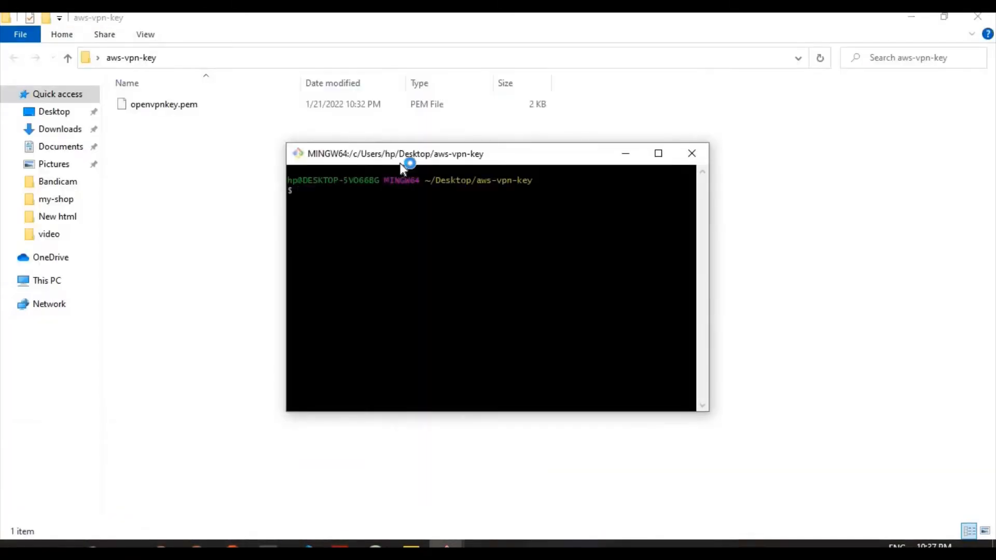
text(ssh -i "openvpnkey.pem" root@ec2-3-108-184-162.ap-south-1.compute.amazonaws.com)
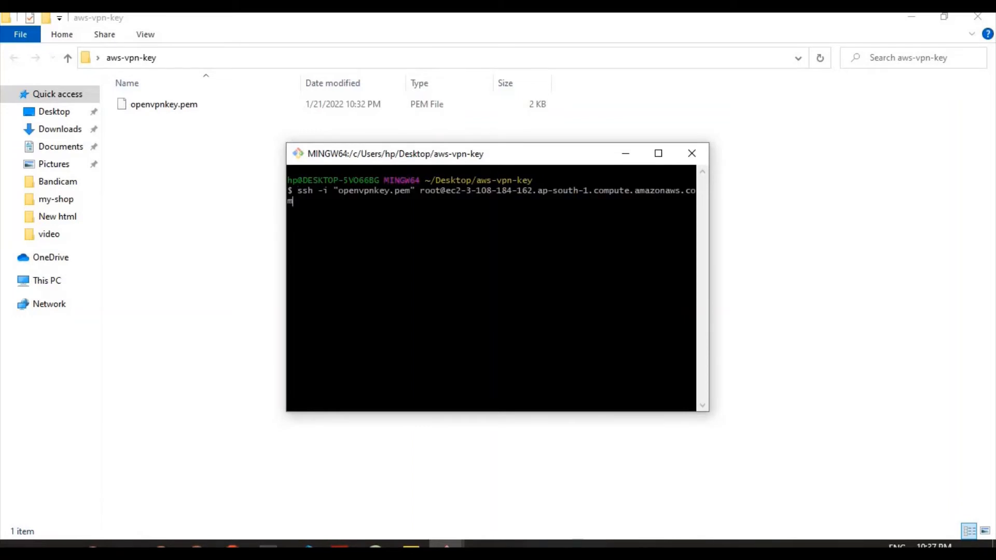
text(clear)
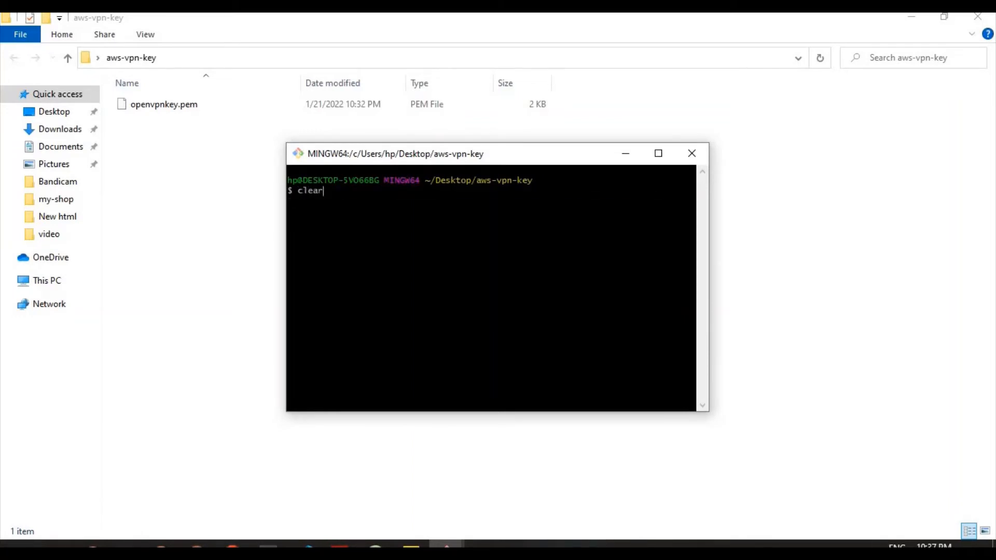
text(ssh -i "openvpnkey.pem" root@ec2-3-108-184-162.ap-south-1.compute.amazonaws.com)
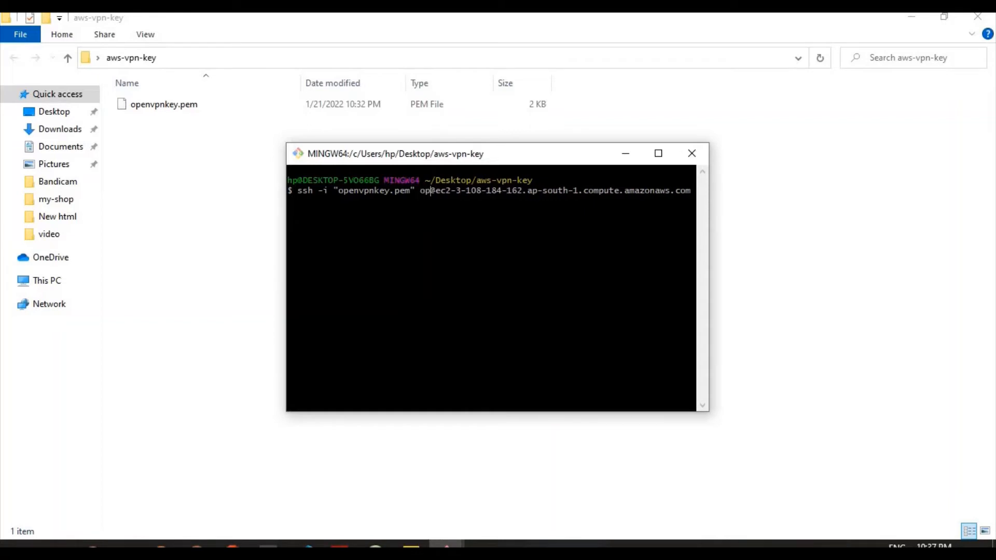
text(openvpn)
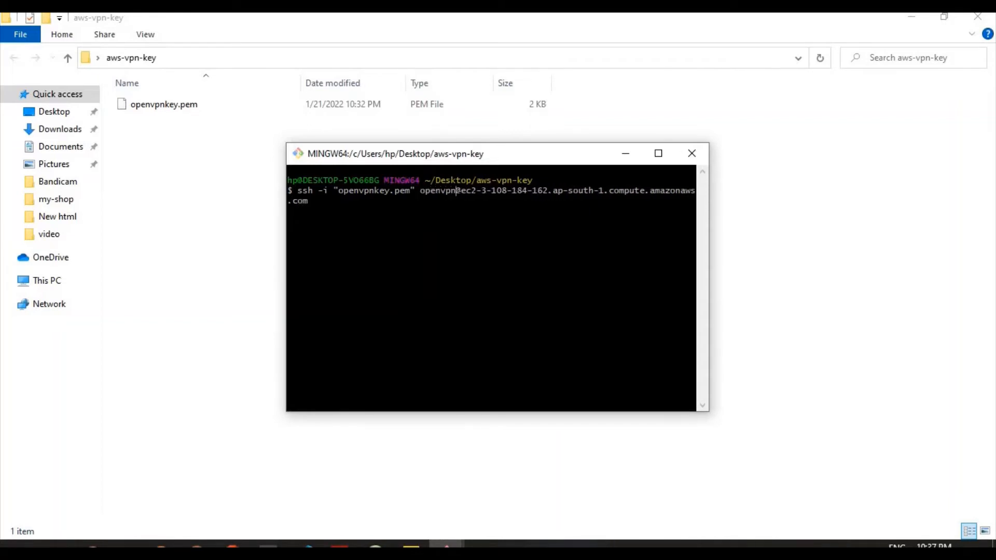
text(as@)
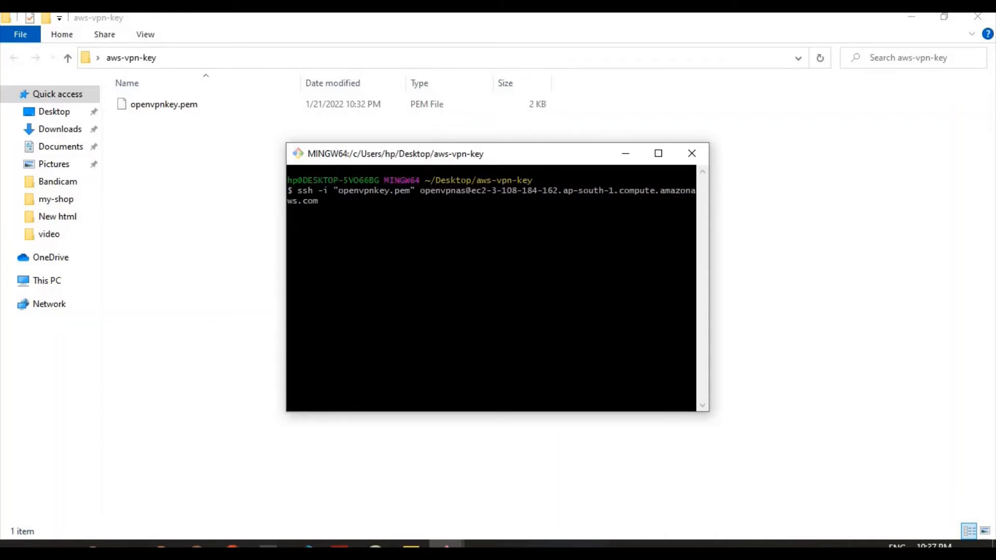
key(Enter)
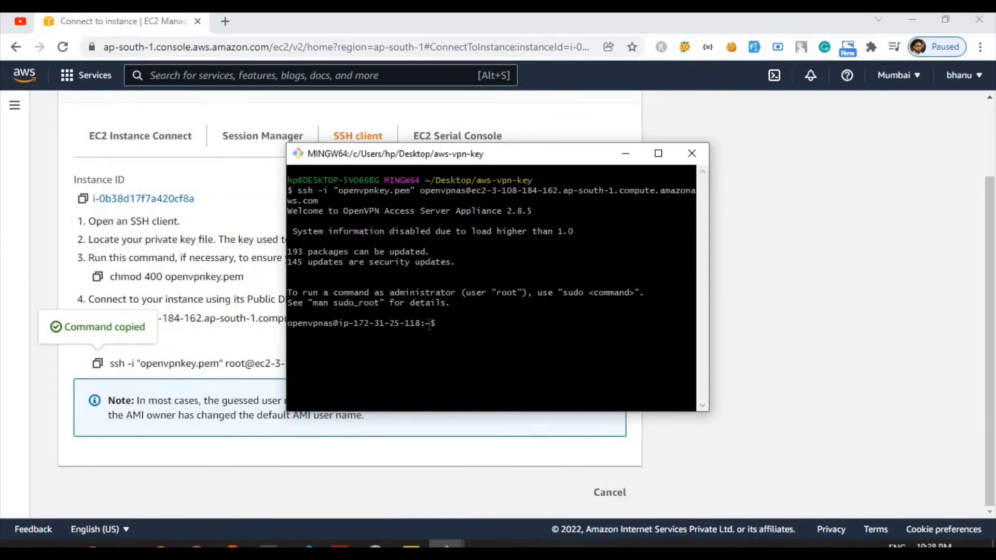
Run sudo passwd openvpn and enter the new password twice.
text(sudo)
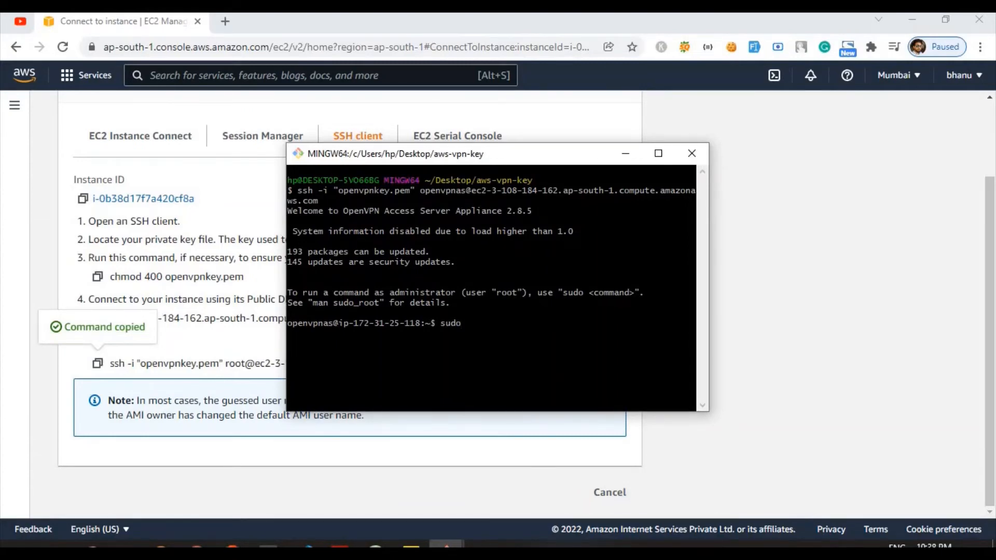
text(pas)
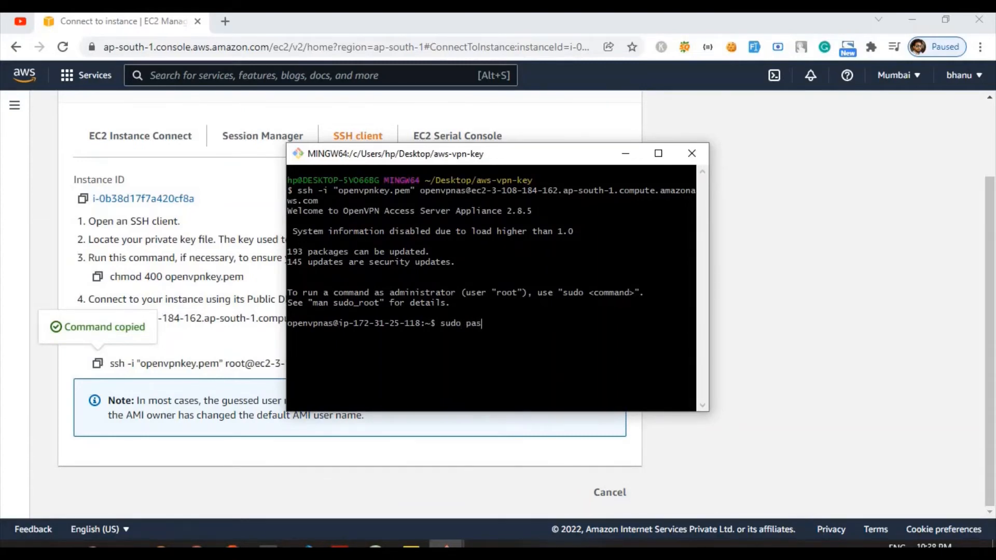
text(swd)
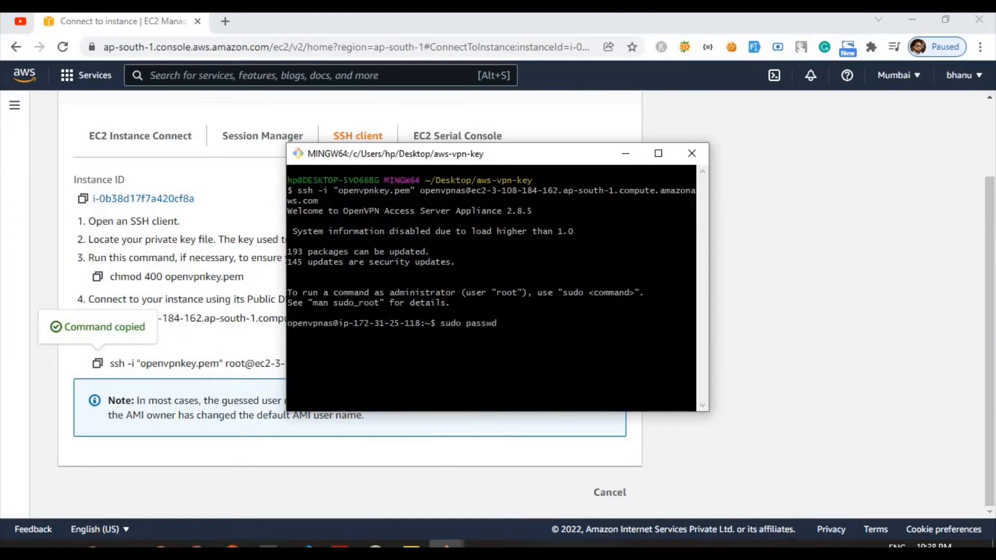
text(open)
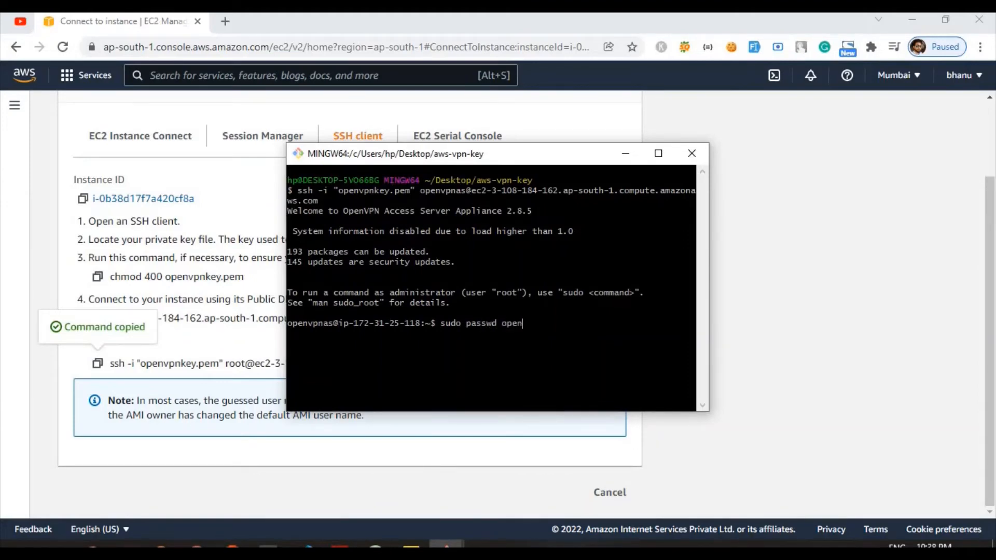
text(vpn)
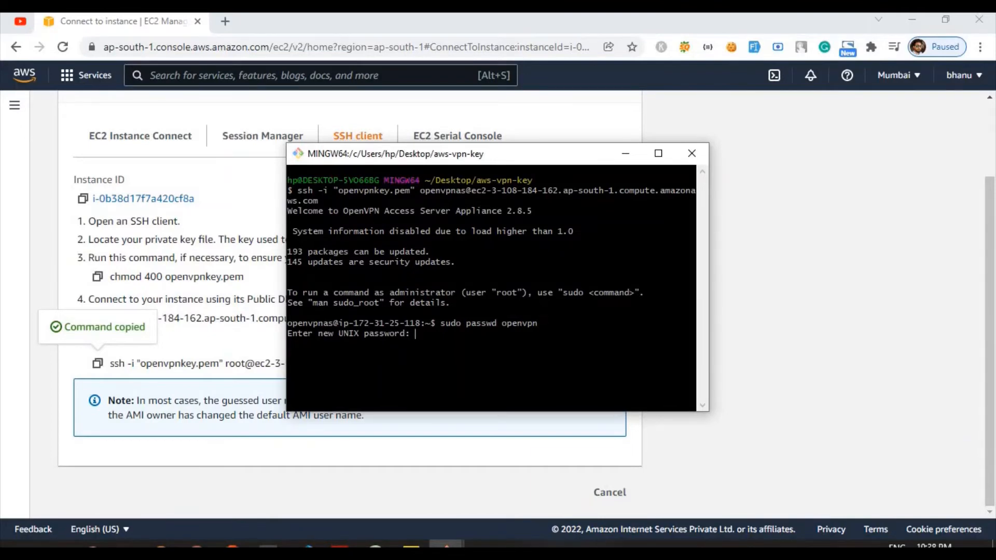
key(Enter)
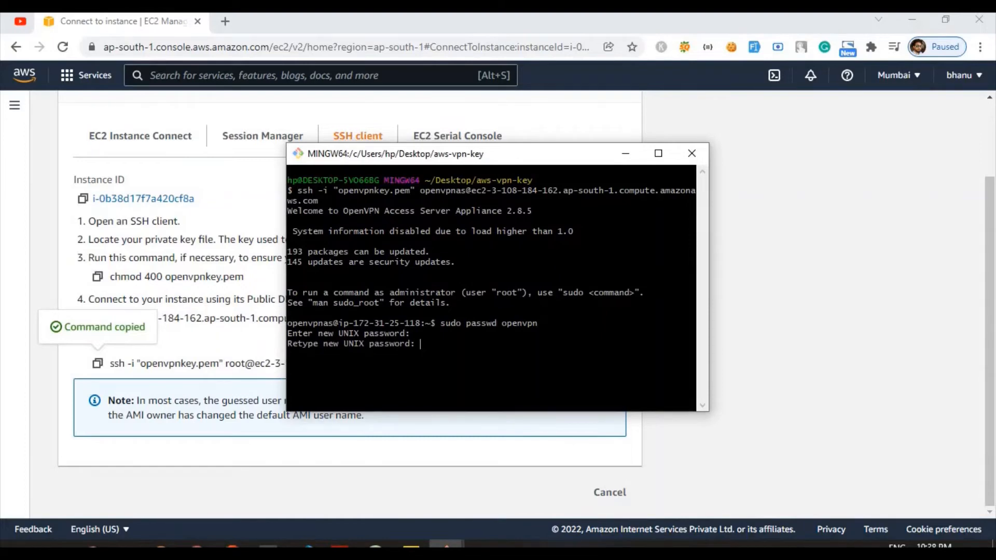
key(Enter)
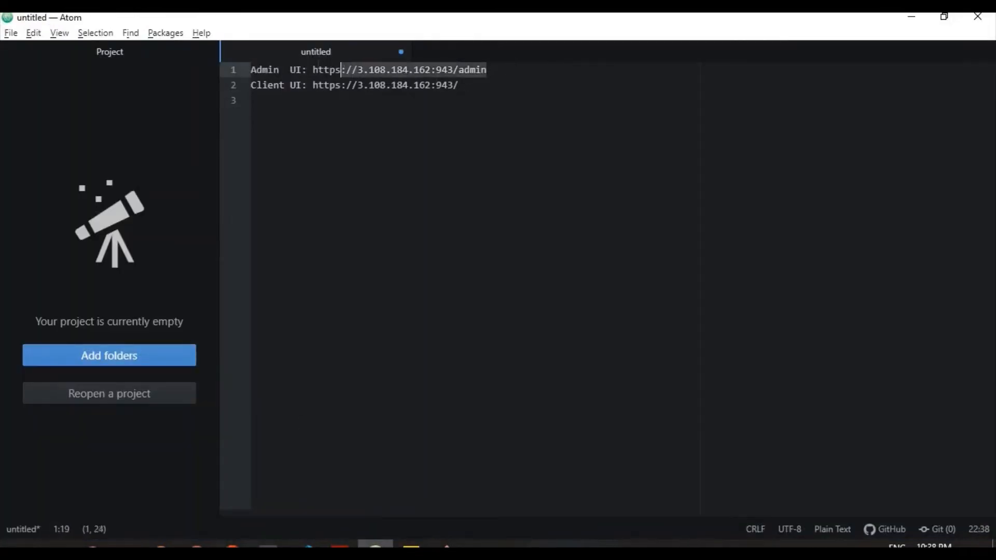
Select the Admin UI URL line in the Atom notes.
drag(312, 69, 487, 70)
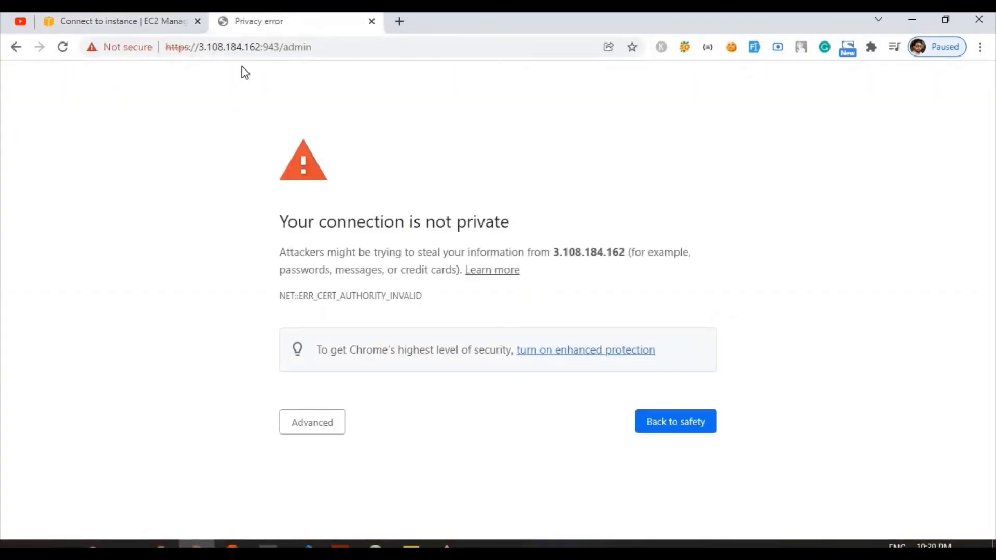
mouse_move(324, 430)
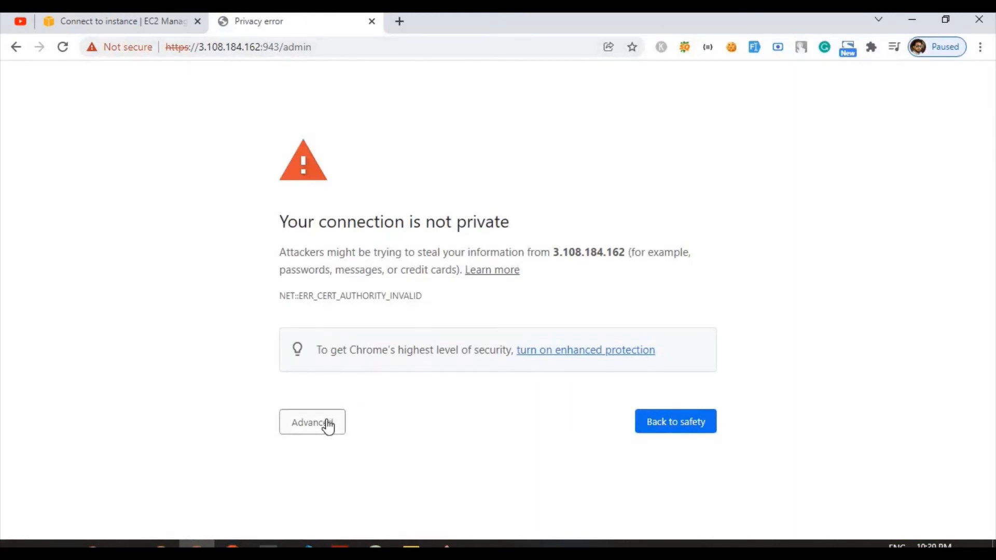
Use Advanced and 'Proceed to 3.108.184.162 (unsafe)' to reach the admin login.
click(312, 422)
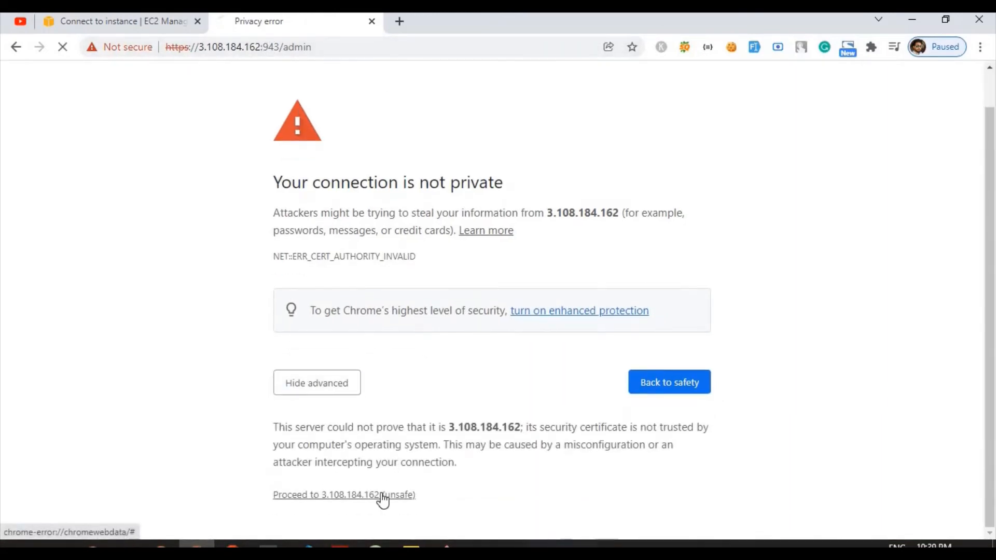
click(345, 495)
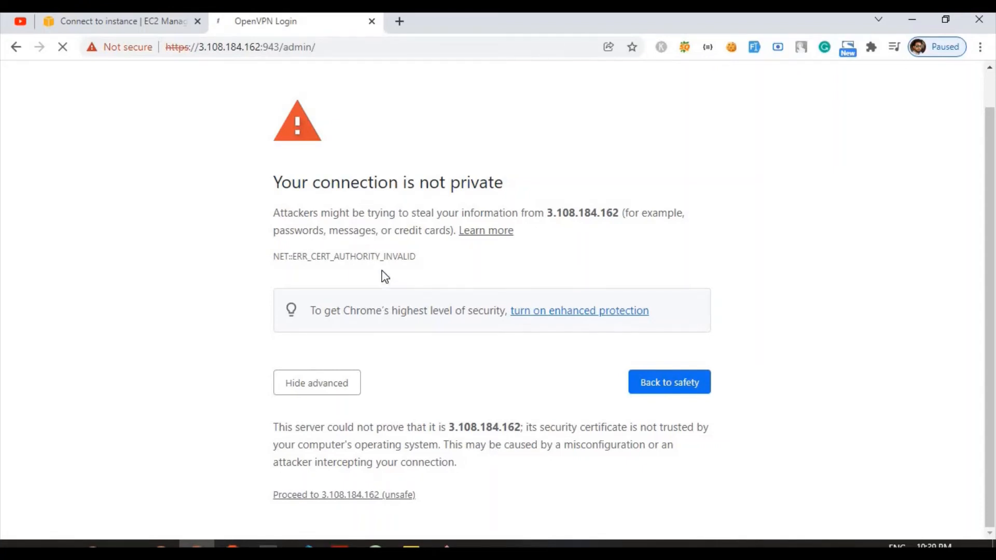
click(343, 495)
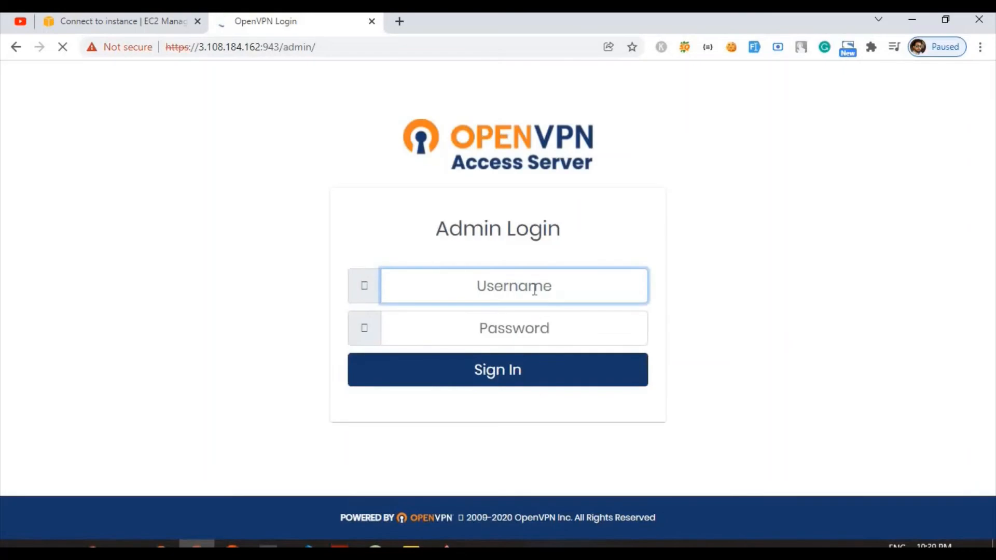
Sign in to the Admin UI as openvpn with the new password.
text(openvpn)
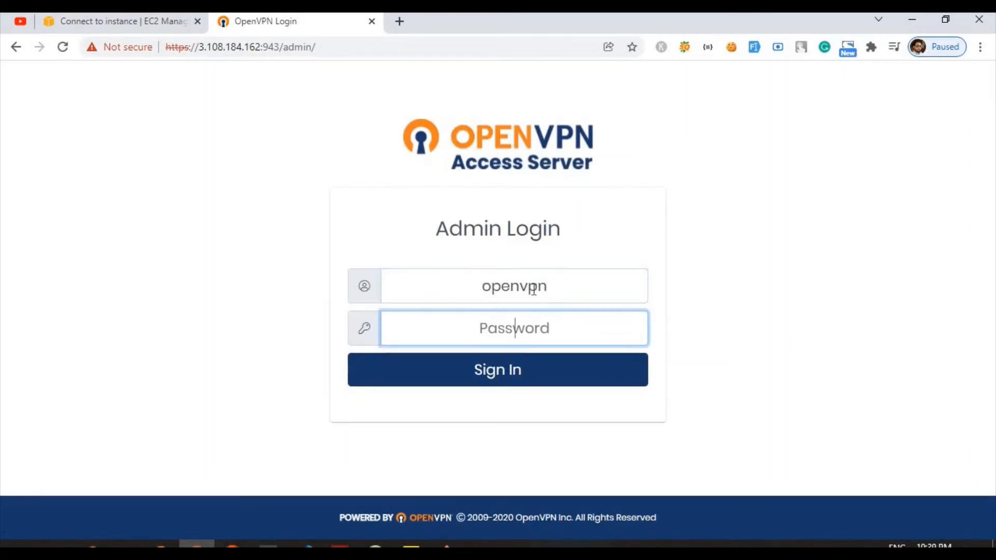
text(password)
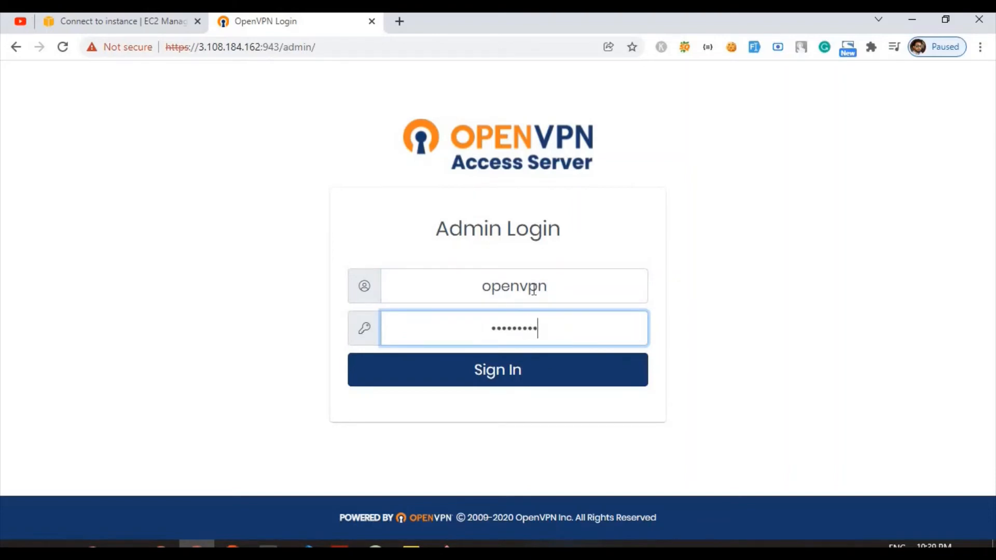
click(498, 370)
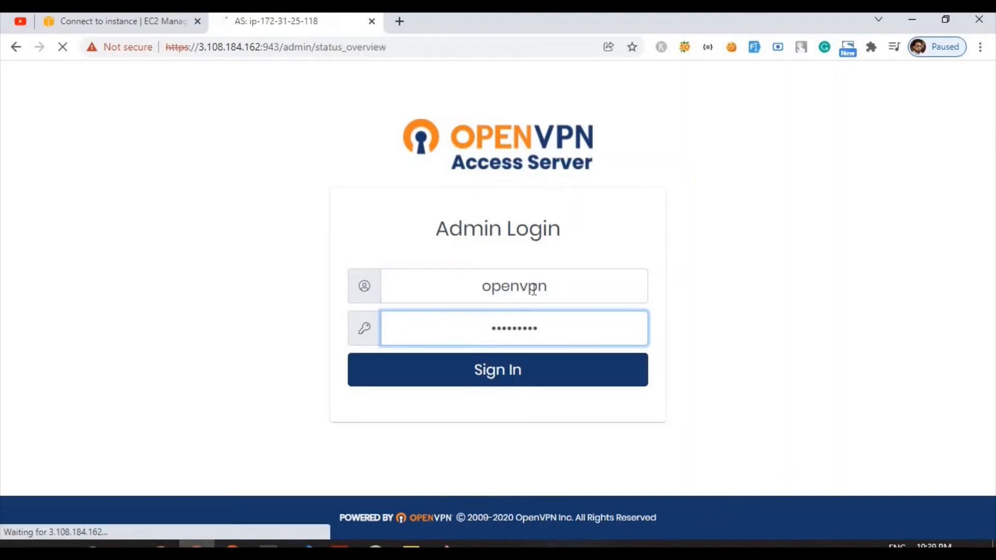
click(498, 370)
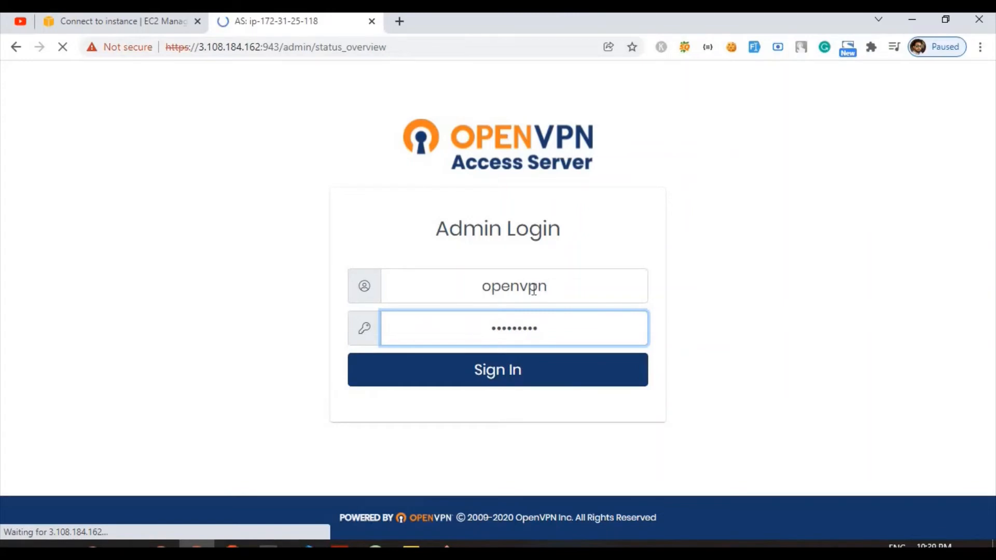
click(498, 370)
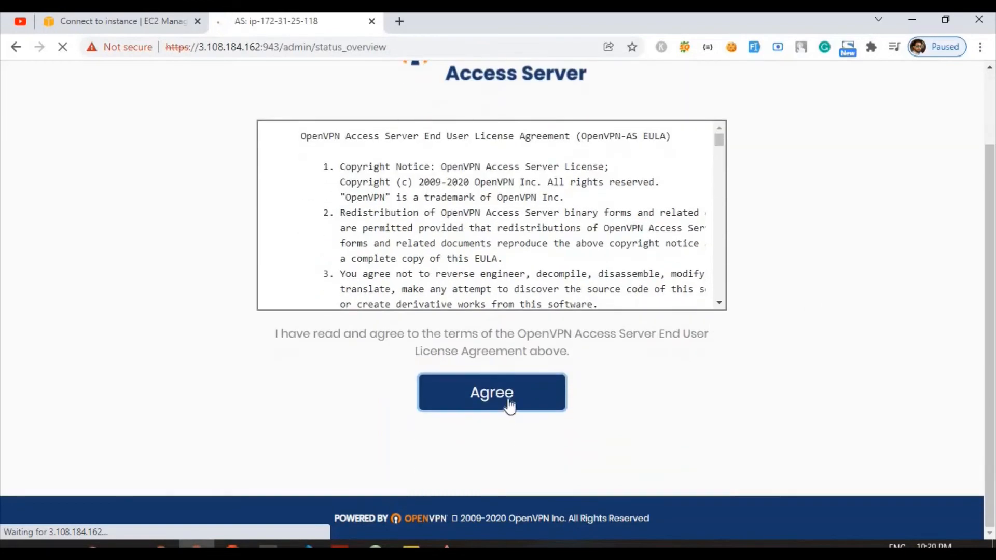
Agree to the license agreement, landing on Activation Manager.
click(492, 392)
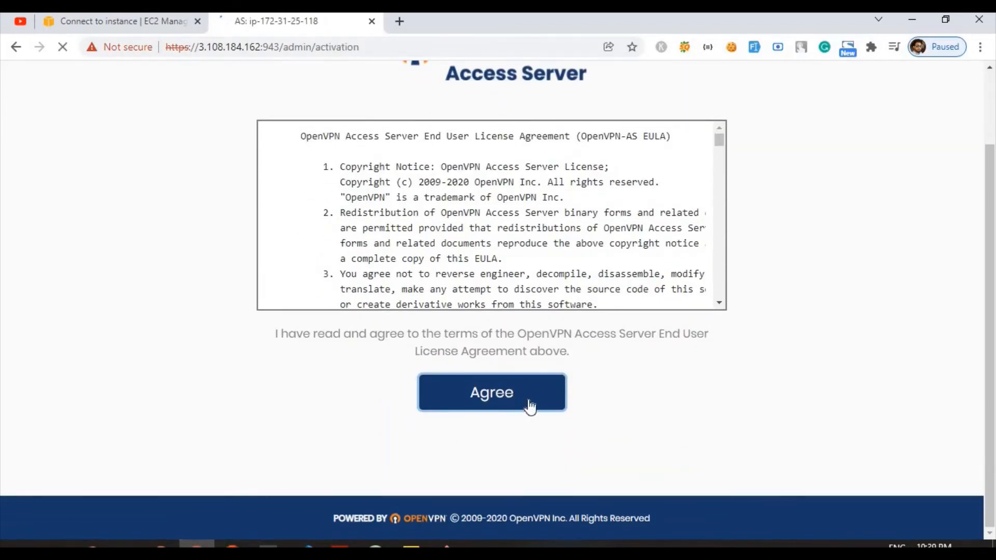
click(492, 392)
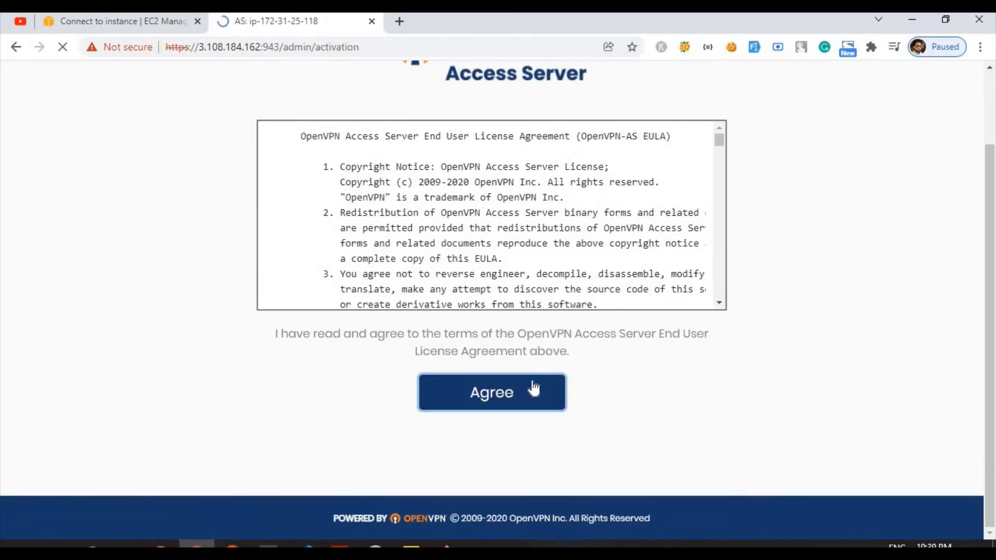
click(492, 392)
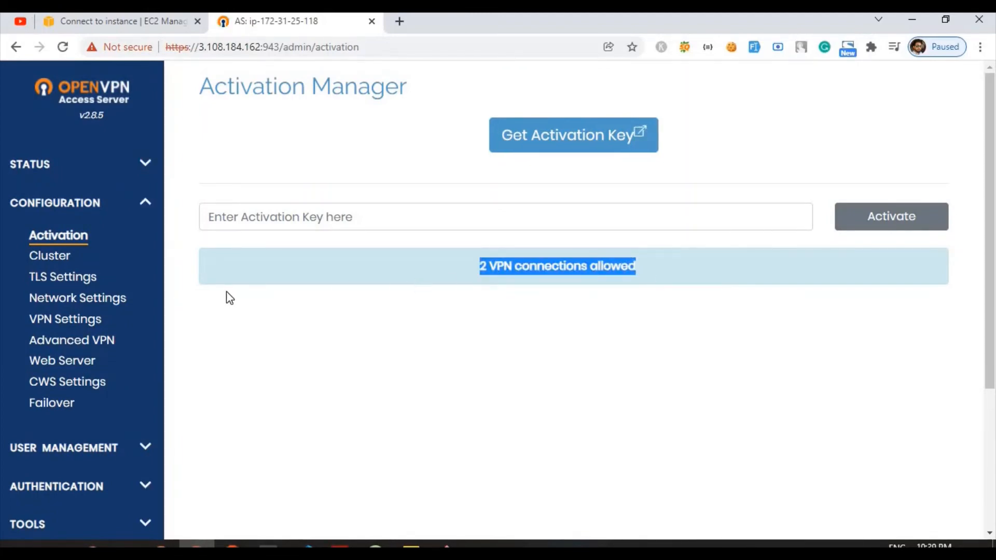
mouse_move(160, 272)
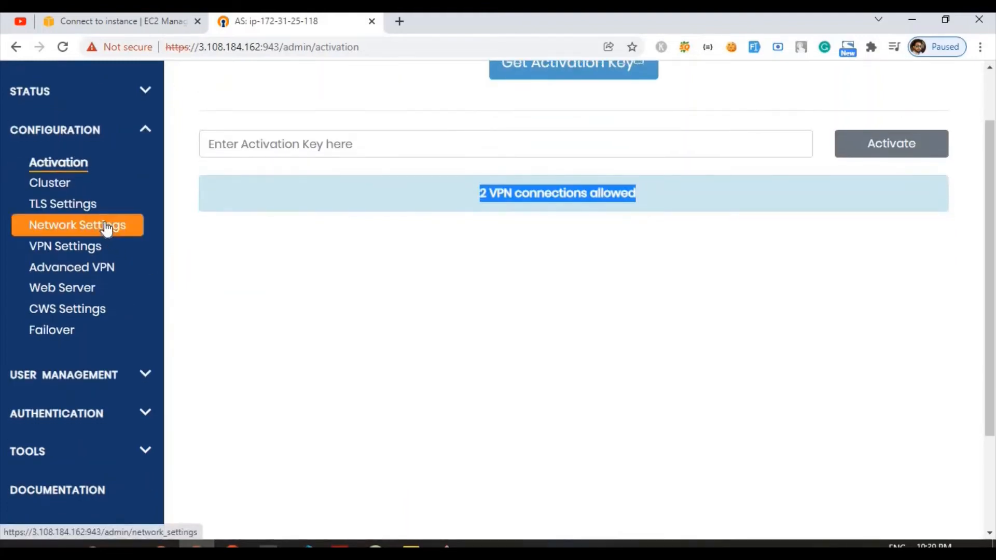
View Network Settings (hostname 3.108.184.162), then go to VPN Settings.
click(77, 225)
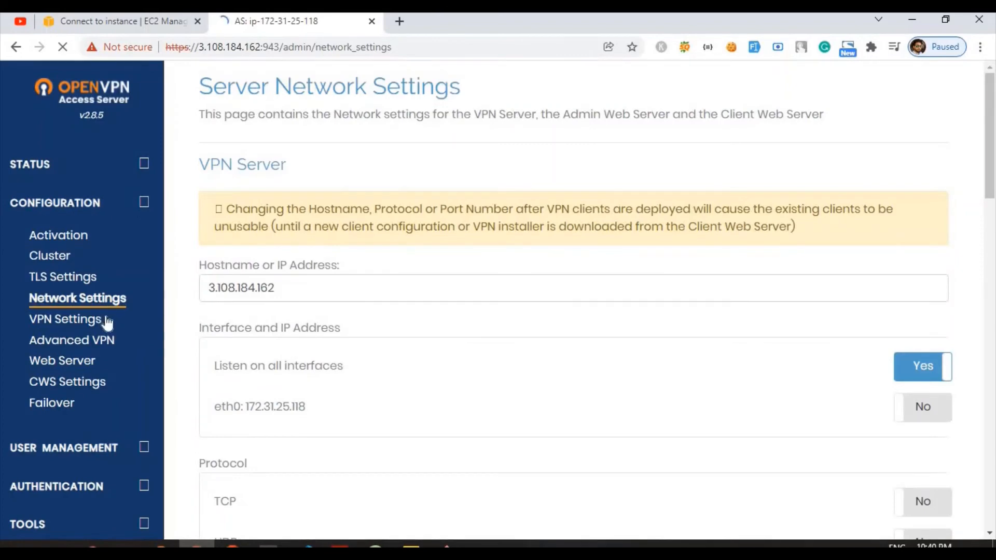
click(64, 319)
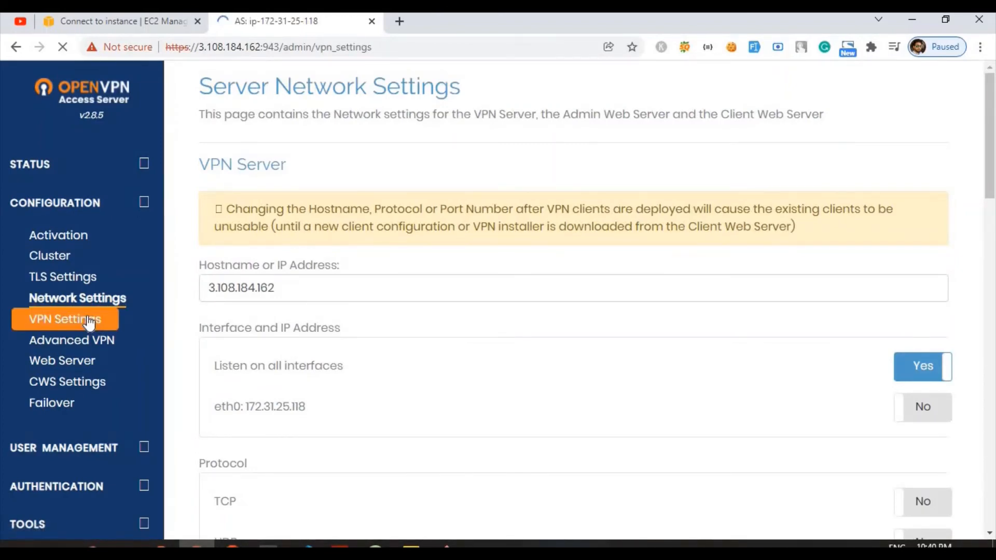
Review the routing section, highlighting the client Internet traffic routing question.
scroll(down, 3)
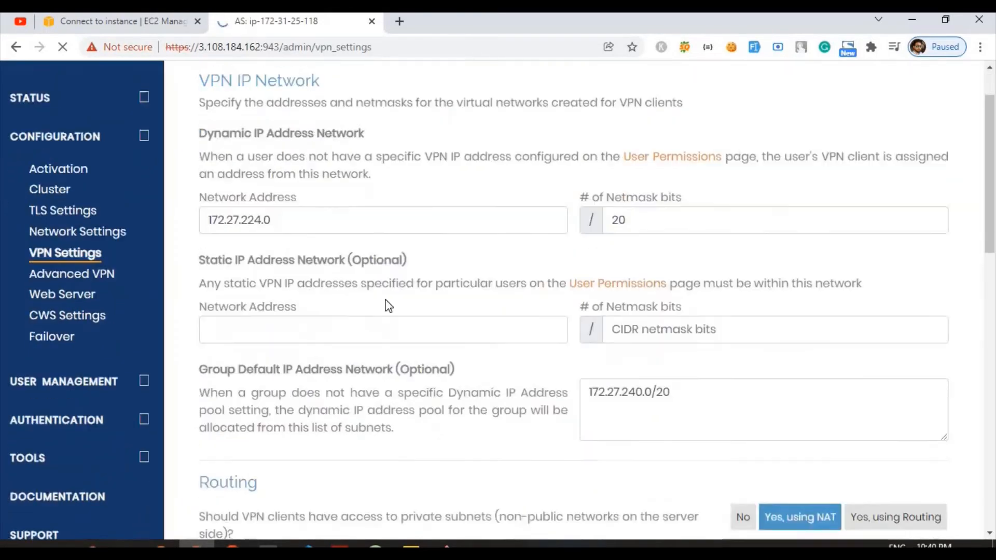
scroll(down, 3)
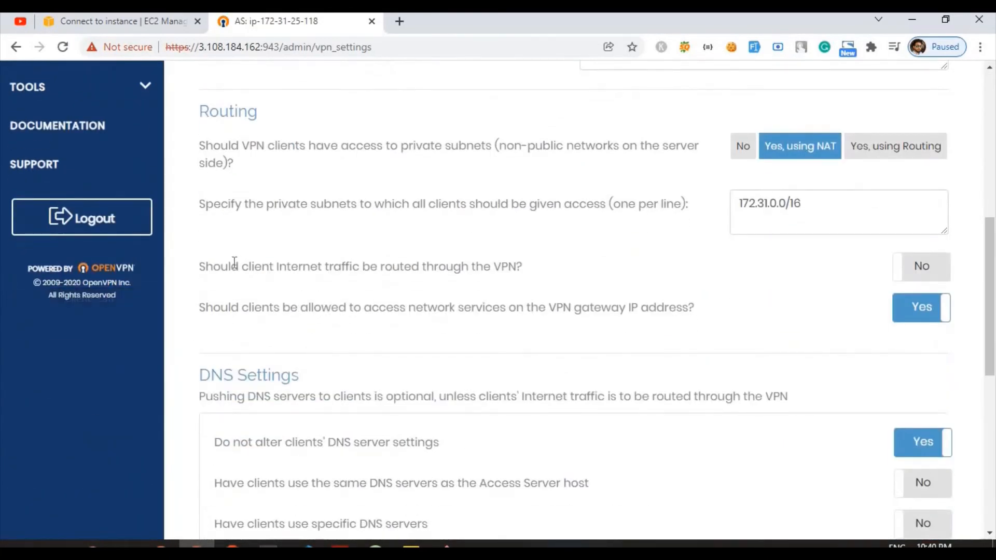
double_click(228, 111)
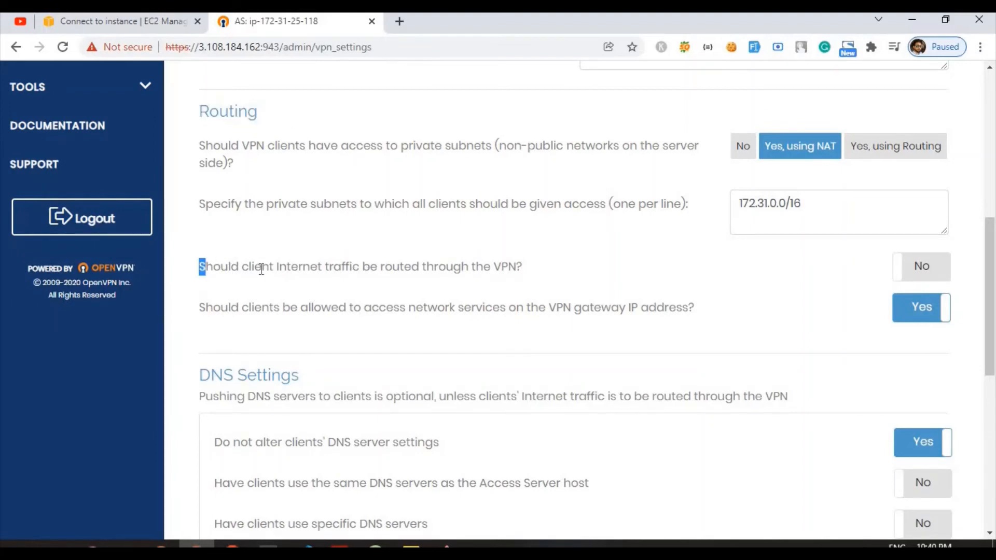
drag(199, 267, 392, 267)
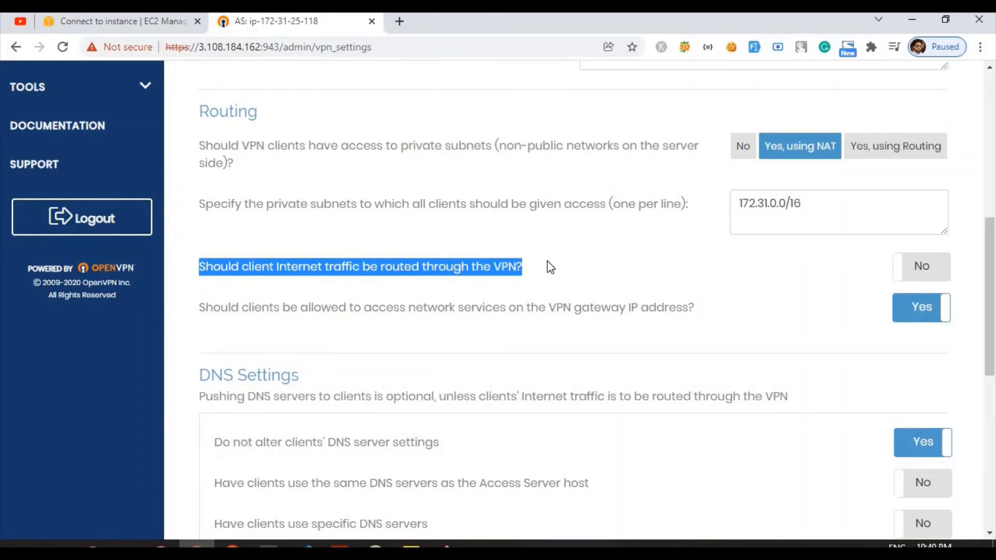
mouse_move(545, 265)
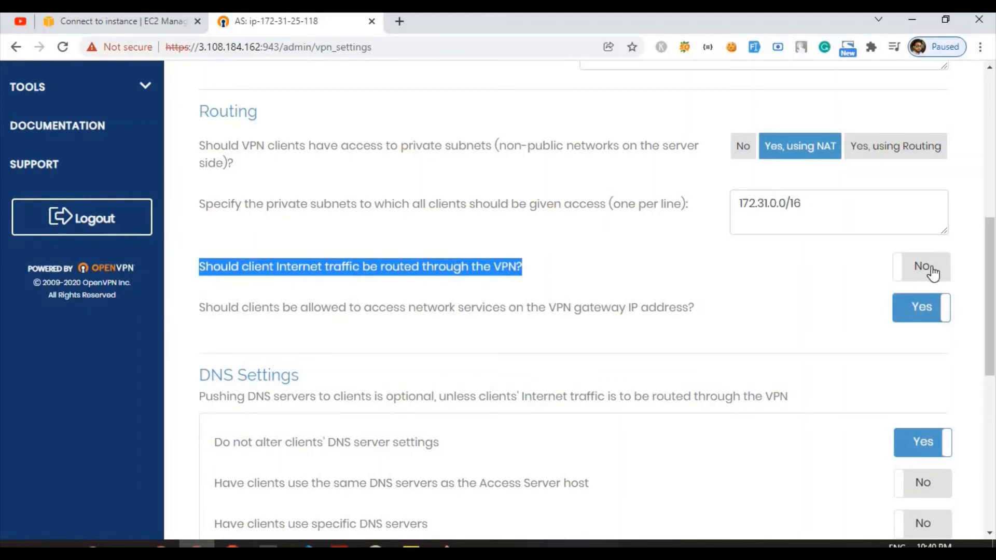
Save the VPN settings to the Default profile.
scroll(down, 3)
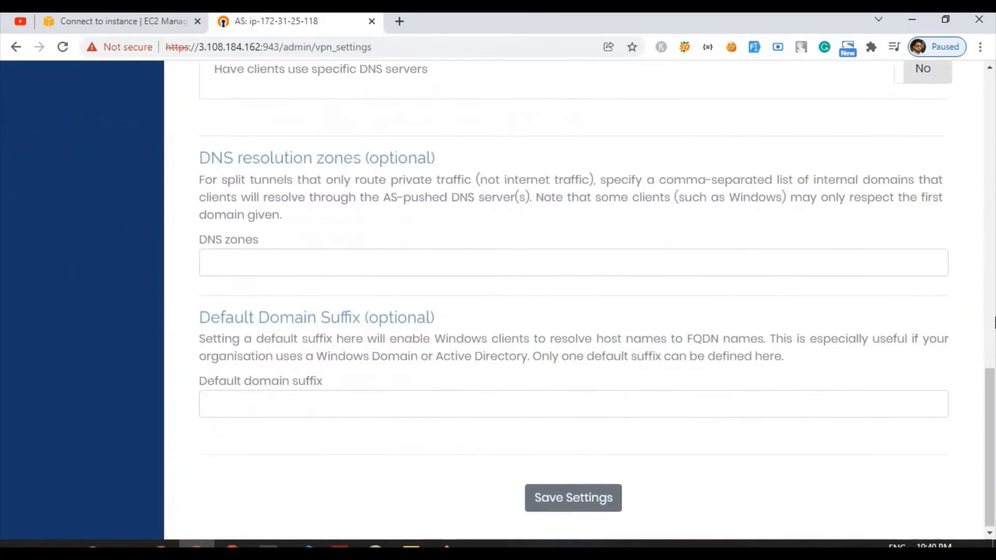
click(573, 498)
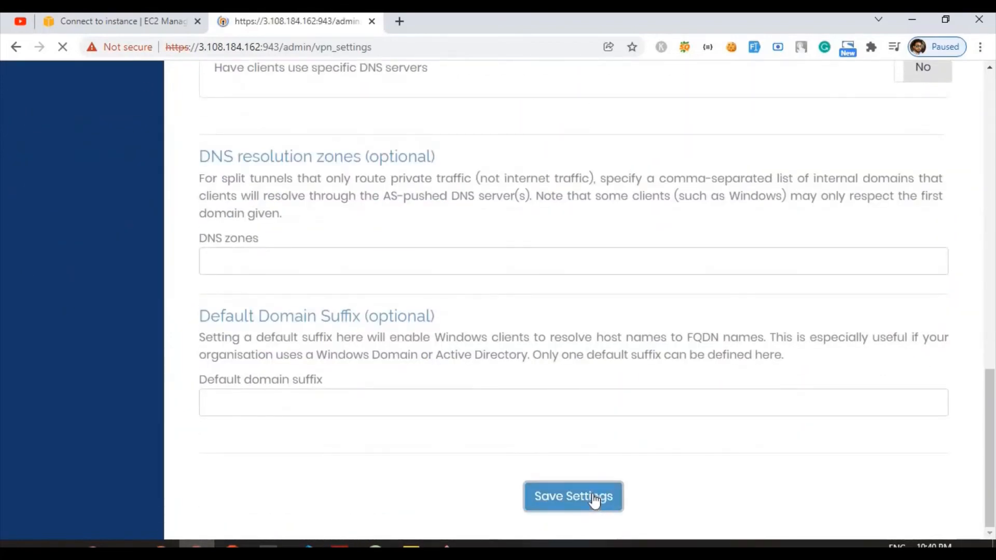
click(573, 496)
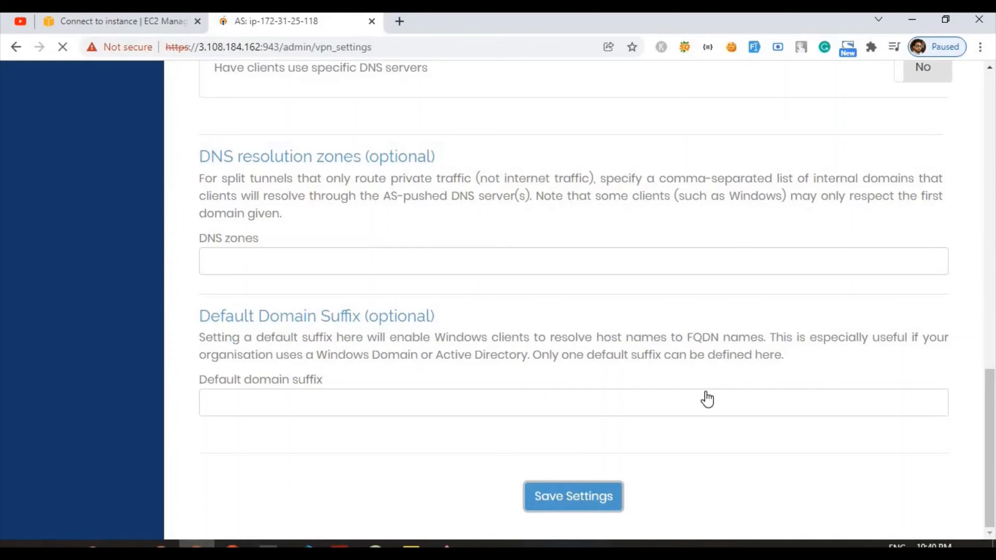
click(573, 496)
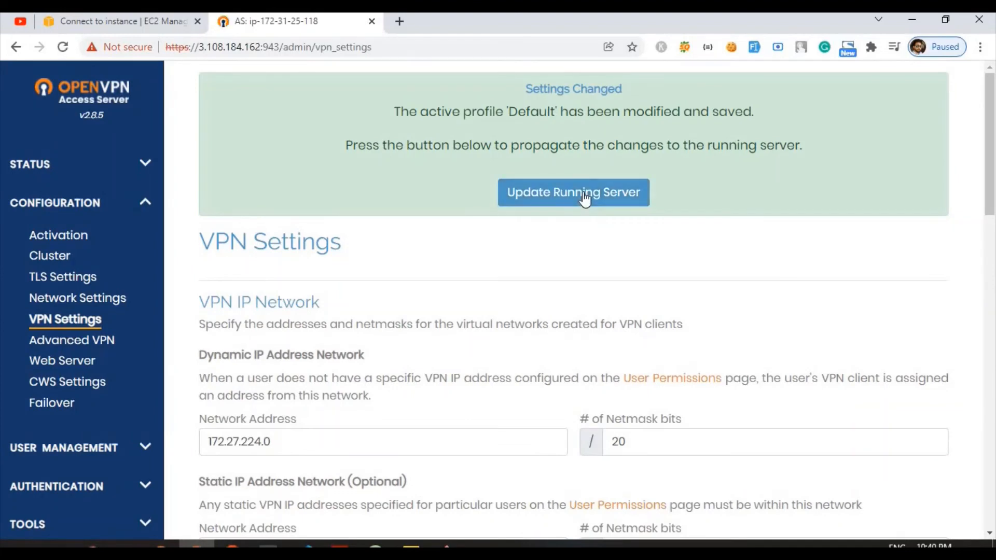
Update the running server with the saved settings.
click(574, 193)
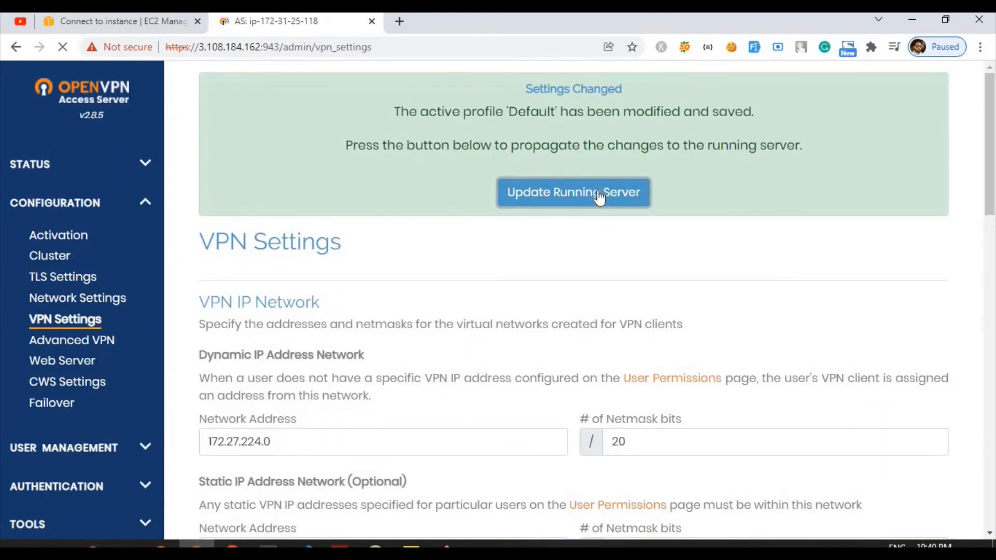
click(572, 192)
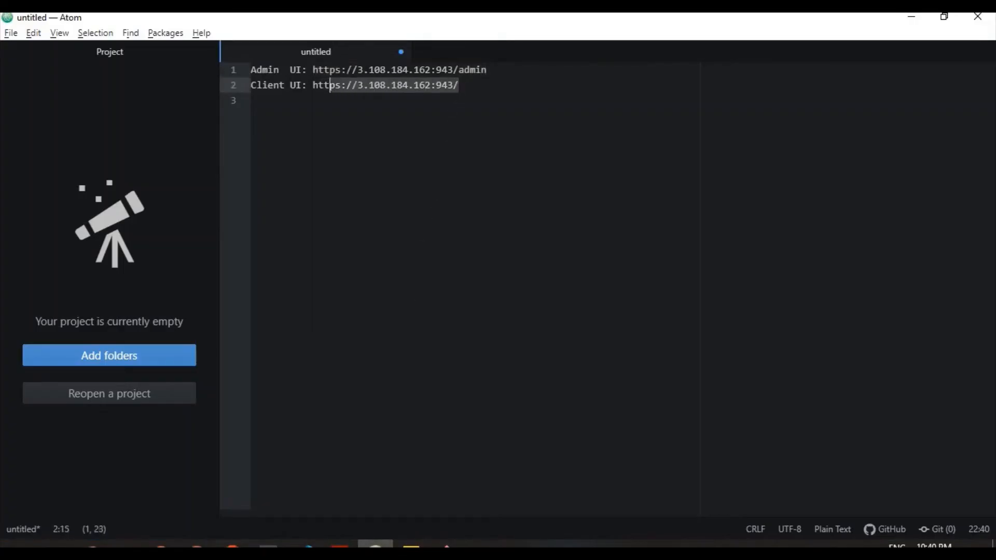
Select the Client UI URL on line 2 of the Atom notes.
drag(312, 85, 458, 85)
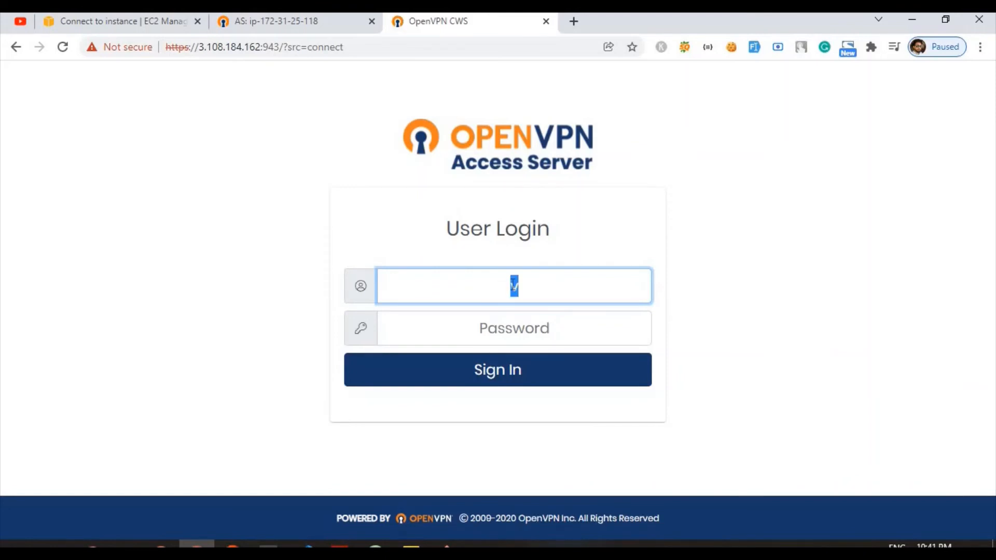
Sign in to the Client UI portal as user openvpn with its password.
text(openvpn)
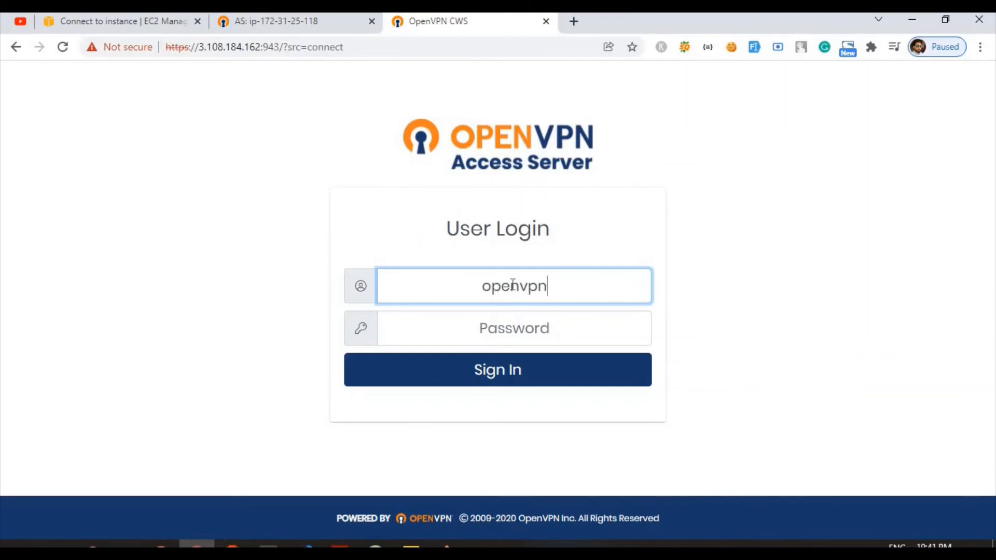
text(••••••)
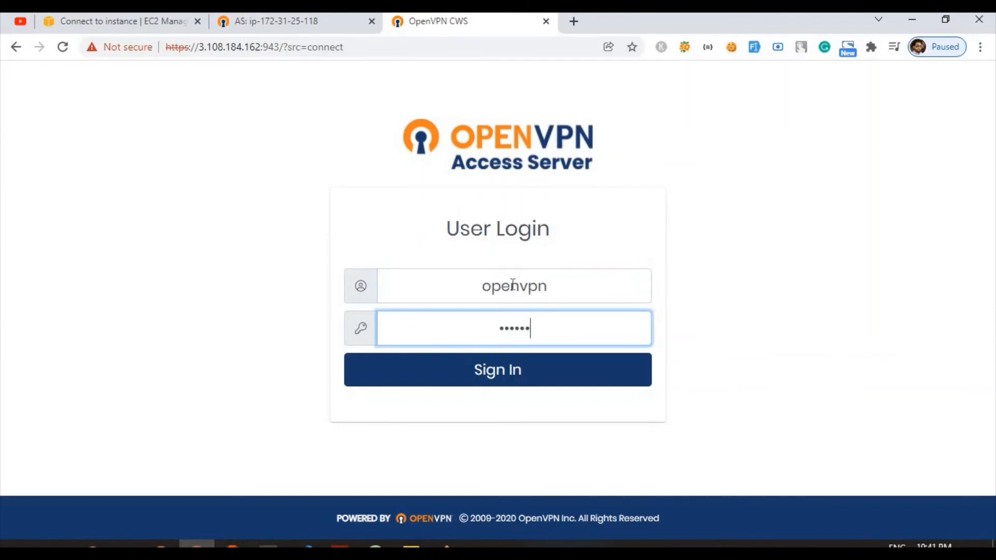
click(497, 369)
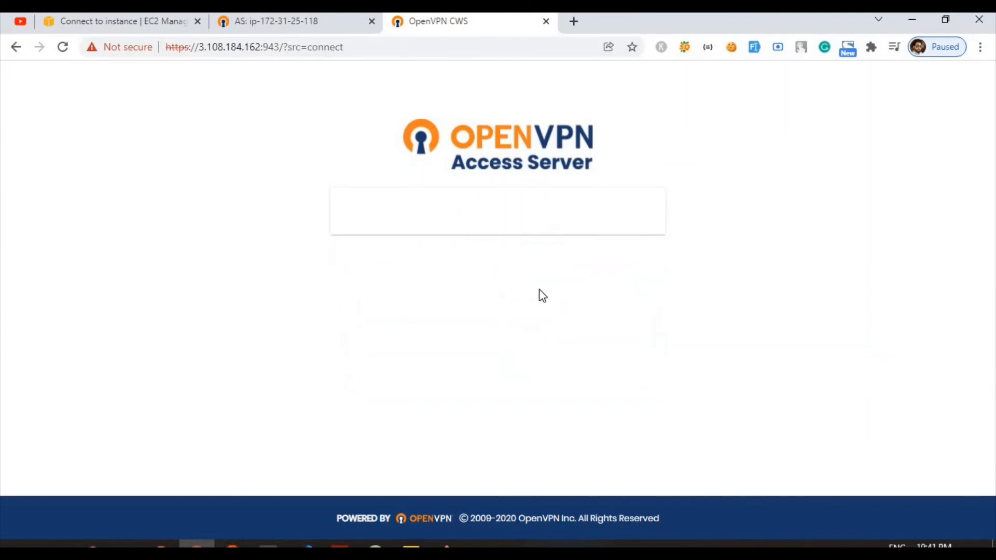
scroll(down, 3)
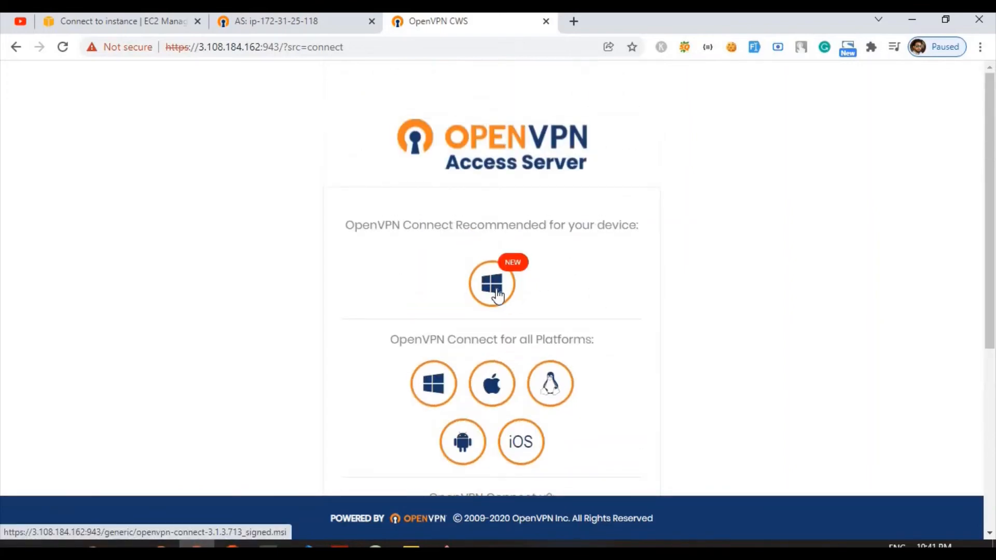
Download the recommended OpenVPN Connect Windows installer (openvpn-connect-3.1.3.713_signed.msi).
click(492, 285)
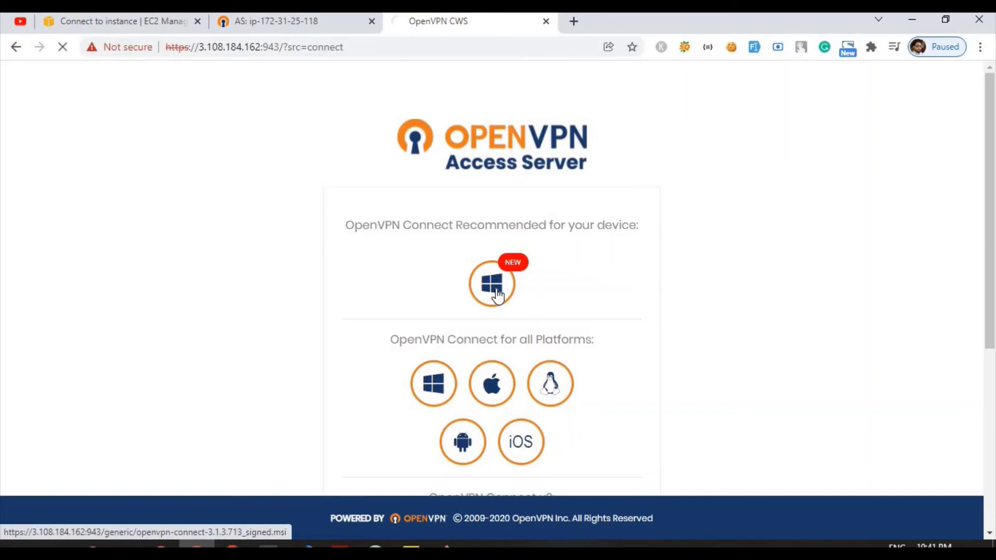
click(491, 284)
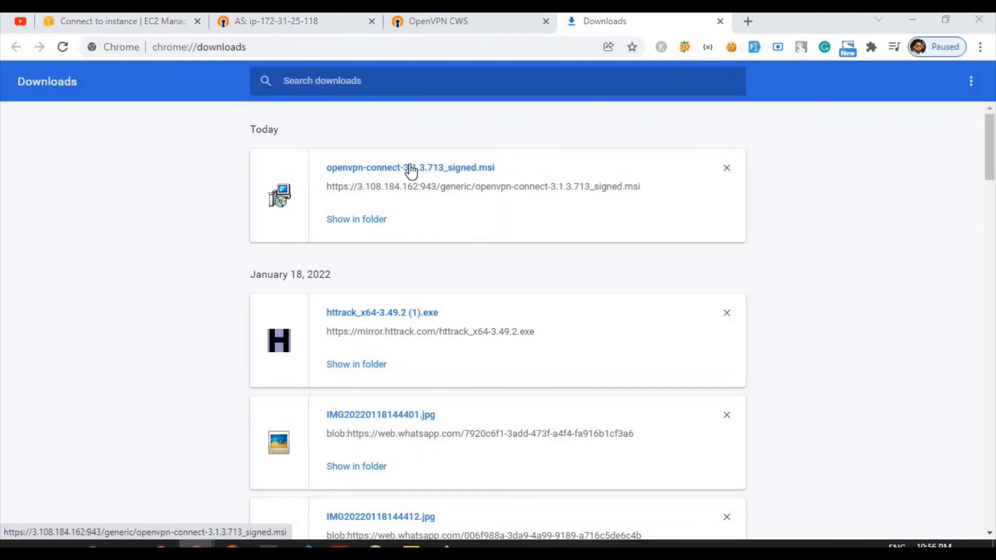
Launch the downloaded .msi and choose Run anyway past the SmartScreen warning.
click(409, 167)
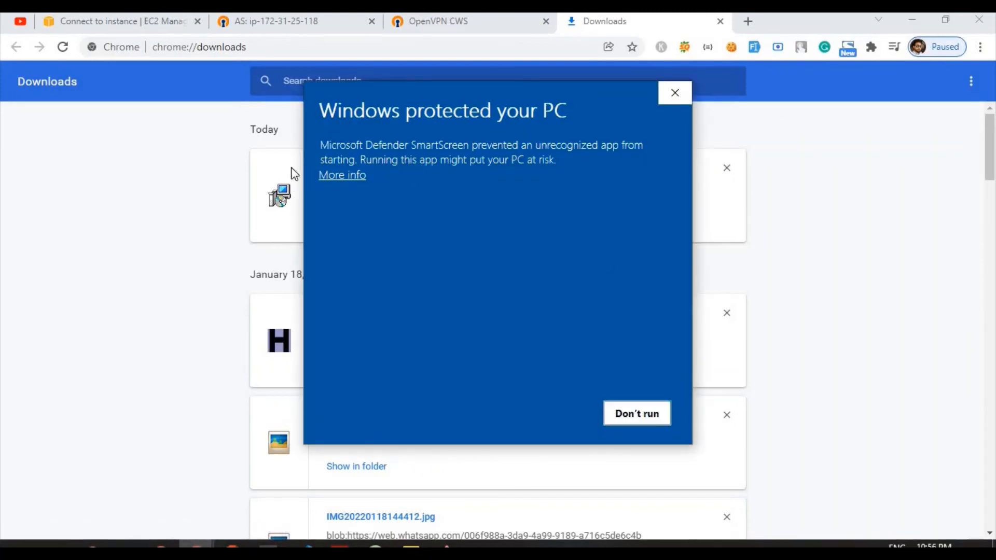
click(342, 175)
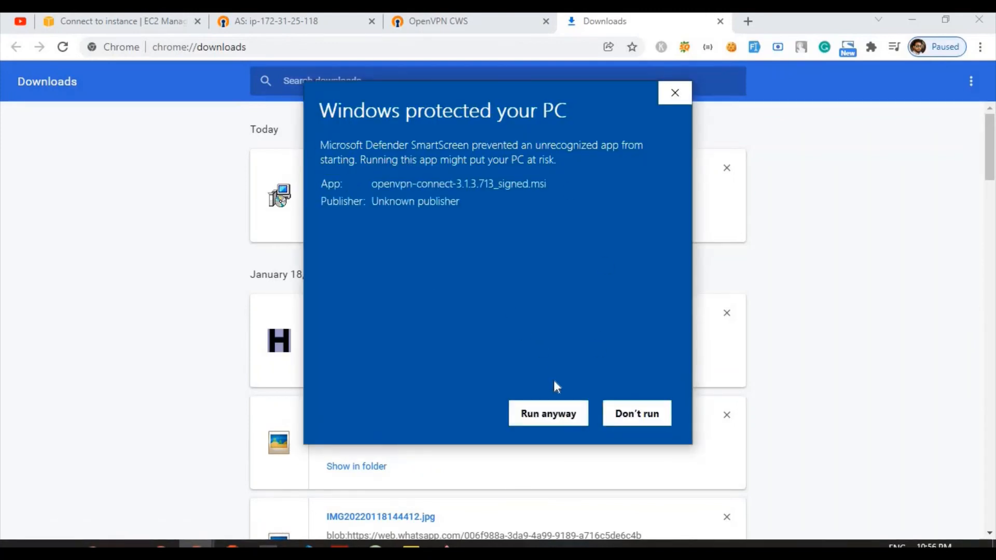
click(548, 413)
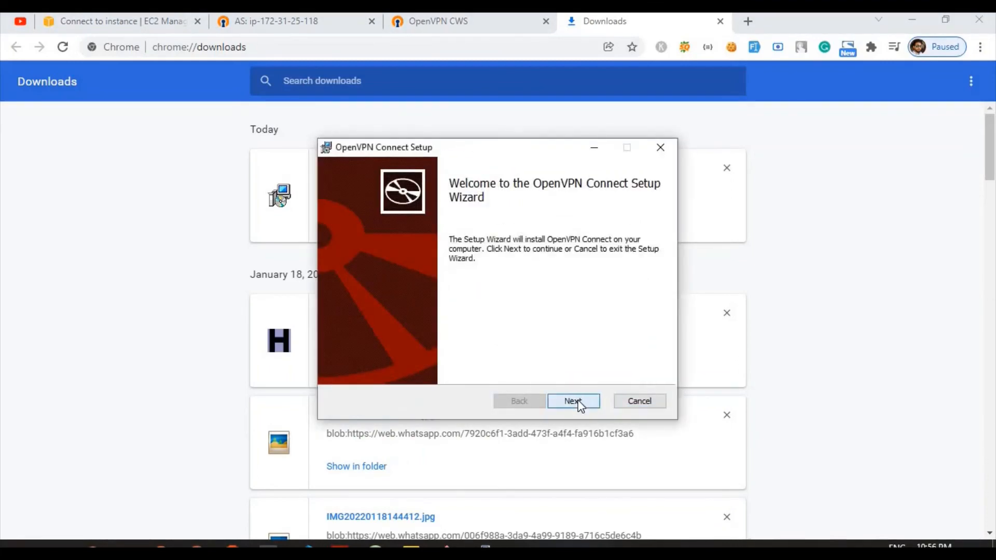
Accept the license, install OpenVPN Connect and finish the setup wizard.
click(572, 400)
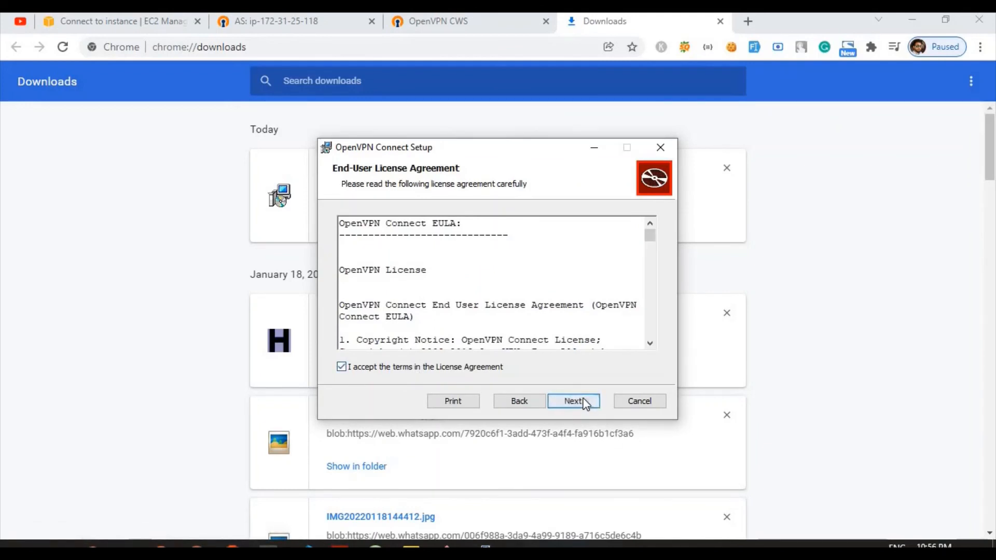
click(573, 401)
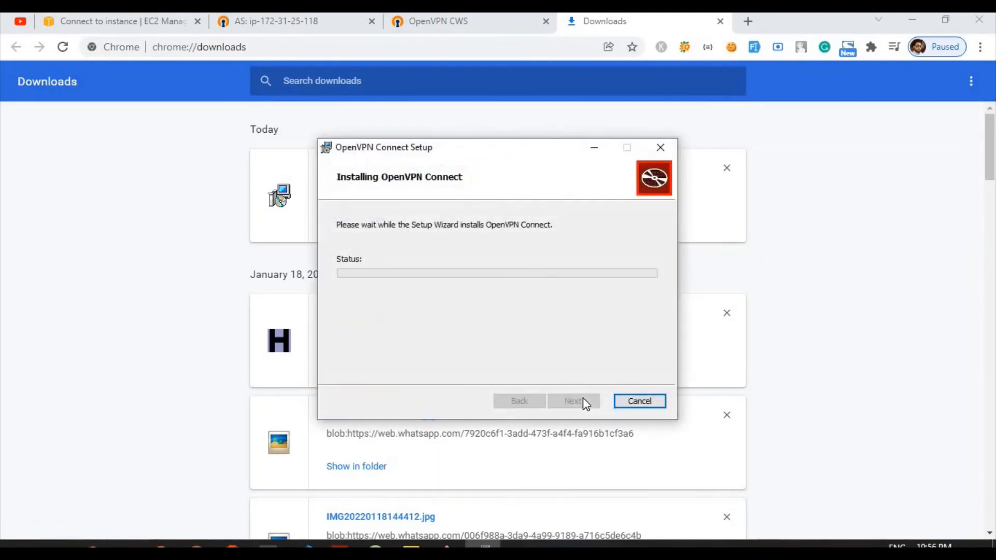
mouse_move(571, 394)
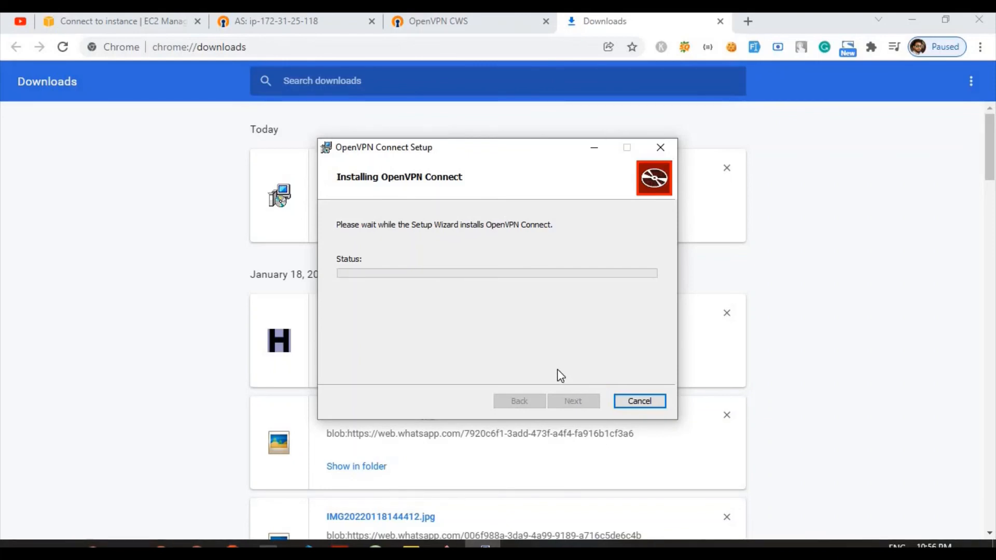
mouse_move(551, 375)
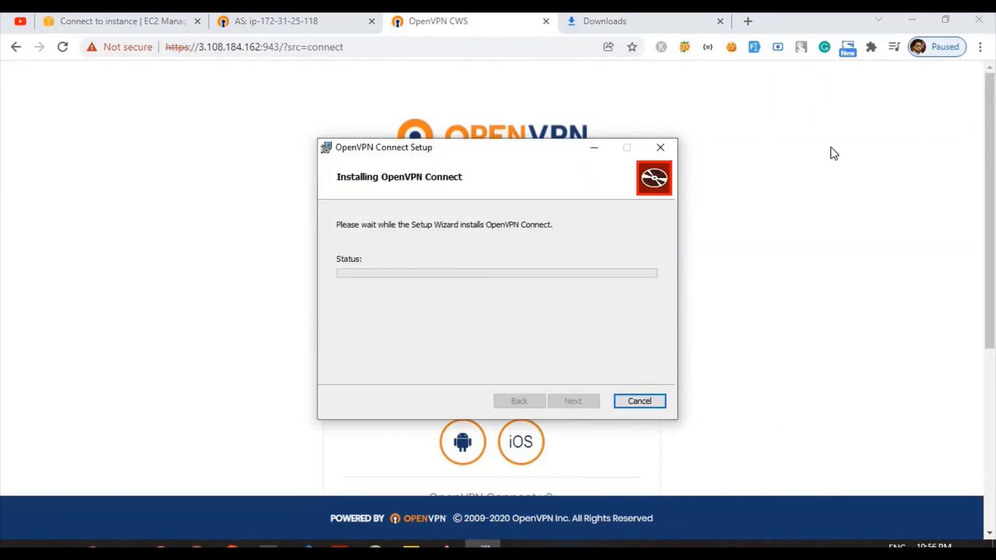
drag(383, 148, 665, 106)
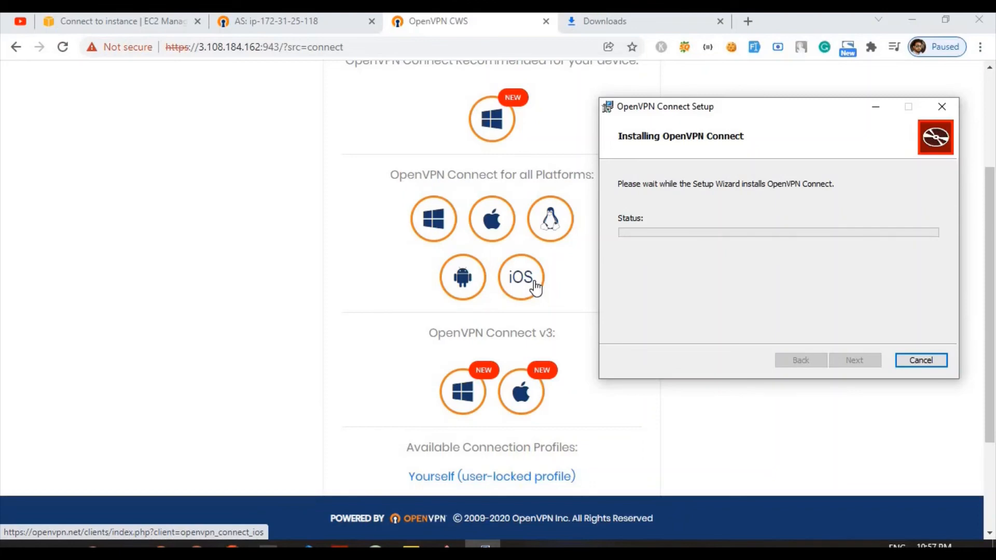
scroll(up, 3)
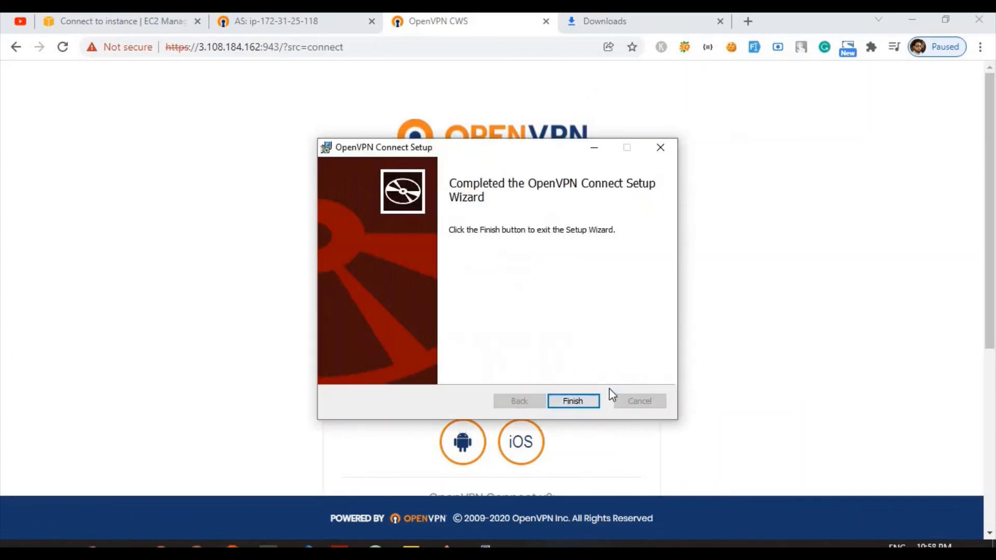
click(573, 401)
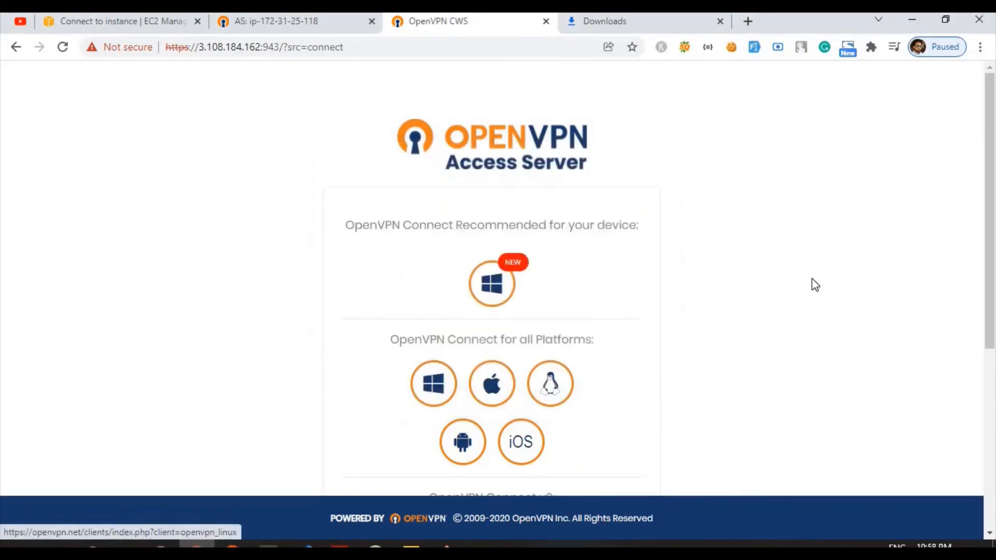
mouse_move(806, 314)
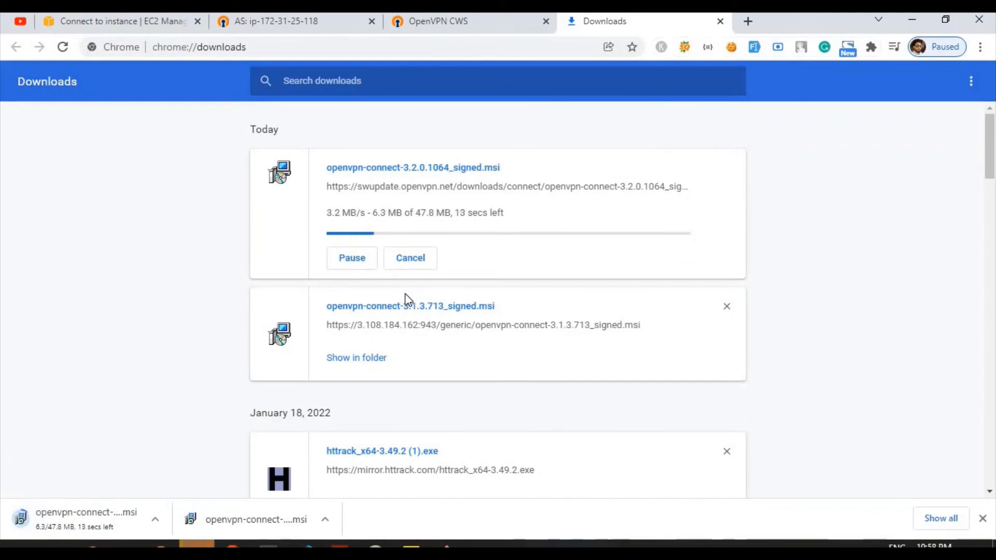
Pause the OpenVPN Connect 3.2.0 download and return to the OpenVPN CWS page.
click(352, 258)
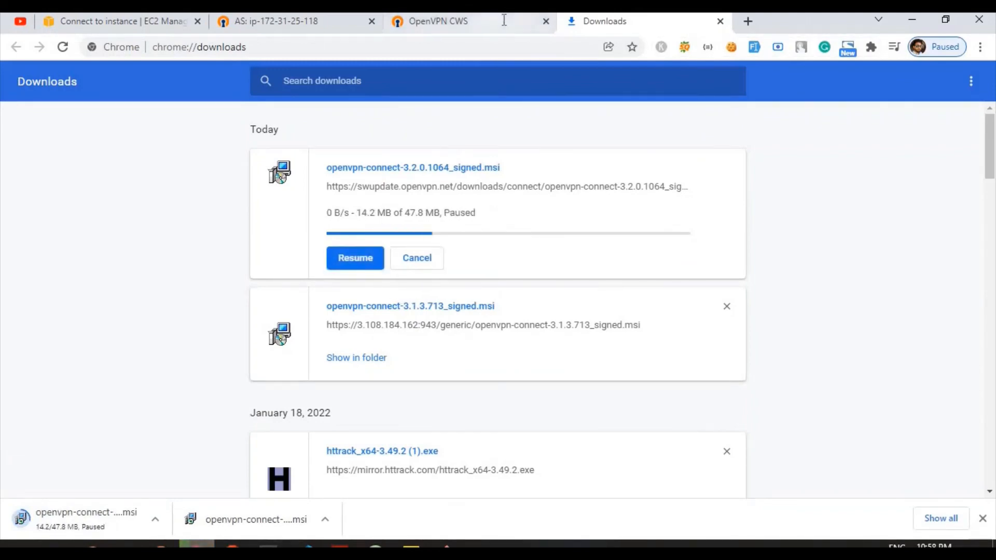
click(442, 21)
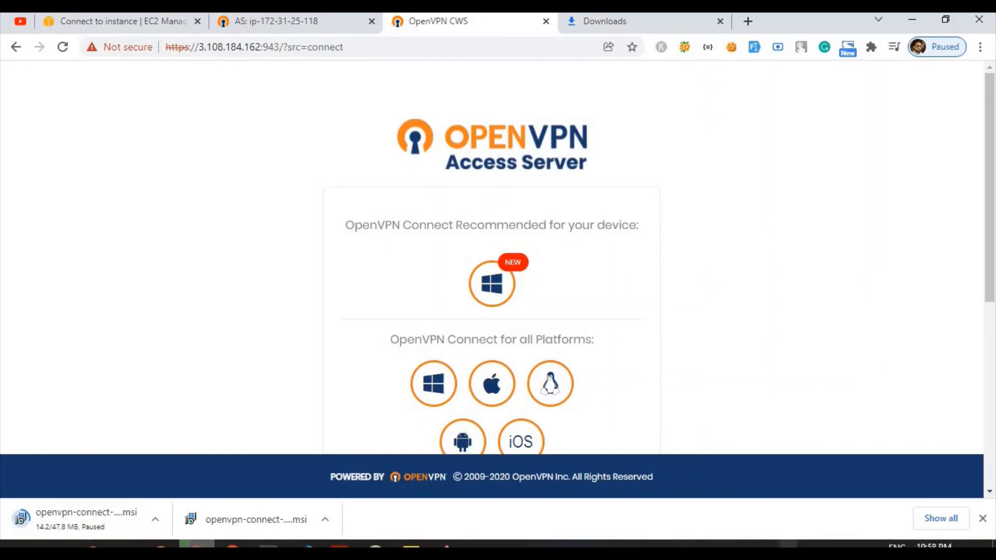
Launch OpenVPN Connect, skip the tour, agree to the data policy and dismiss Settings Updates.
click(492, 284)
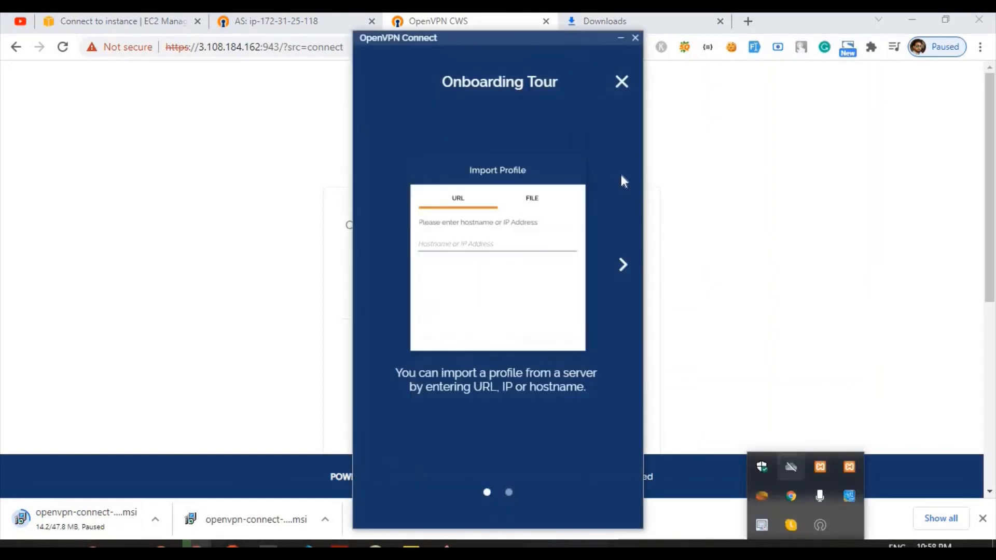
drag(499, 37, 596, 44)
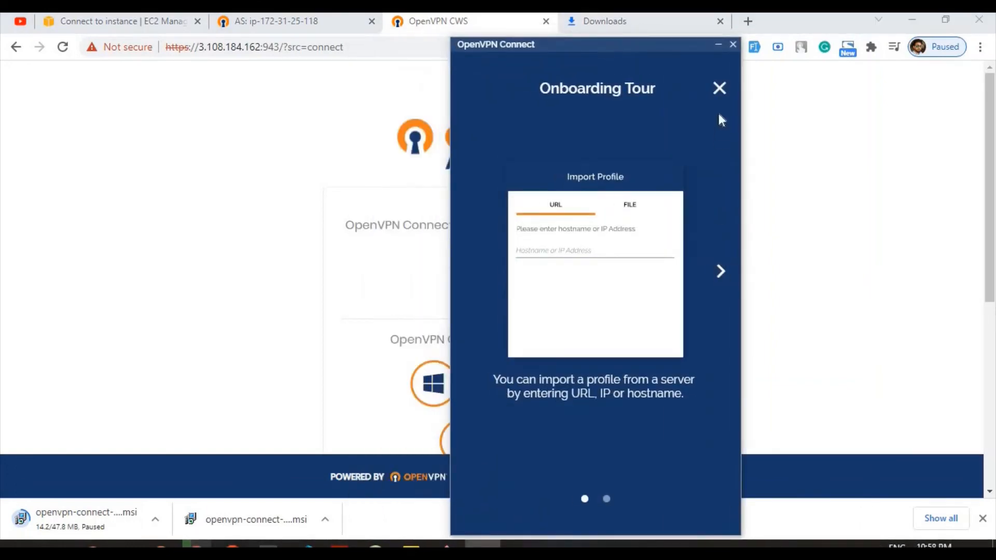
click(719, 87)
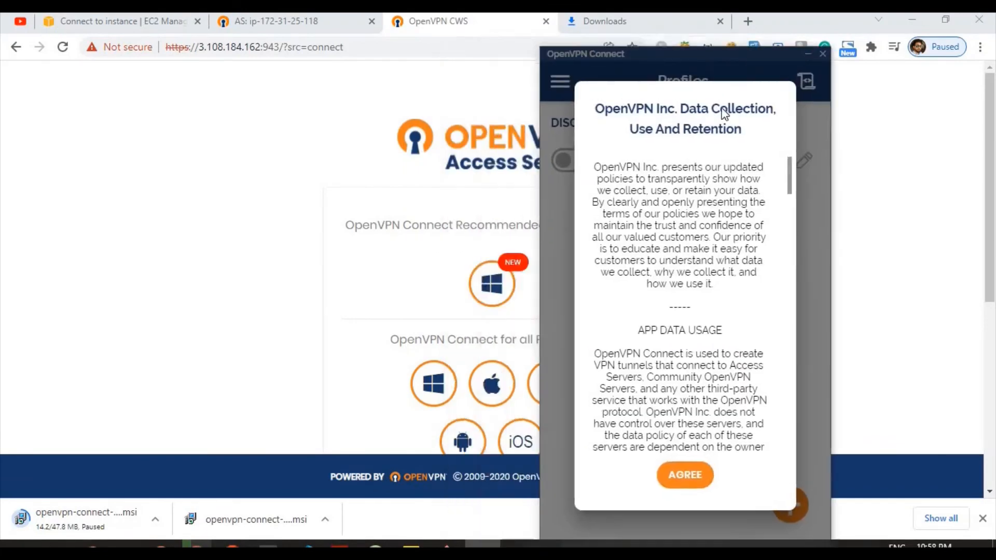
click(685, 475)
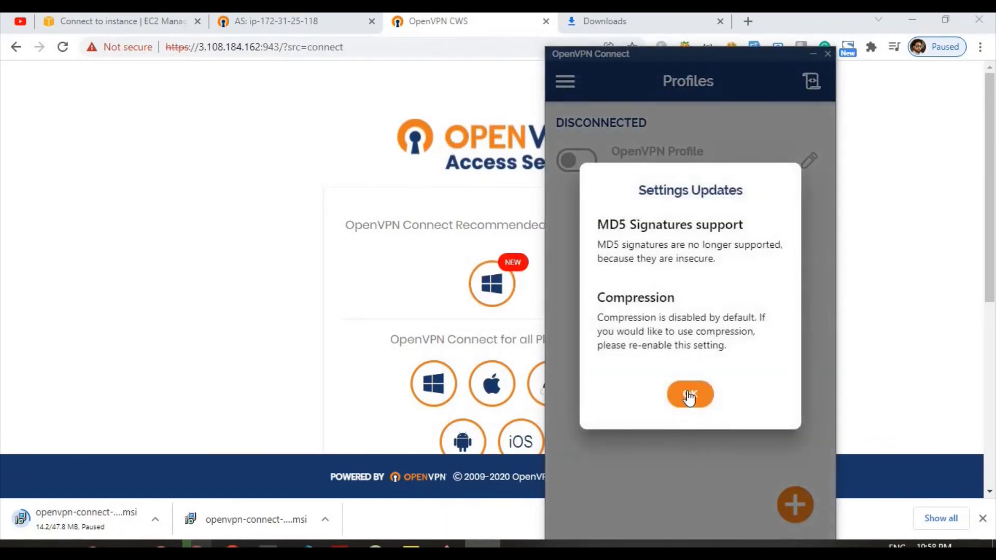
click(689, 394)
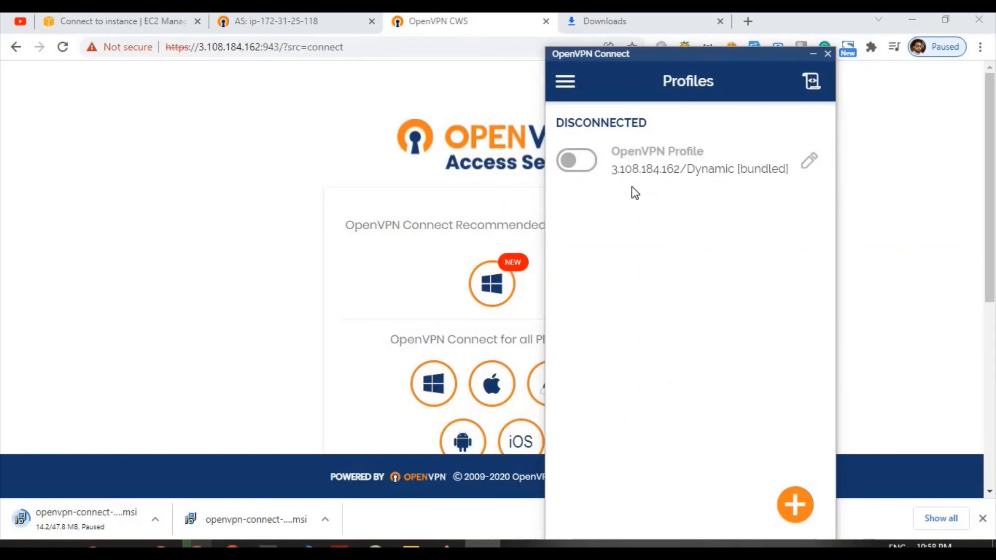
mouse_move(612, 179)
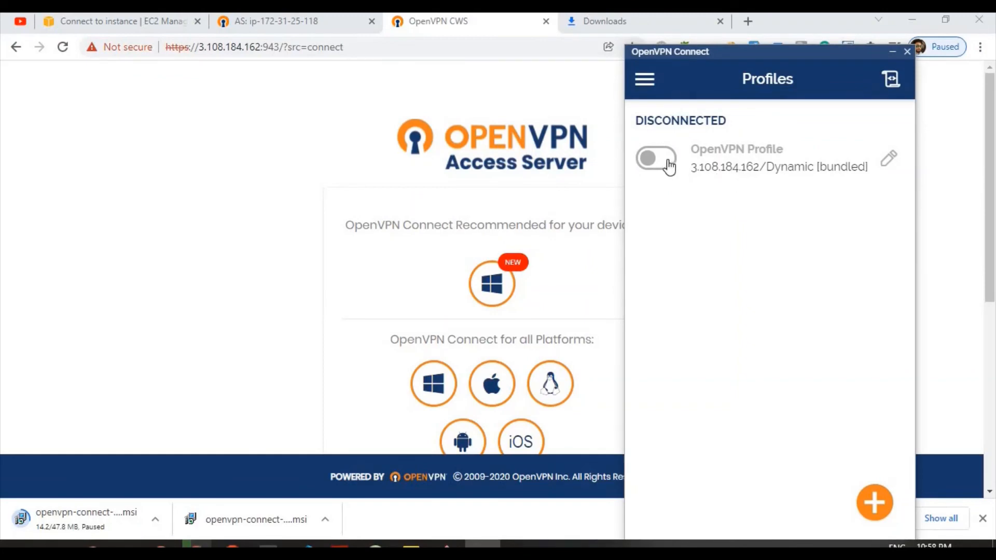
Toggle the 3.108.184.162 profile on and submit username openvpn with its password.
click(656, 157)
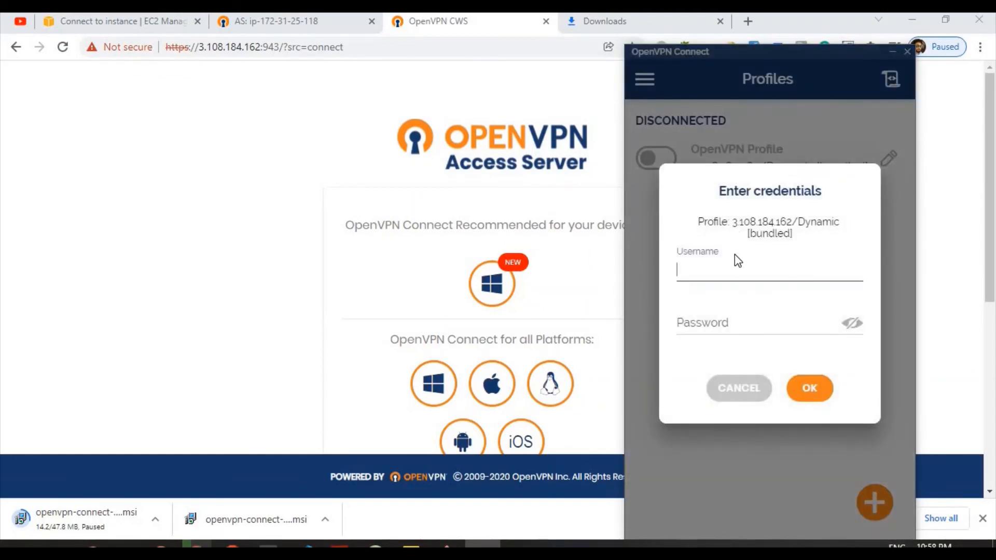
click(733, 271)
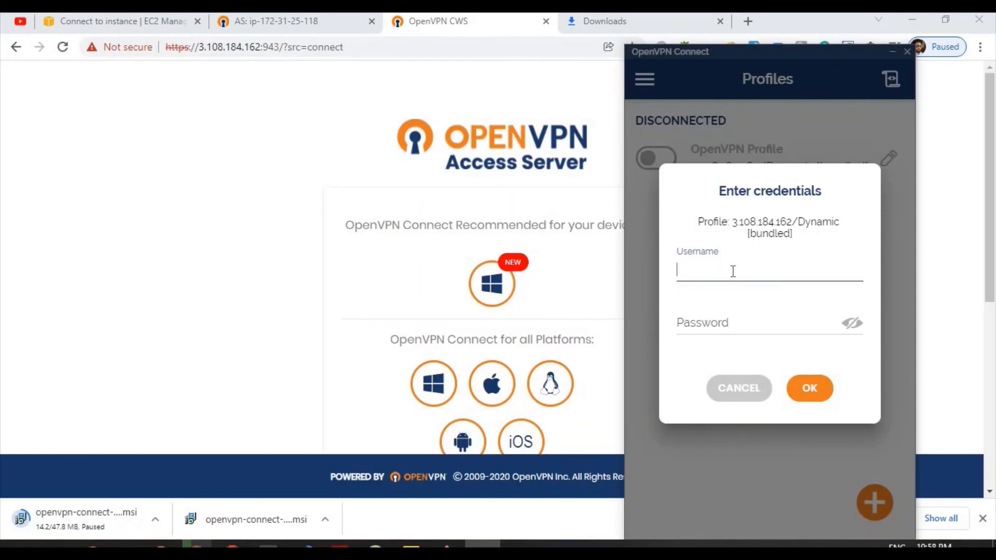
text(op)
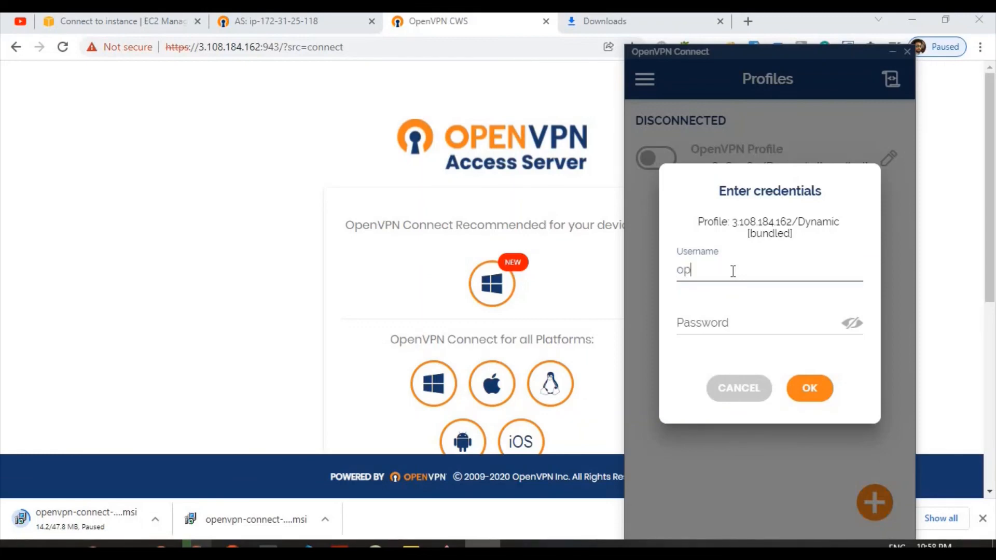
text(envpn)
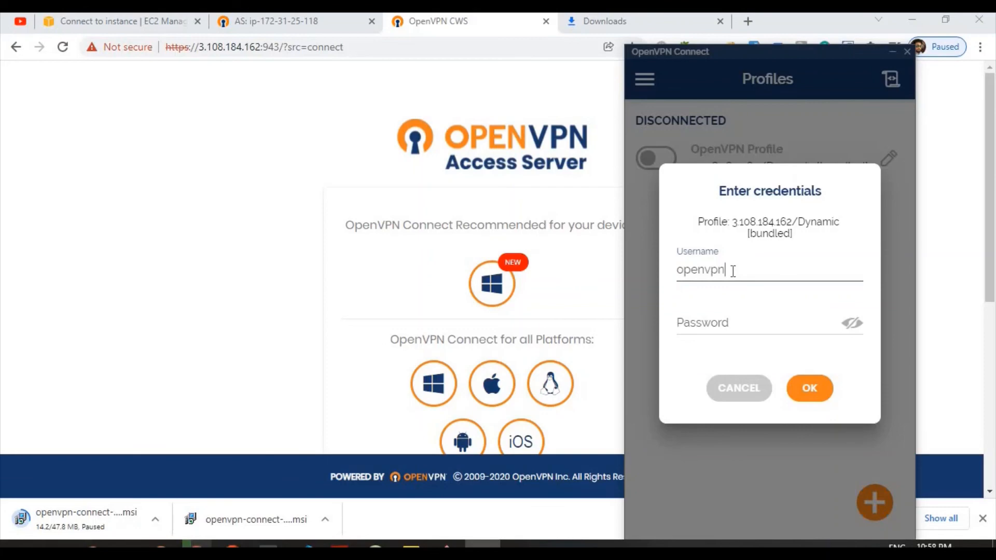
text(•••••)
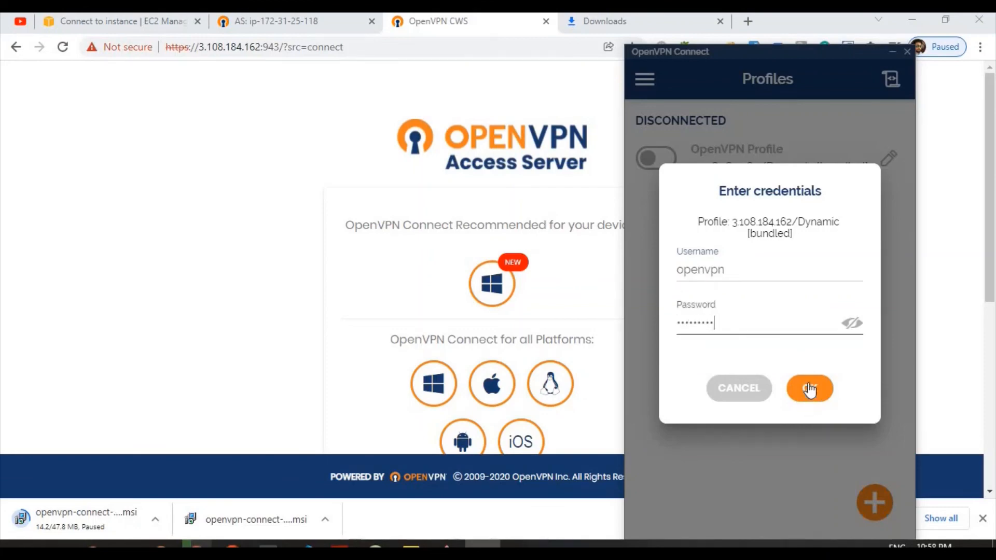
click(809, 388)
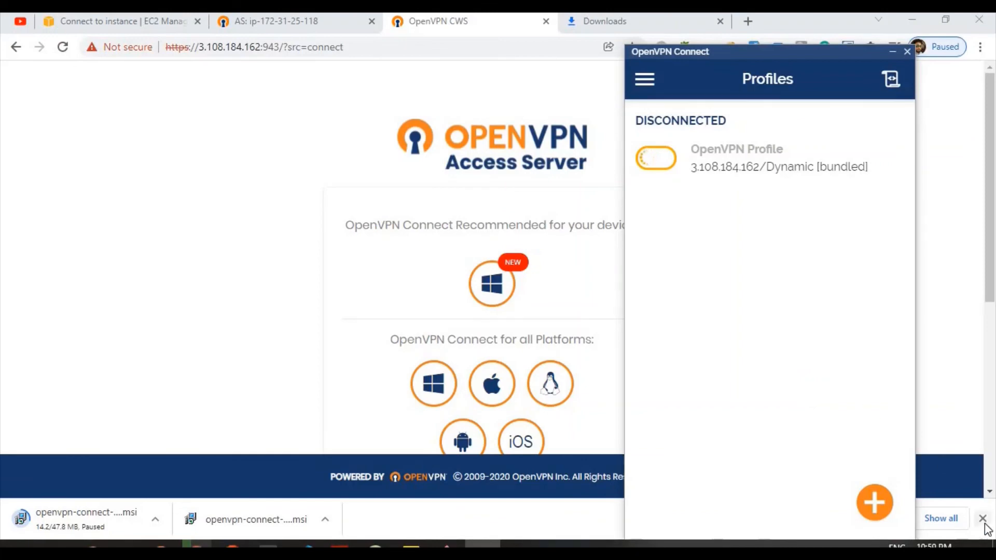
Close Chrome's download bar and view the profile's Connected status and traffic stats.
click(656, 157)
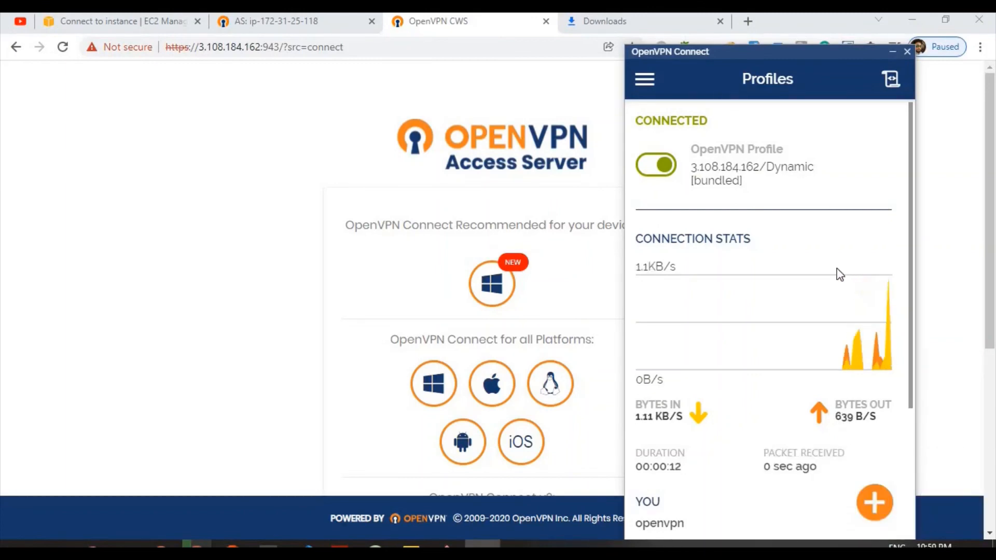
scroll(down, 3)
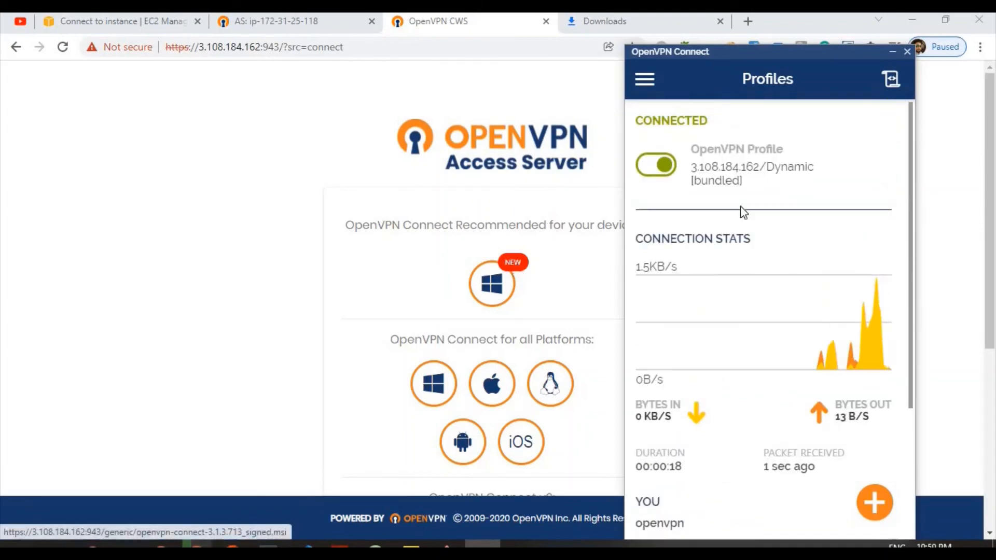
click(907, 51)
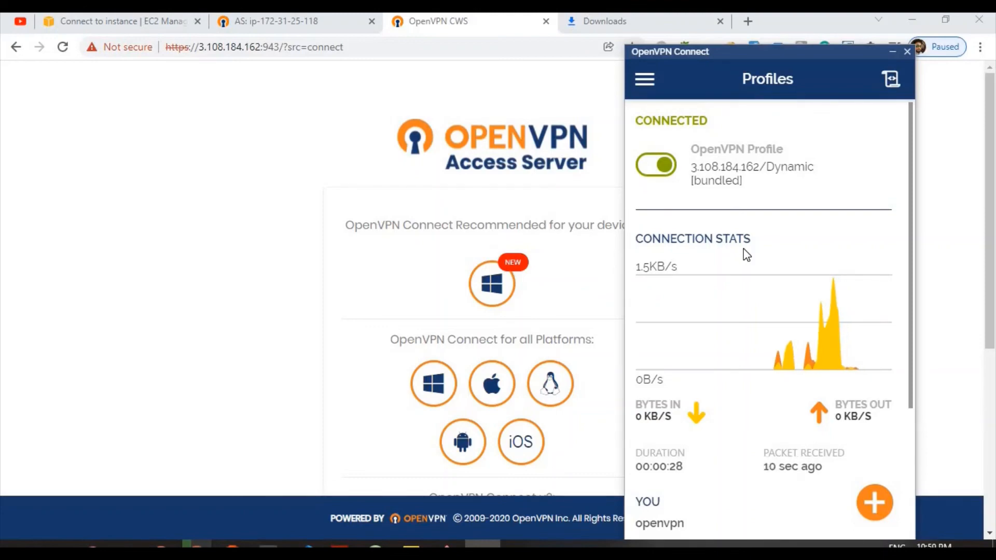
mouse_move(361, 19)
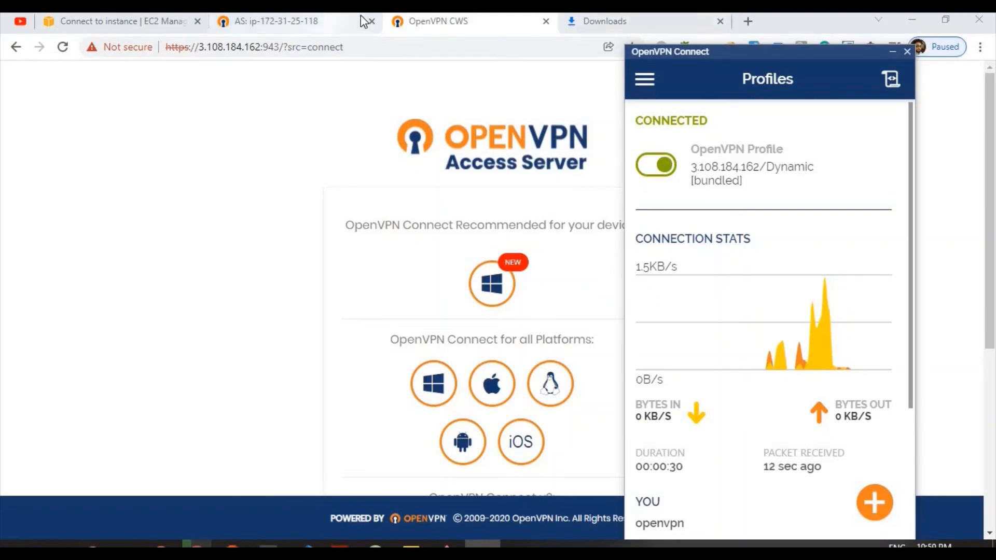